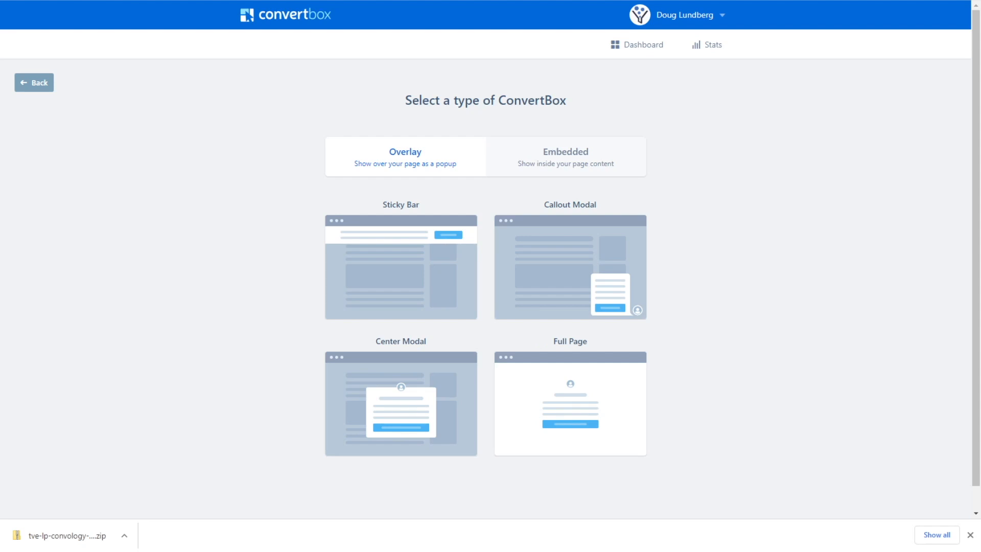
{"action": "mouse_move", "coordinate": [183, 254]}
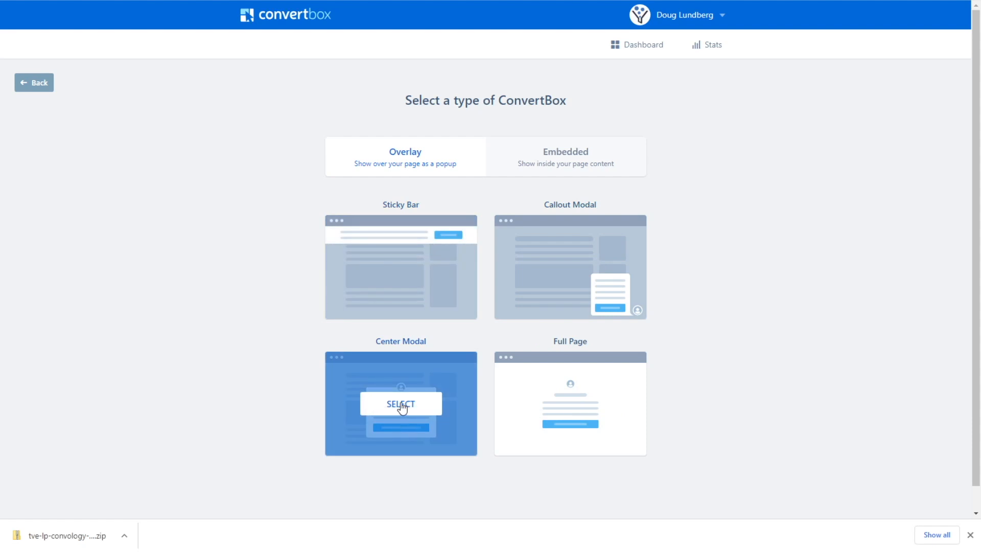
Select the Center Modal overlay type.
{"action": "left_click", "coordinate": [399, 404]}
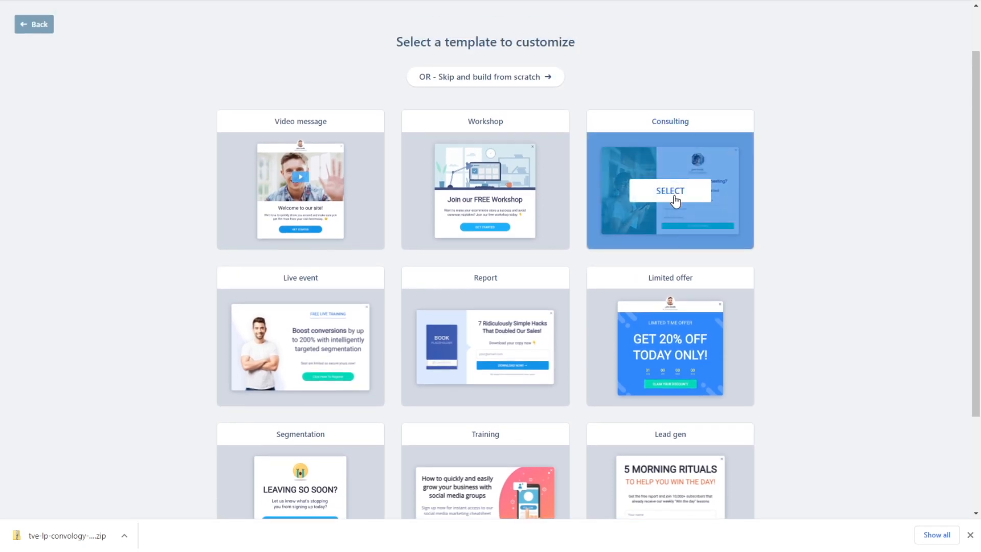
Start from the Consulting template, select its signup form and open Form Settings.
{"action": "left_click", "coordinate": [669, 190]}
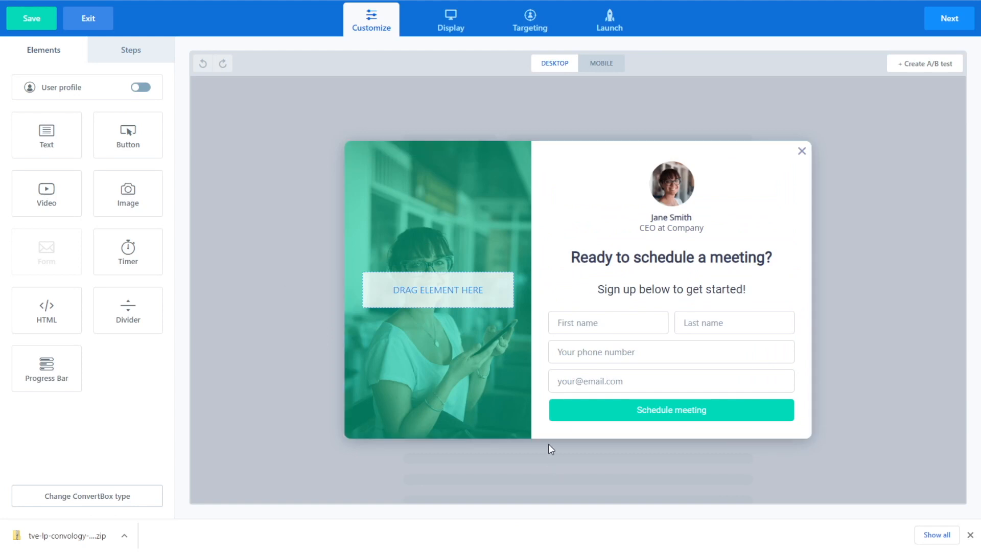
{"action": "left_click", "coordinate": [670, 350]}
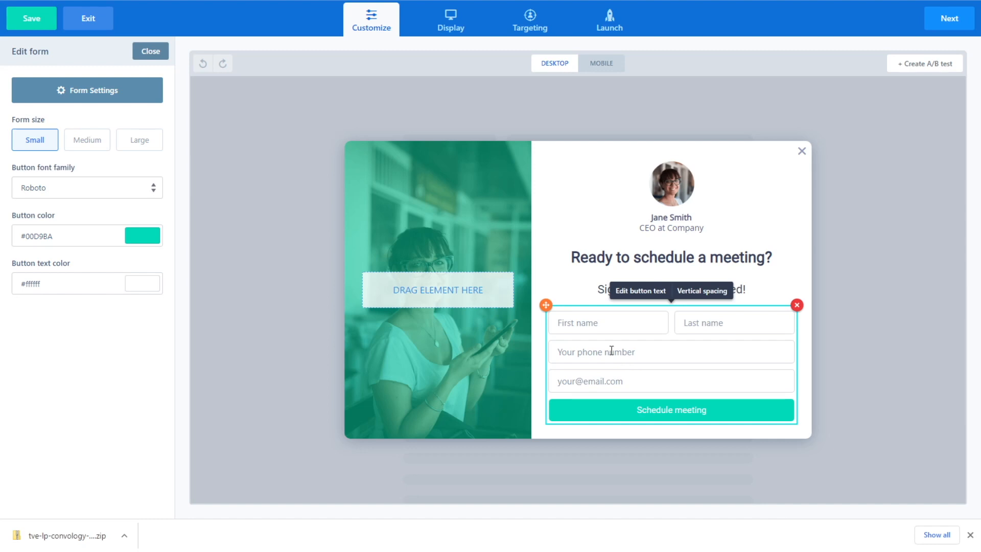
{"action": "mouse_move", "coordinate": [664, 353]}
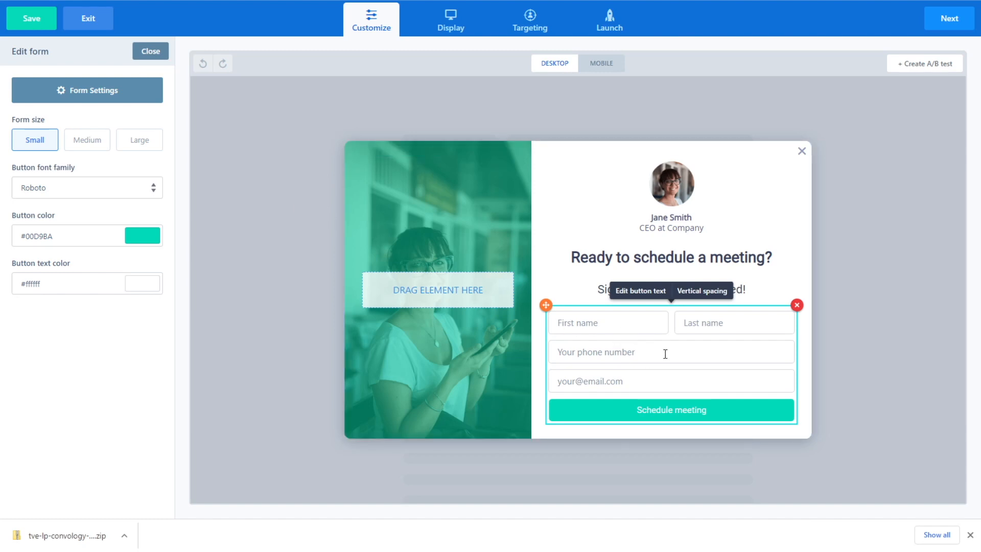
{"action": "left_click", "coordinate": [87, 90]}
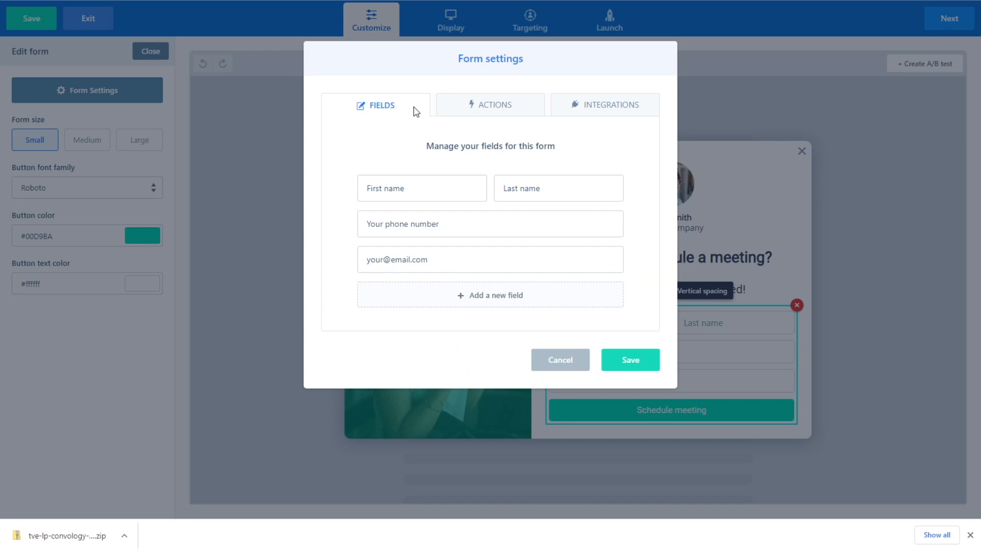
Switch the Form settings dialog to the Integrations tab.
{"action": "left_click", "coordinate": [610, 104]}
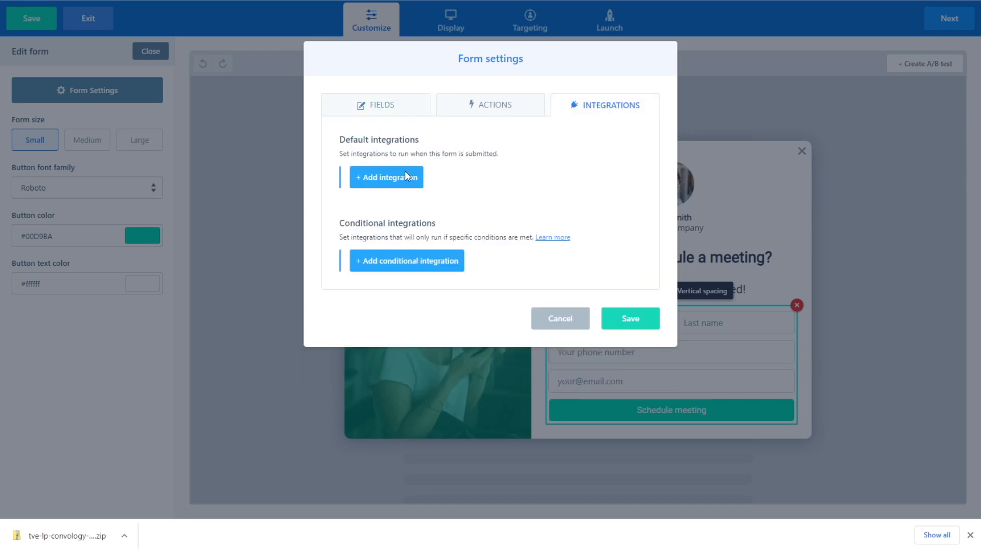
{"action": "mouse_move", "coordinate": [399, 226]}
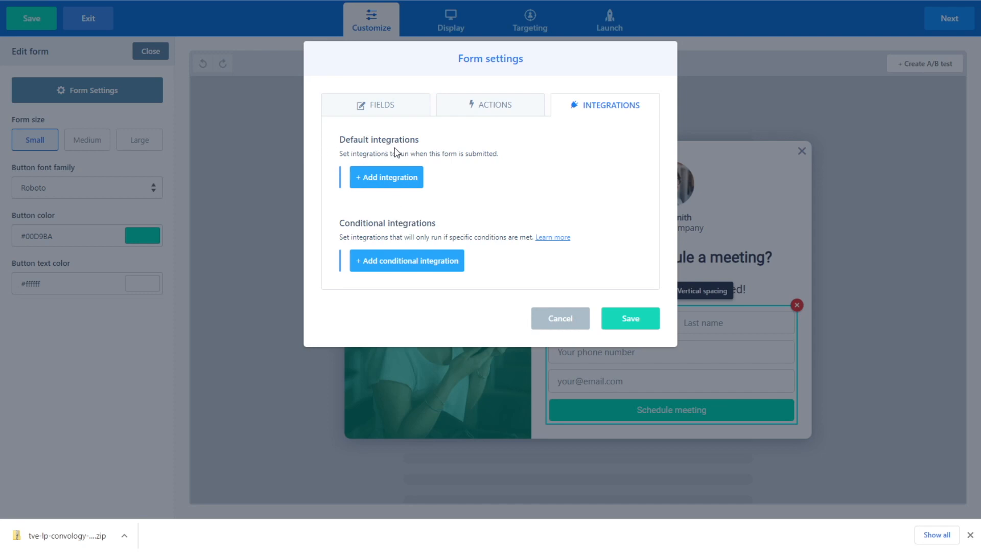
{"action": "mouse_move", "coordinate": [372, 150]}
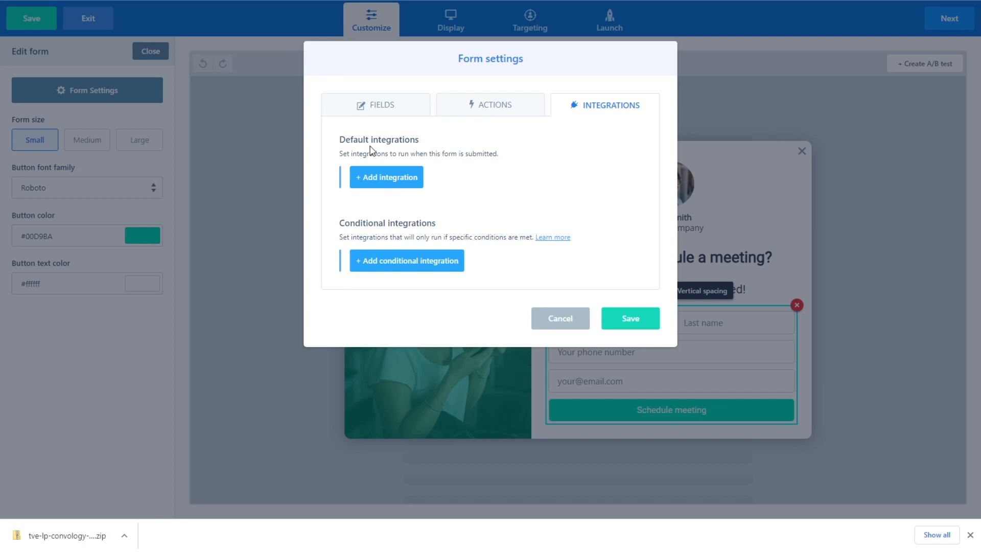
{"action": "mouse_move", "coordinate": [419, 228]}
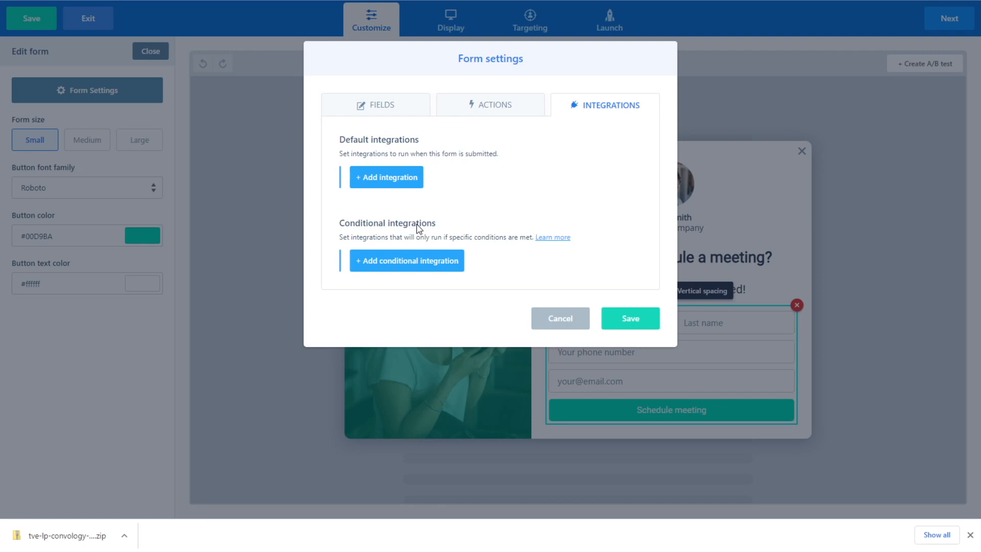
{"action": "mouse_move", "coordinate": [474, 190]}
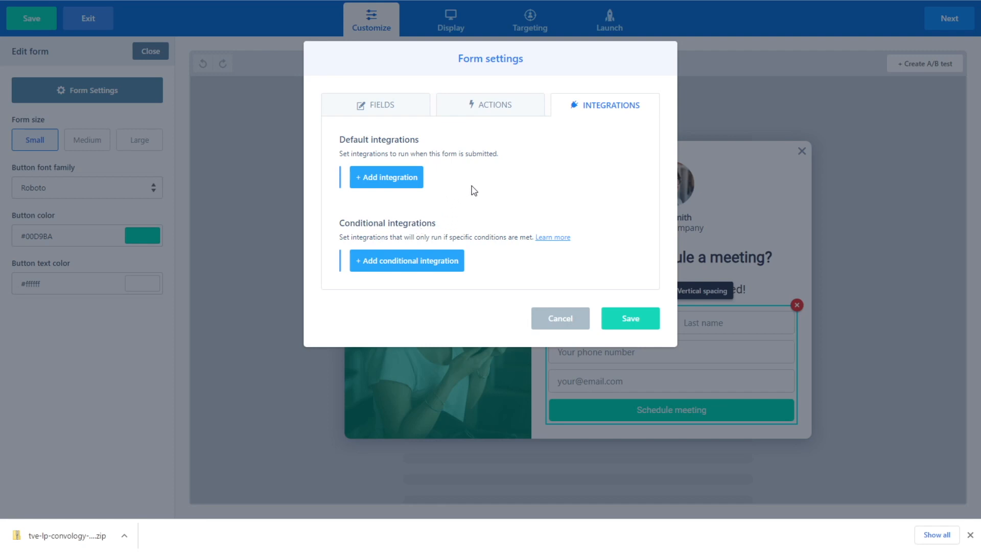
Add a default form integration, then move to the FluentCRM dashboard.
{"action": "left_click", "coordinate": [386, 176]}
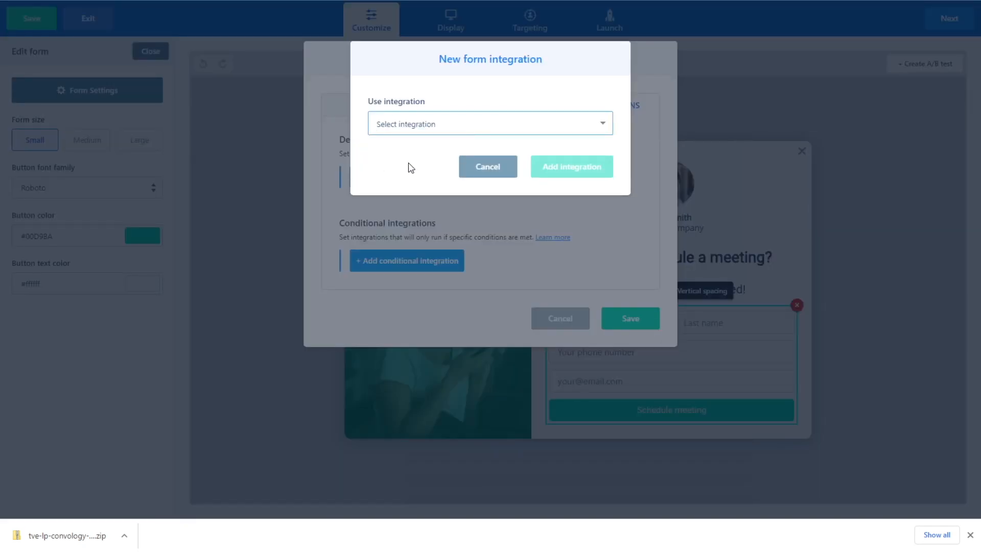
{"action": "mouse_move", "coordinate": [412, 177]}
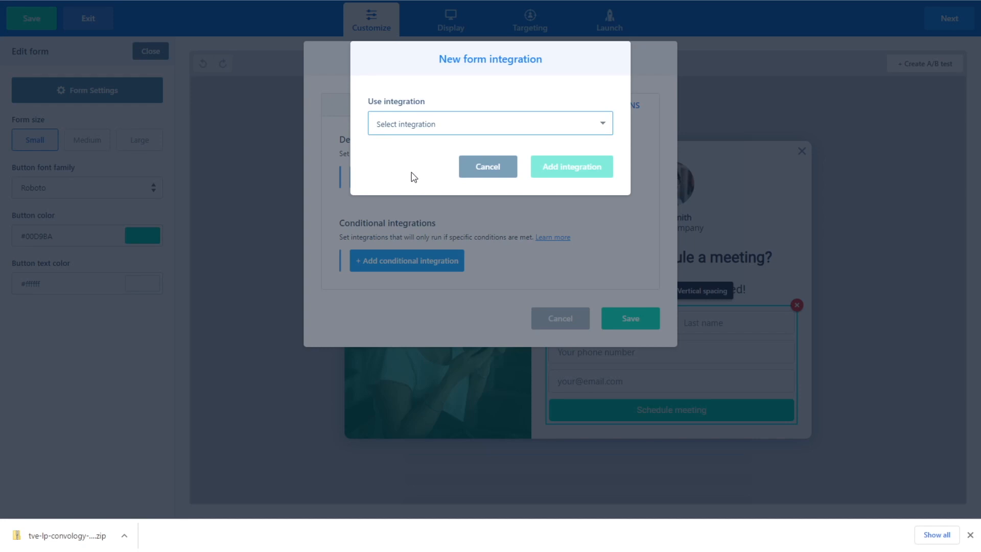
{"action": "left_click", "coordinate": [490, 123]}
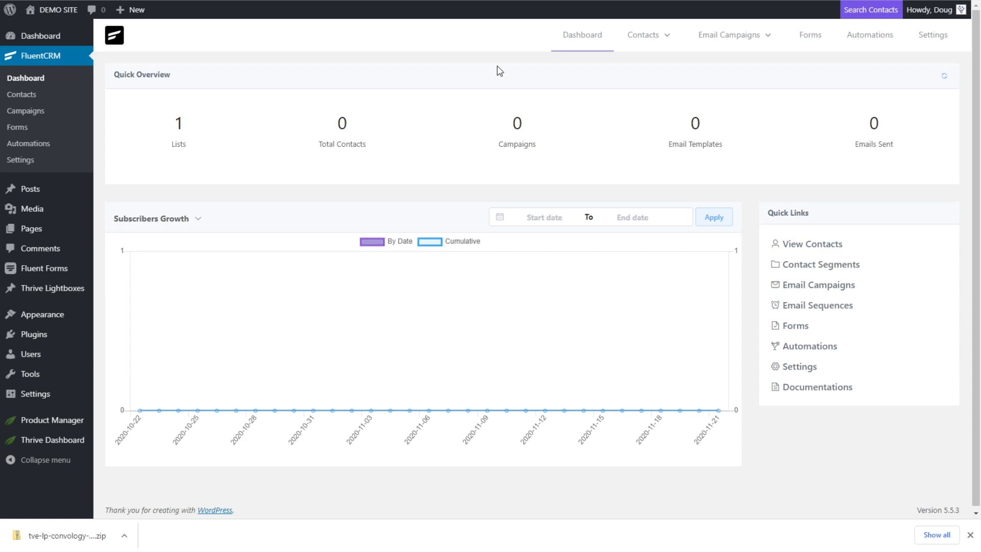
{"action": "mouse_move", "coordinate": [181, 132]}
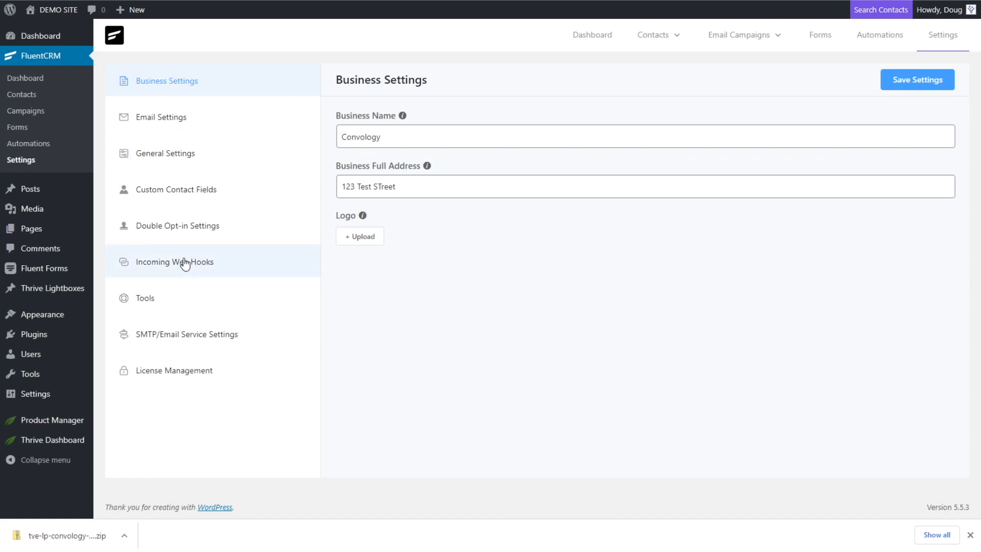
{"action": "mouse_move", "coordinate": [194, 267]}
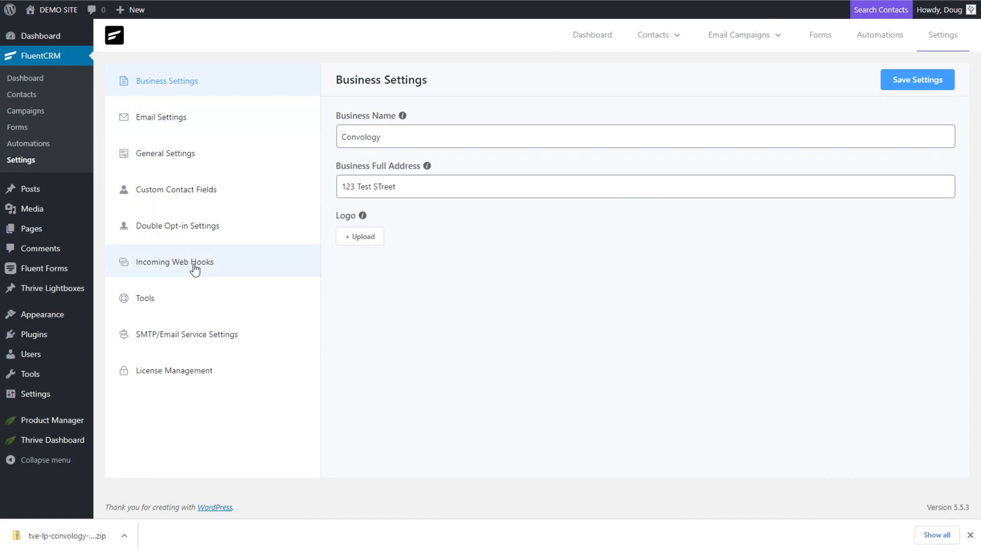
Open FluentCRM's Incoming Web Hooks settings and begin a new webhook.
{"action": "left_click", "coordinate": [175, 261]}
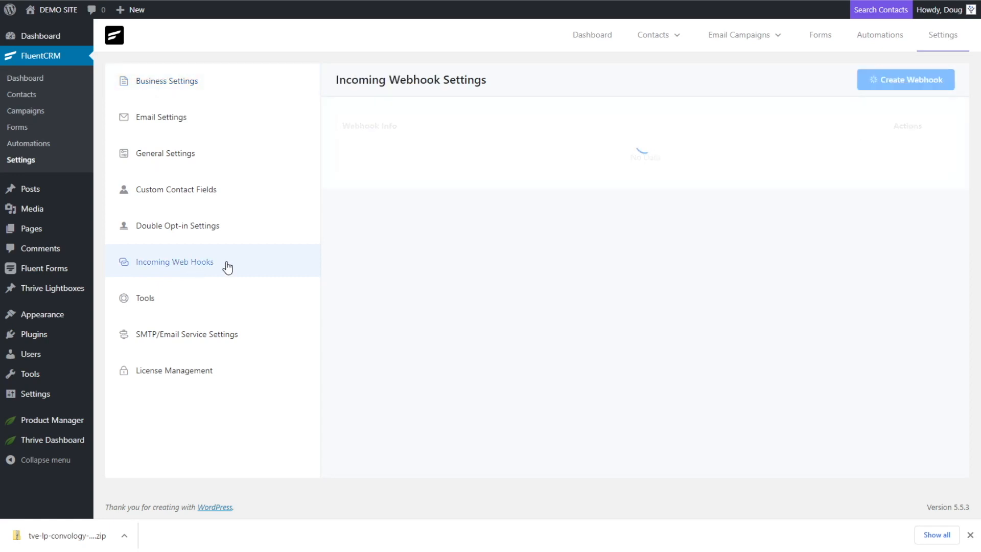
{"action": "left_click", "coordinate": [905, 80]}
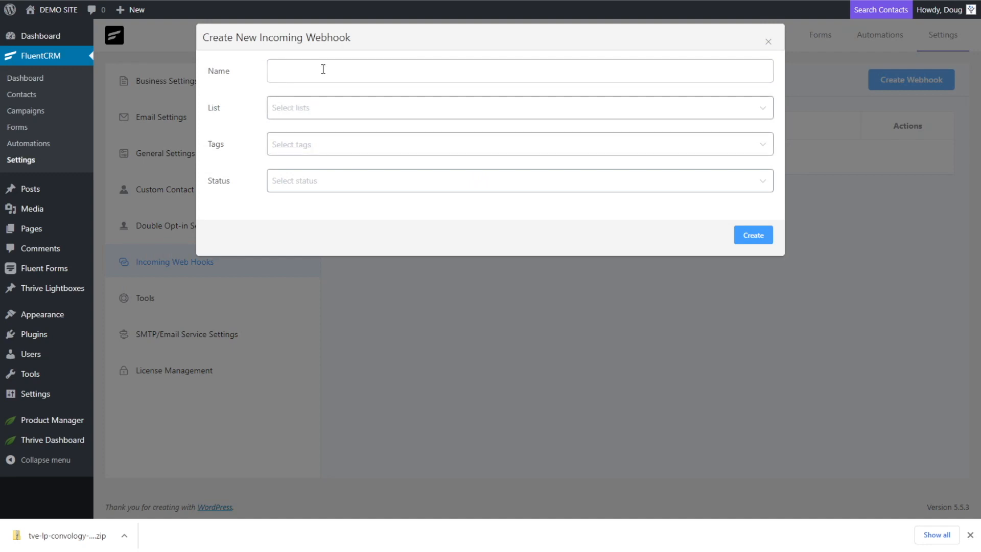
Name the webhook 'ConvertBox Test' with Main List, Test Tag and Subscribed status.
{"action": "left_click", "coordinate": [518, 70]}
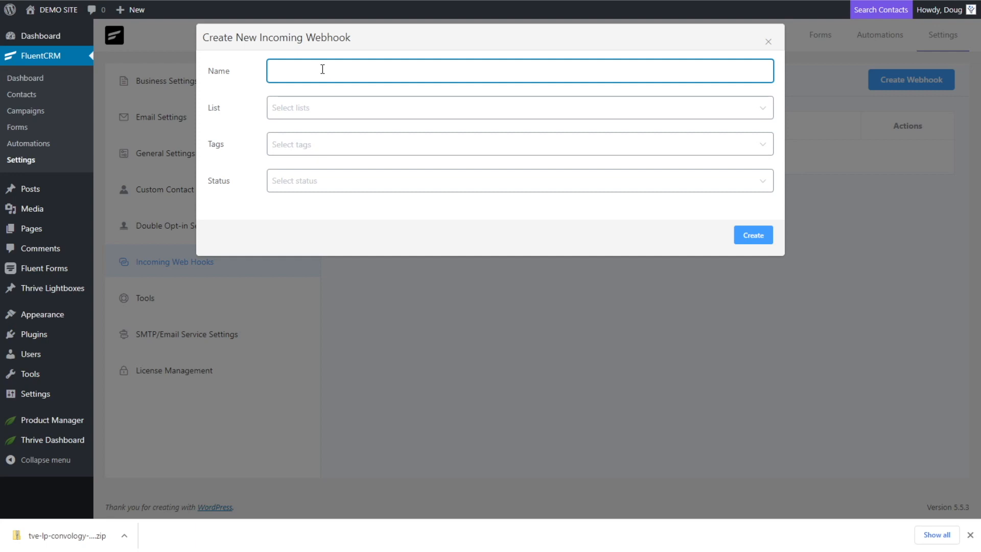
{"action": "type", "text": "ConvertBox Test"}
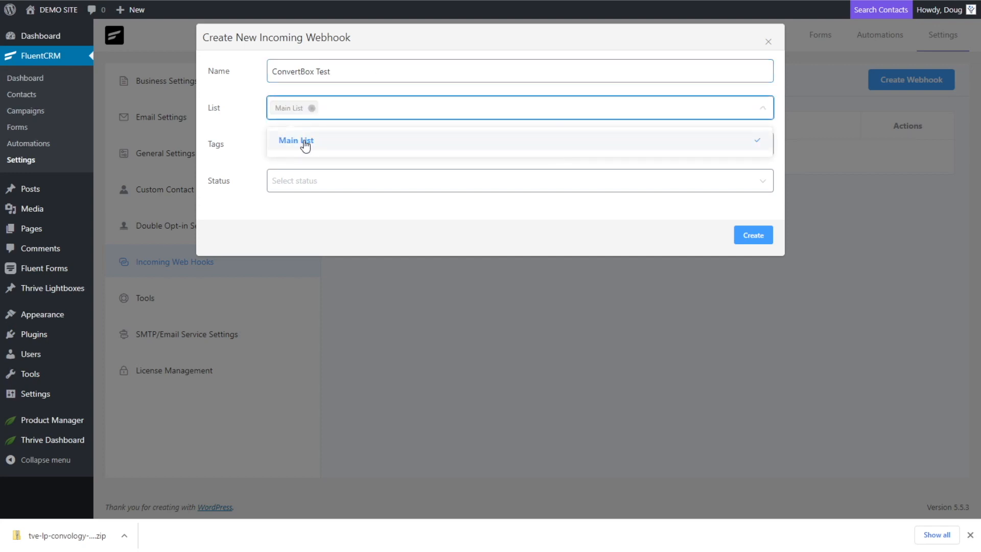
{"action": "left_click", "coordinate": [519, 144]}
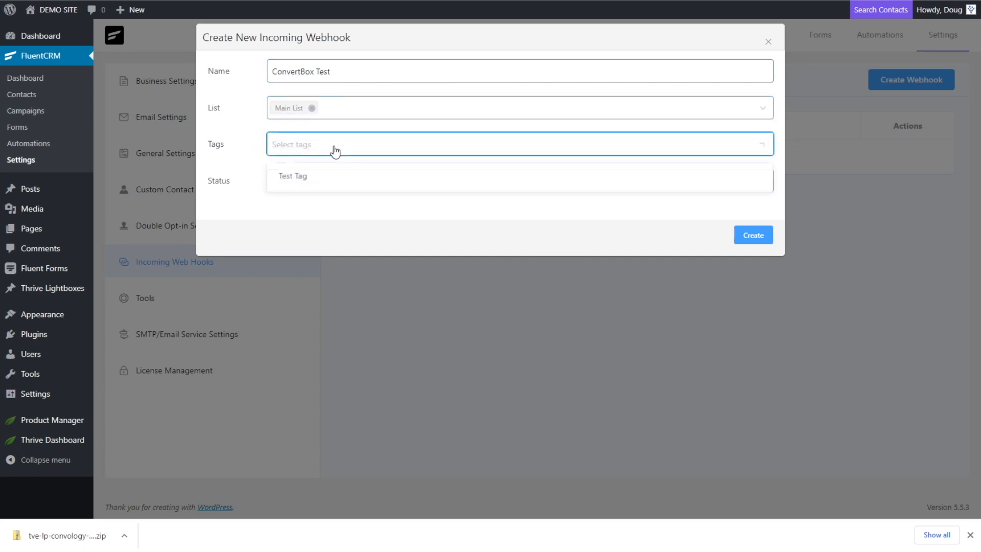
{"action": "left_click", "coordinate": [292, 176]}
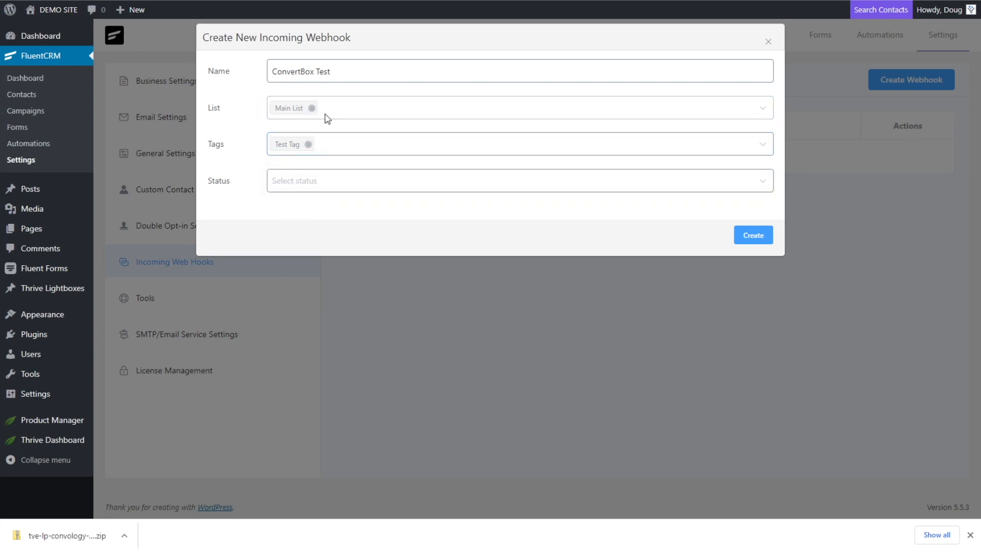
{"action": "mouse_move", "coordinate": [356, 113]}
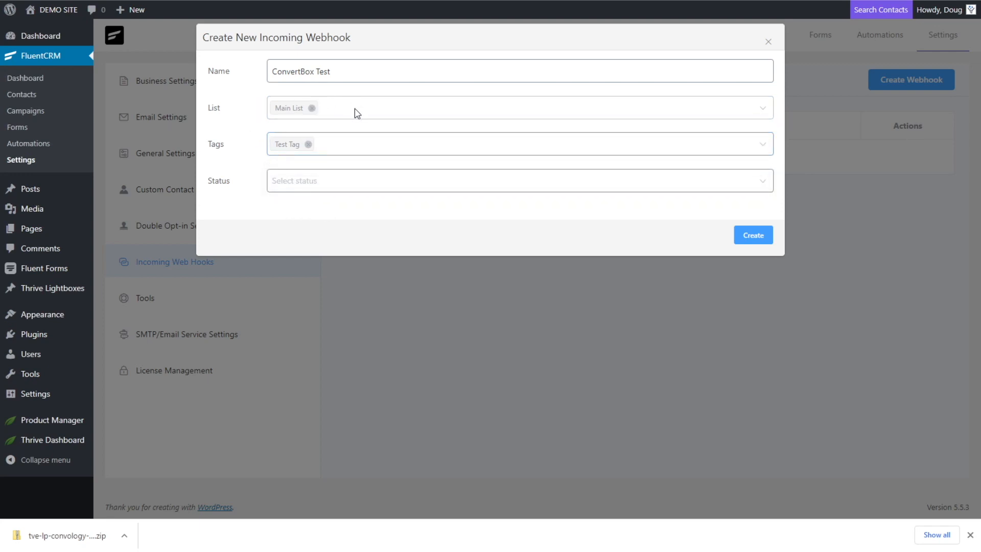
{"action": "mouse_move", "coordinate": [292, 117]}
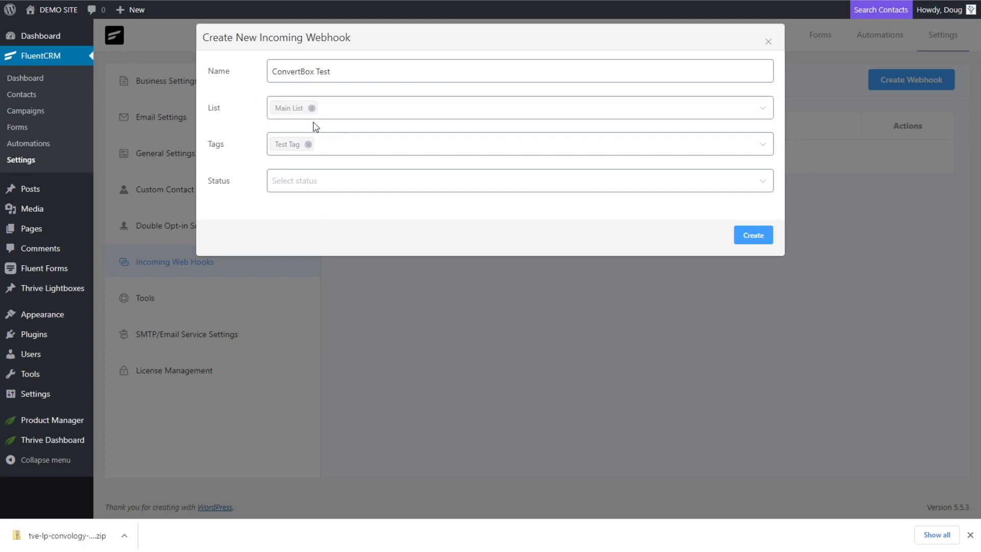
{"action": "mouse_move", "coordinate": [229, 150]}
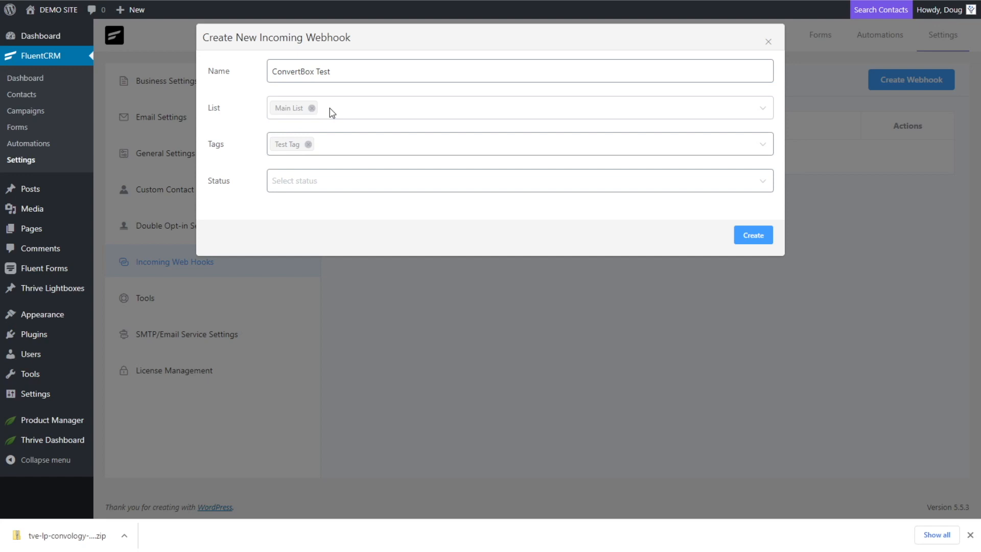
{"action": "left_click", "coordinate": [518, 181]}
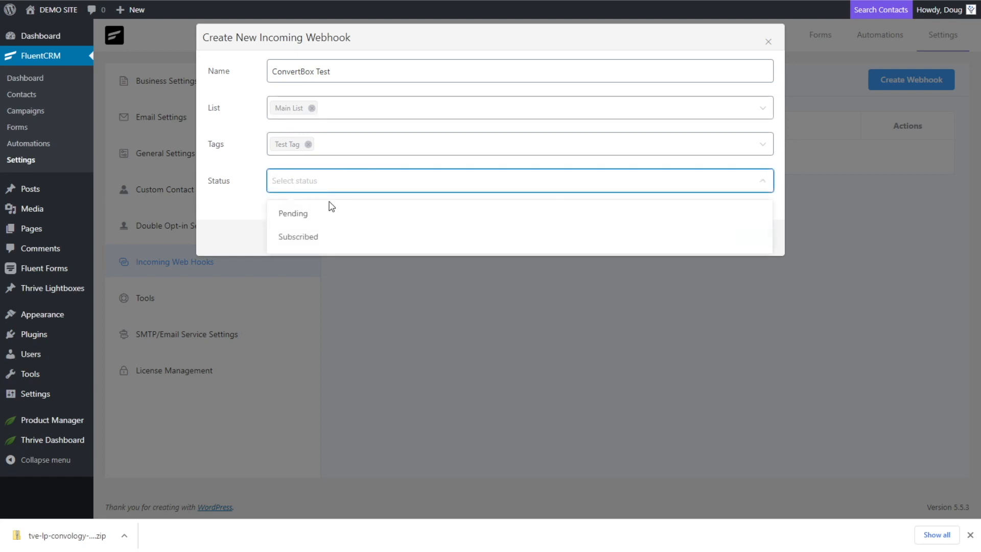
{"action": "left_click", "coordinate": [297, 237]}
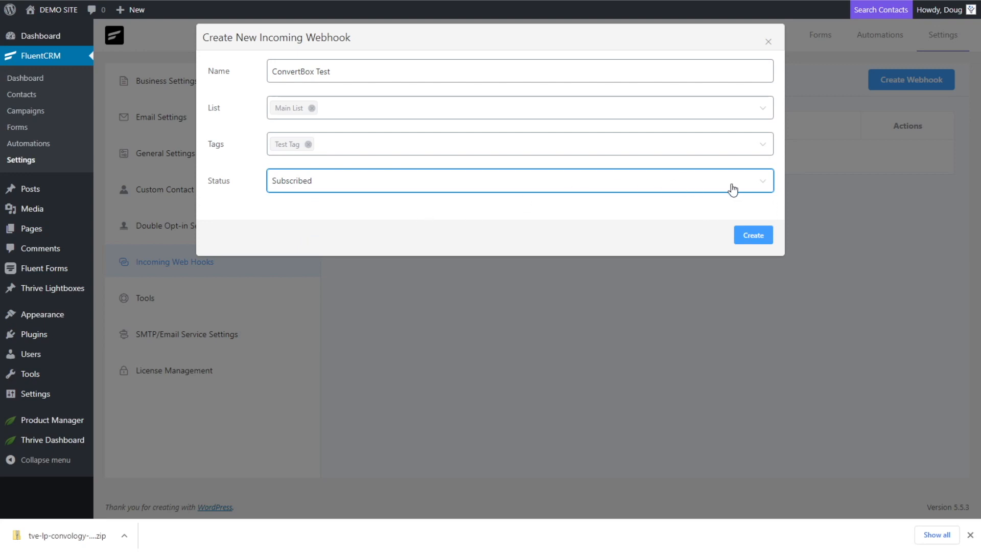
{"action": "mouse_move", "coordinate": [752, 234]}
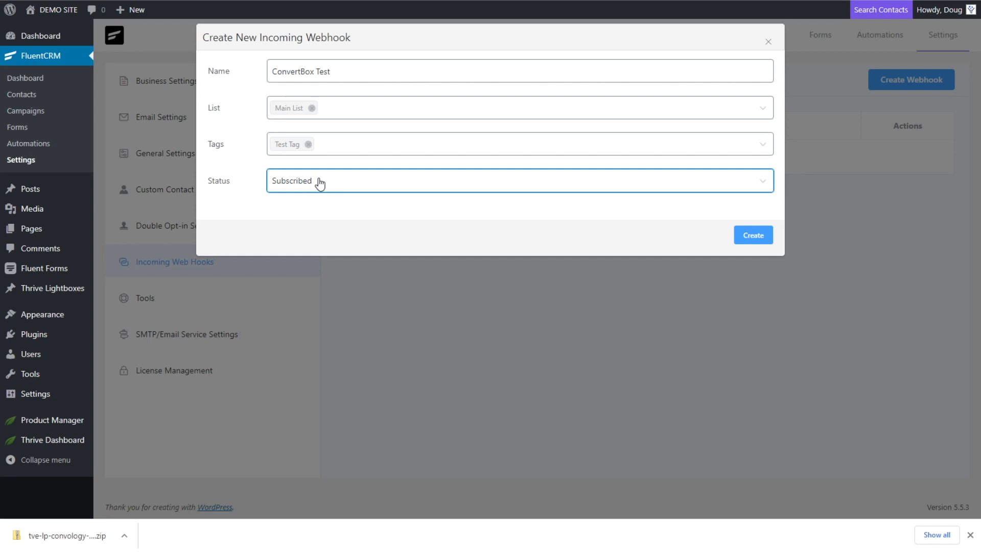
{"action": "mouse_move", "coordinate": [376, 189]}
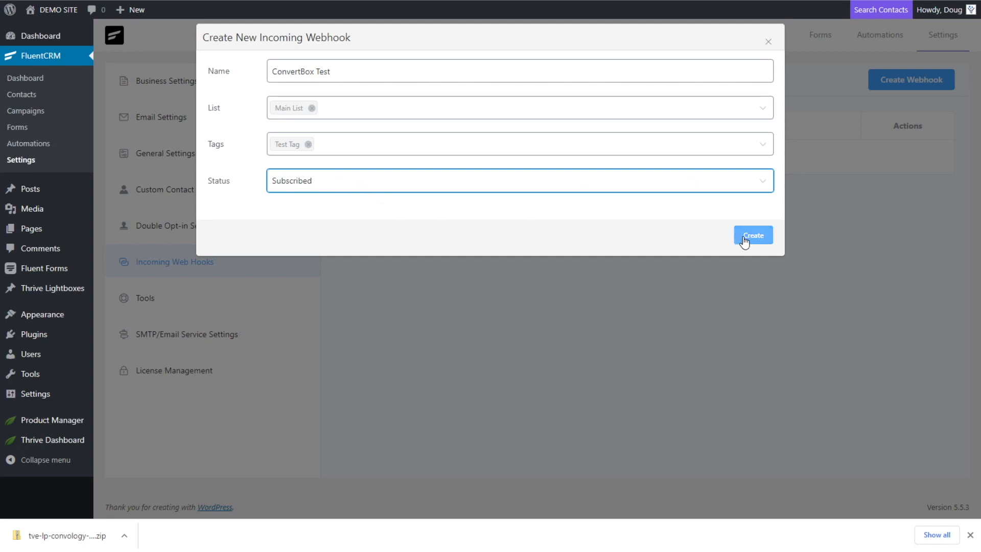
Create the ConvertBox Test webhook and copy its first_name field key.
{"action": "left_click", "coordinate": [752, 235]}
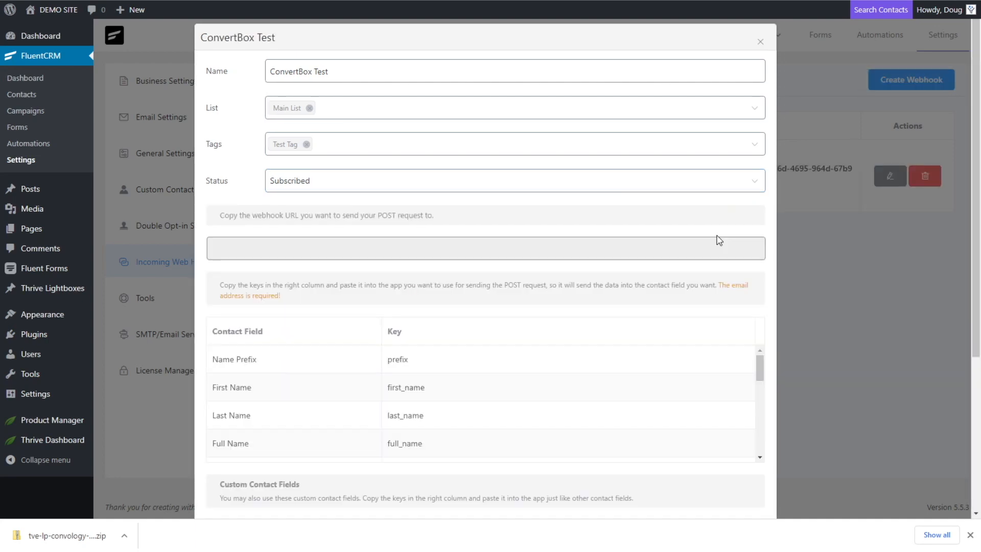
{"action": "scroll", "scroll_direction": "down", "scroll_amount": 3}
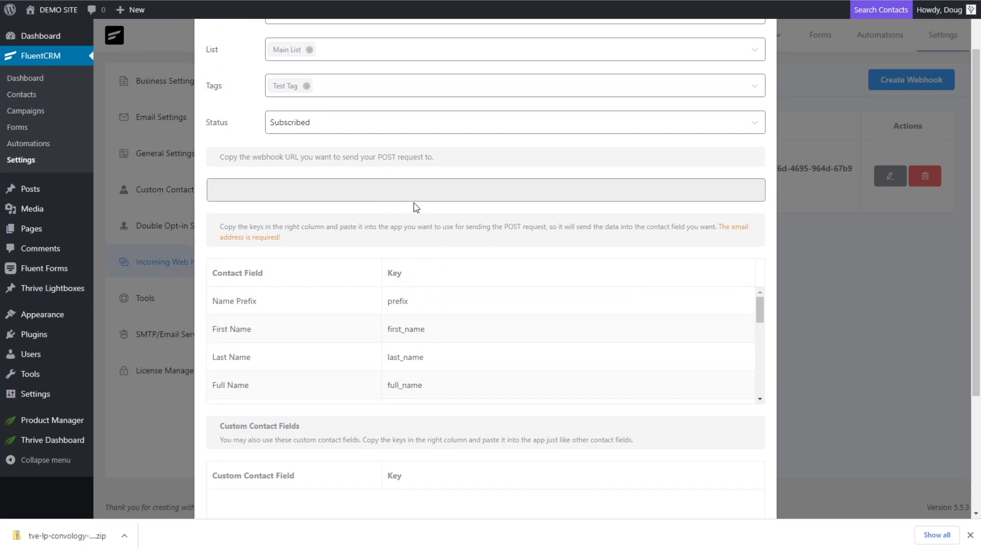
{"action": "mouse_move", "coordinate": [297, 279]}
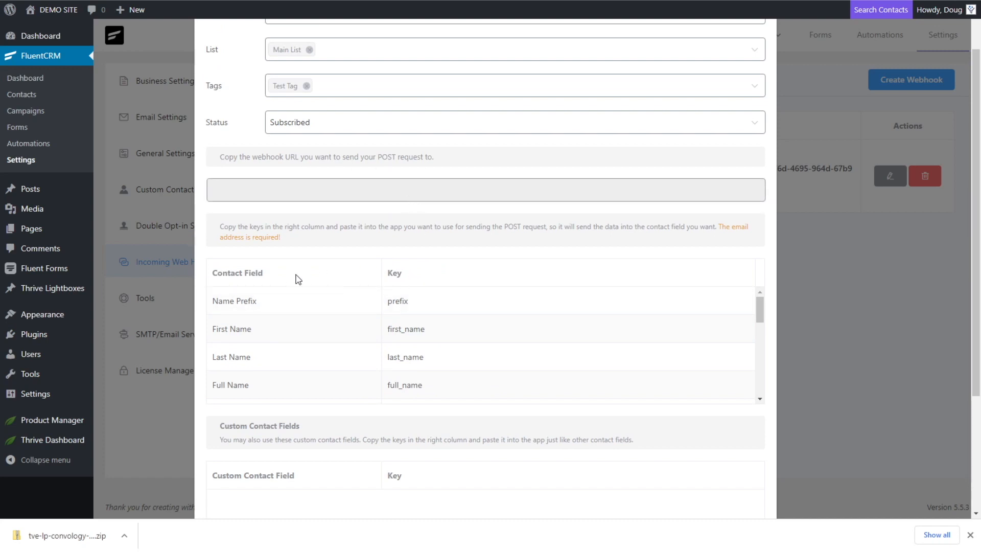
{"action": "scroll", "scroll_direction": "down", "scroll_amount": 3}
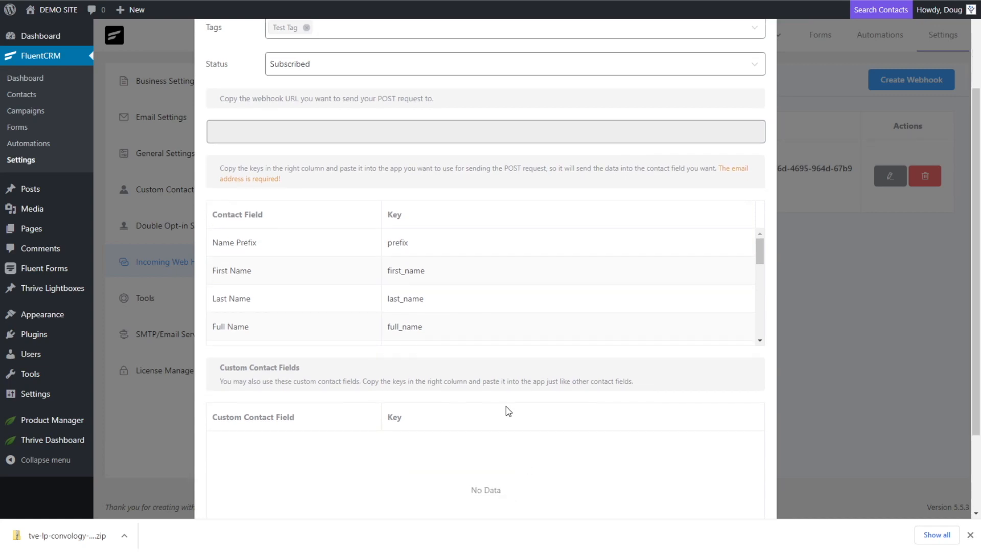
{"action": "mouse_move", "coordinate": [407, 223]}
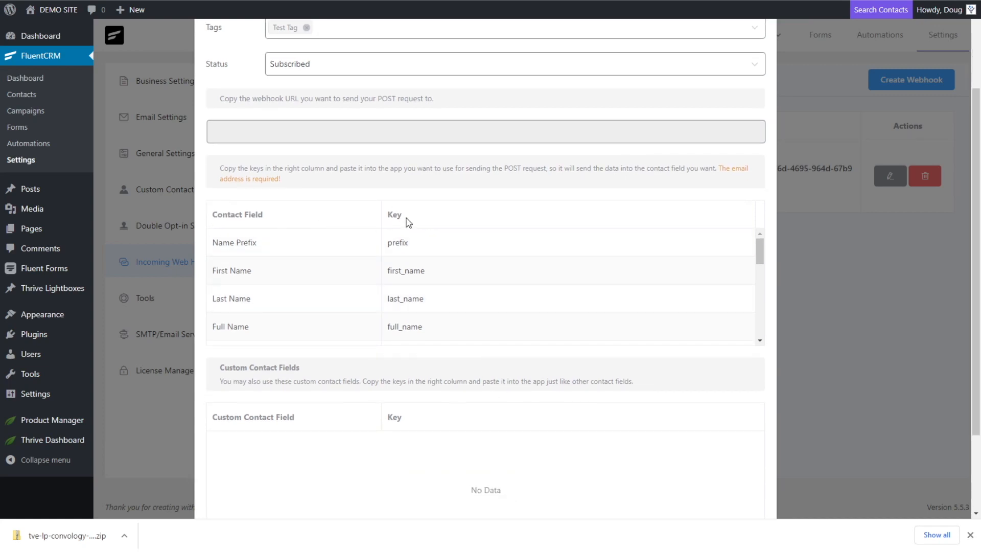
{"action": "mouse_move", "coordinate": [438, 276]}
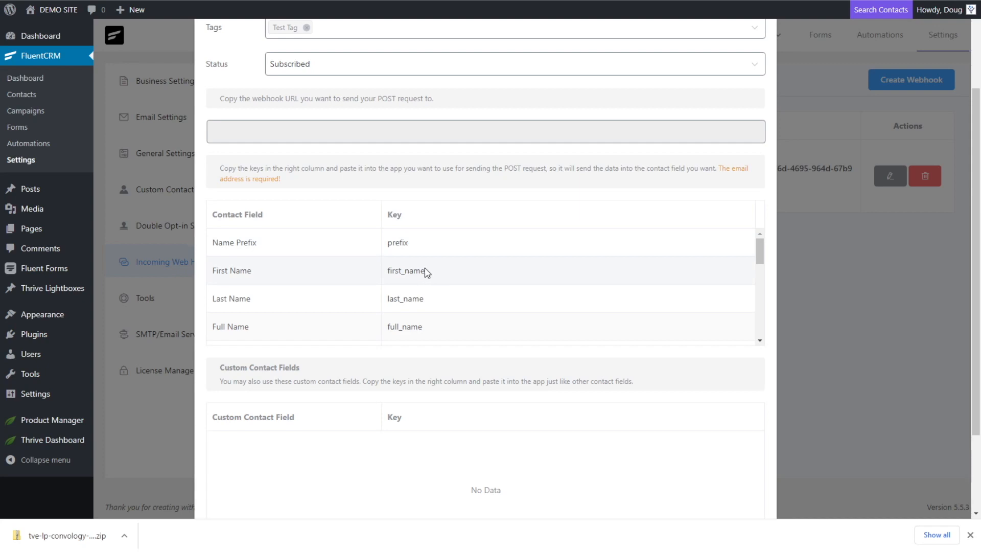
{"action": "scroll", "scroll_direction": "down", "scroll_amount": 3}
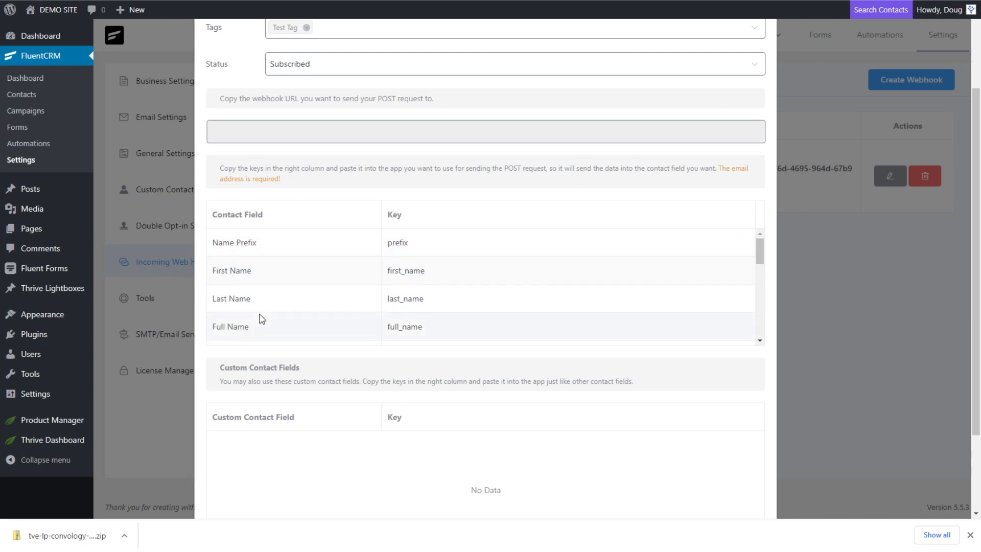
{"action": "mouse_move", "coordinate": [227, 282]}
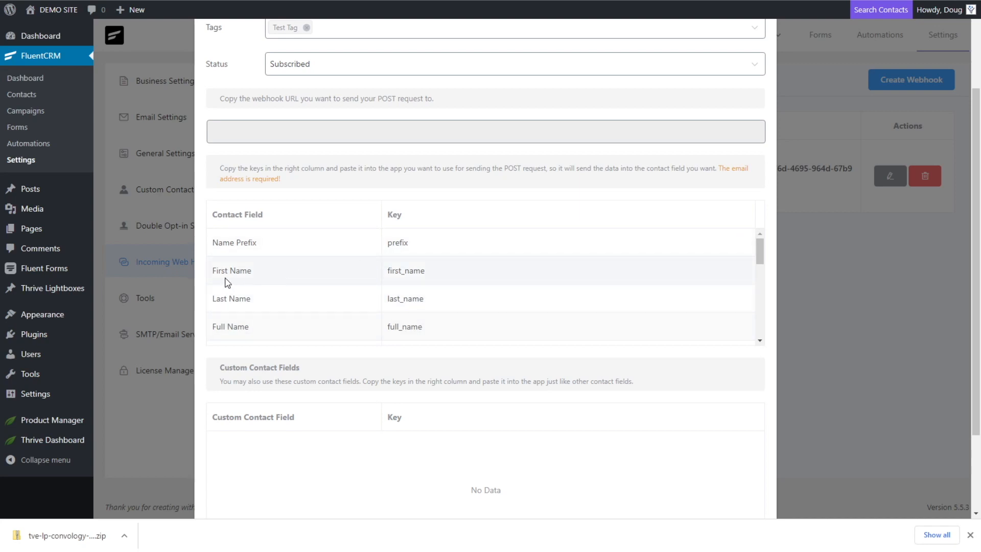
{"action": "double_click", "coordinate": [232, 270]}
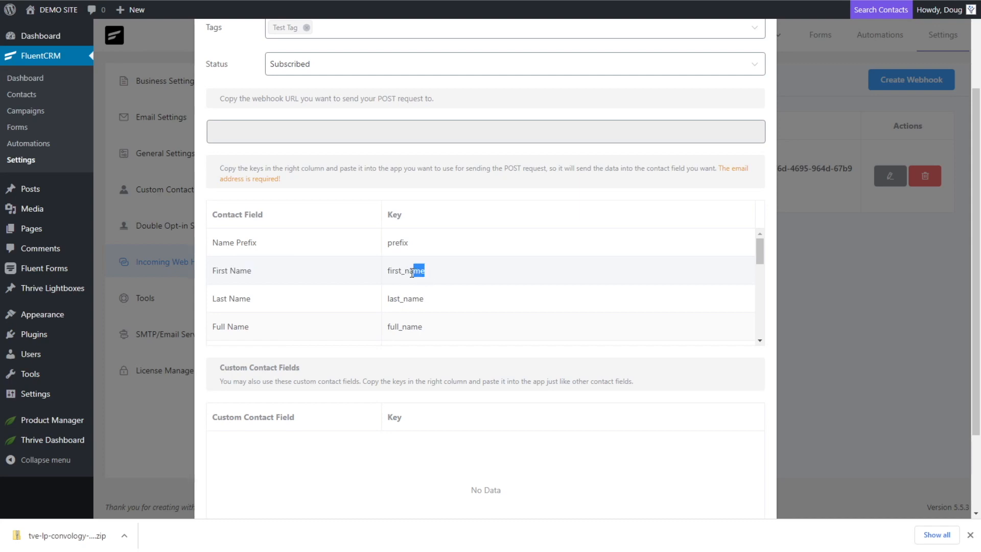
{"action": "double_click", "coordinate": [405, 271]}
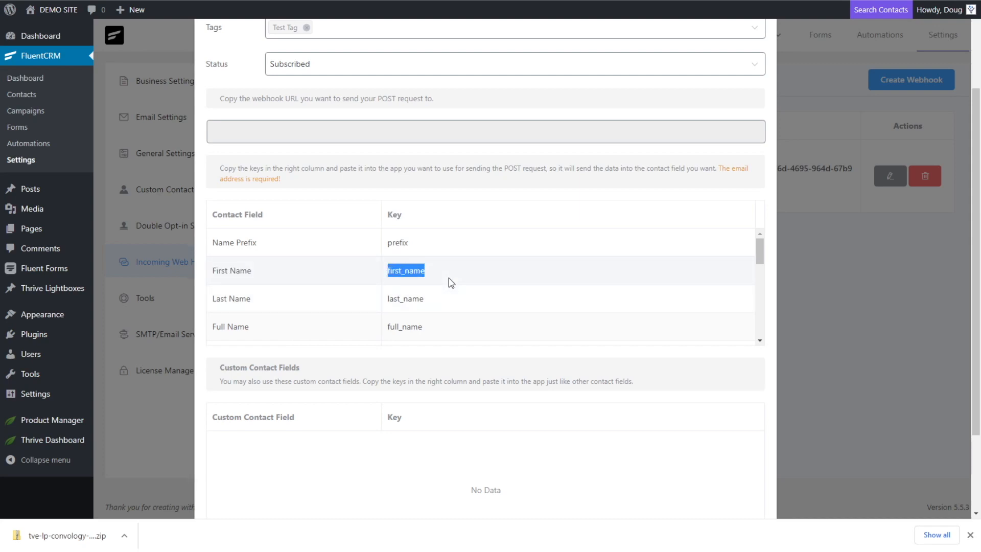
{"action": "mouse_move", "coordinate": [436, 297]}
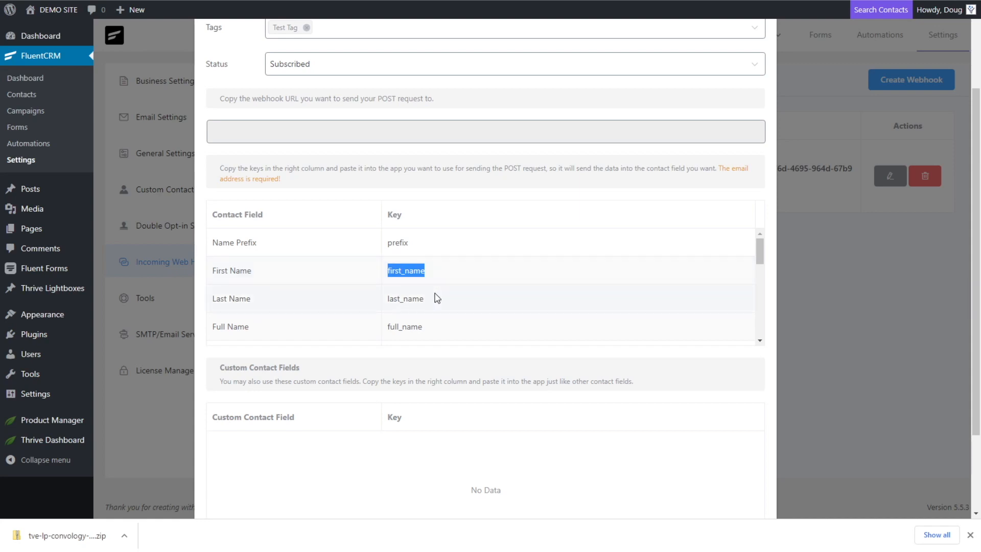
Scroll further down the contact field table and copy the email key.
{"action": "scroll", "scroll_direction": "down", "scroll_amount": 3}
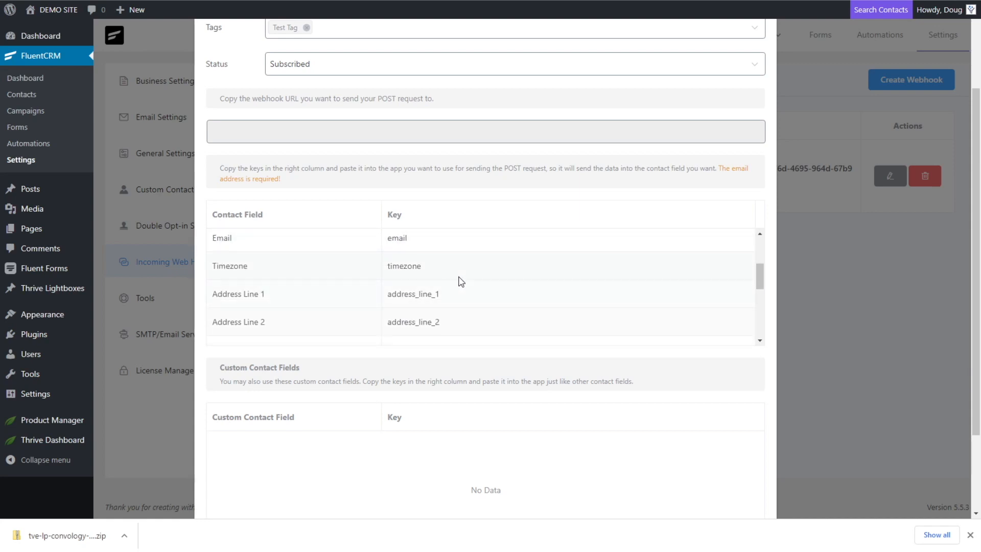
{"action": "scroll", "scroll_direction": "down", "scroll_amount": 3}
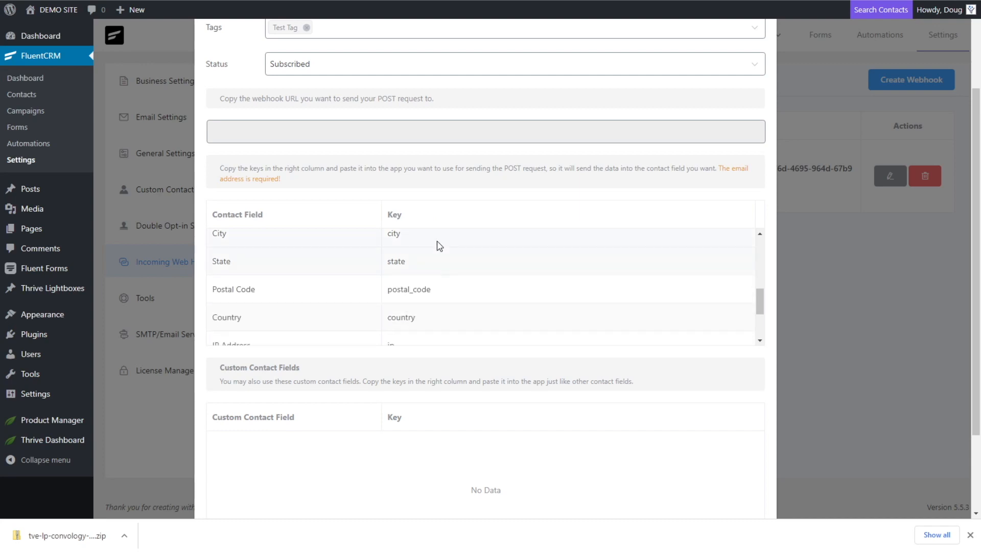
{"action": "scroll", "scroll_direction": "down", "scroll_amount": 3}
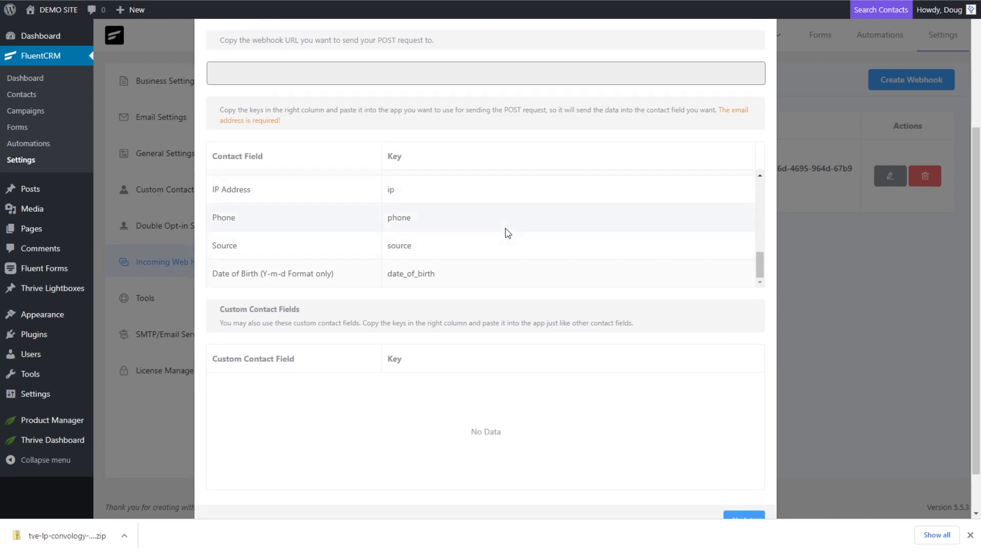
{"action": "scroll", "scroll_direction": "down", "scroll_amount": 3}
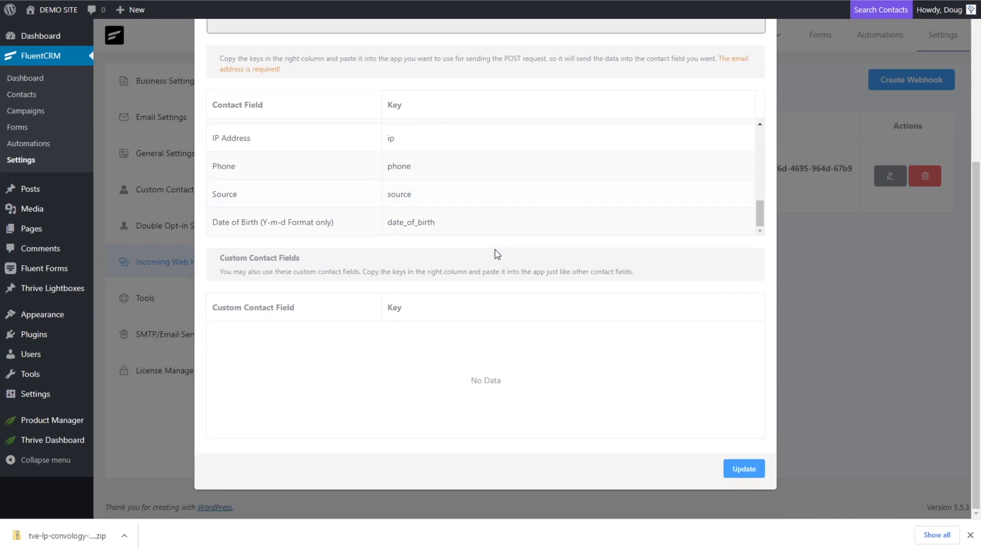
{"action": "mouse_move", "coordinate": [430, 360]}
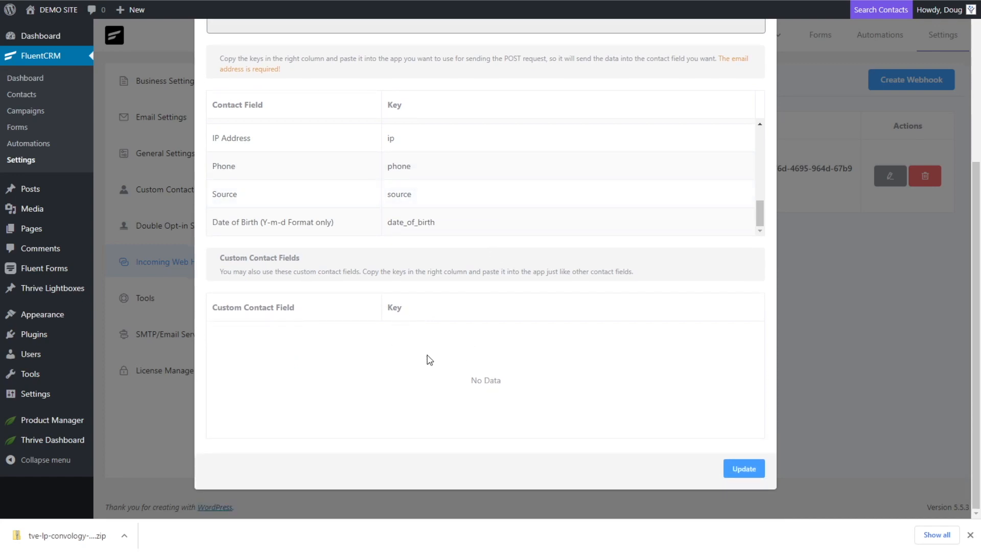
{"action": "mouse_move", "coordinate": [343, 288]}
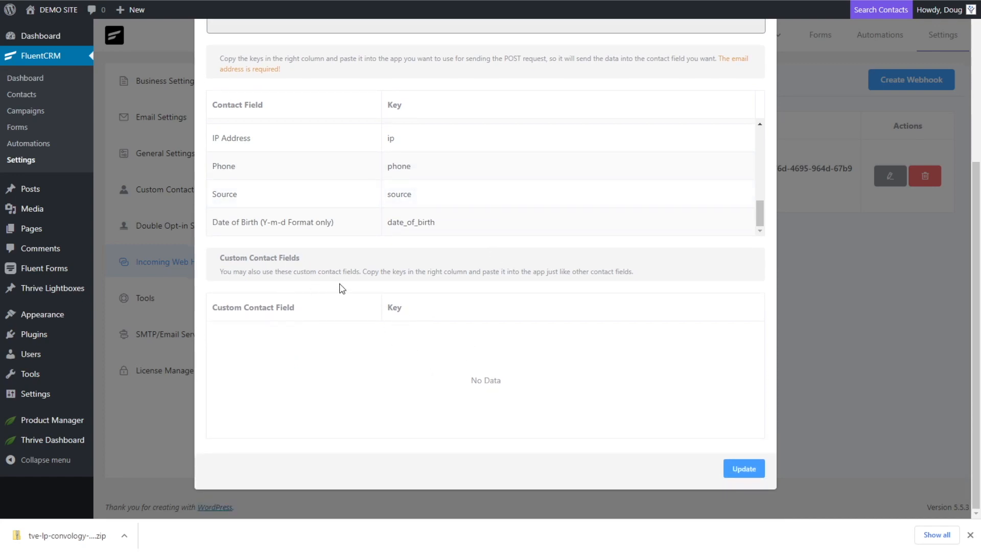
{"action": "mouse_move", "coordinate": [522, 399]}
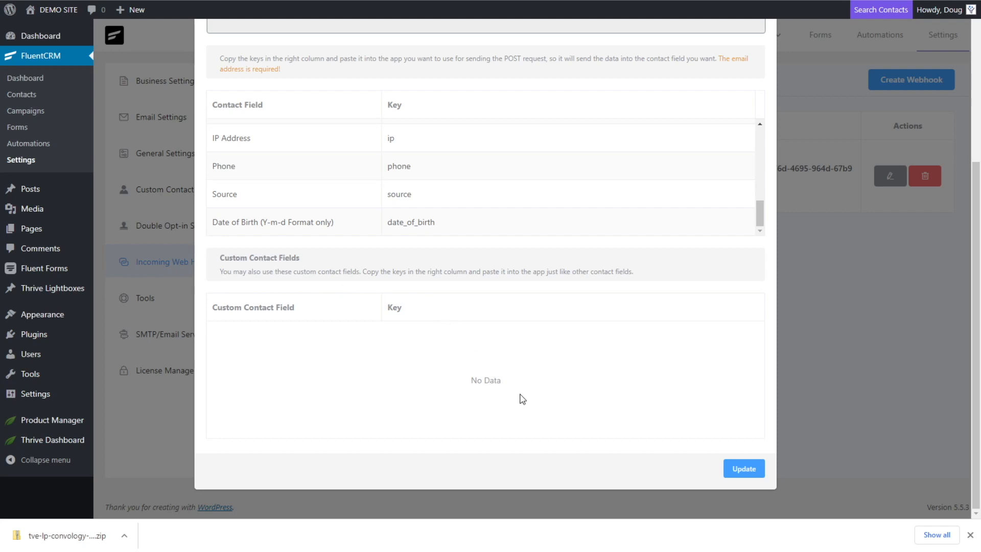
{"action": "mouse_move", "coordinate": [554, 402]}
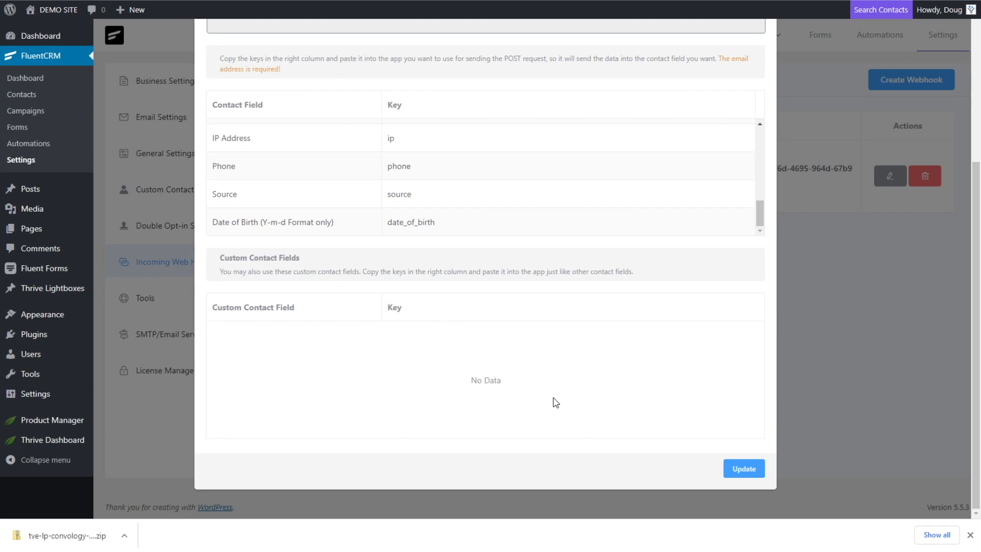
{"action": "mouse_move", "coordinate": [412, 326]}
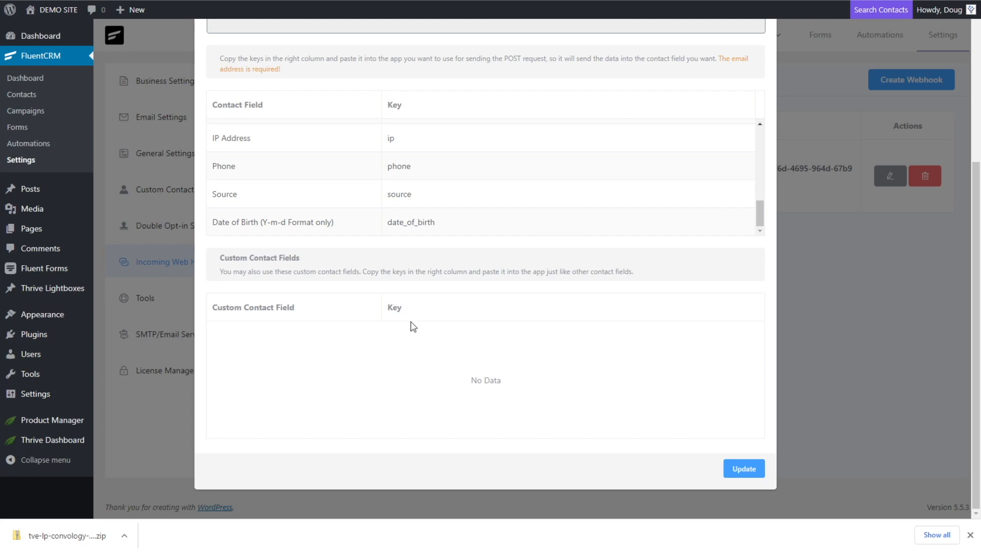
{"action": "mouse_move", "coordinate": [677, 195]}
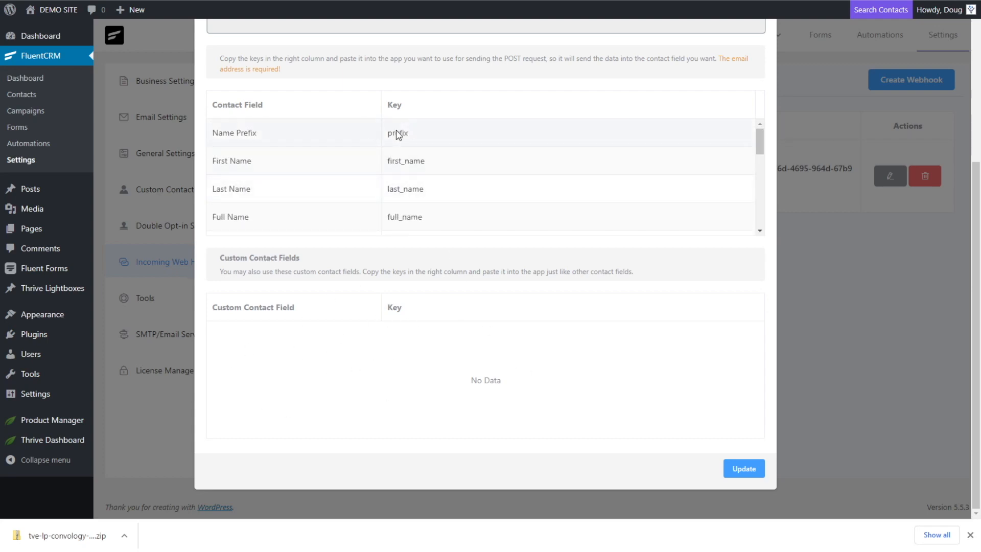
{"action": "mouse_move", "coordinate": [425, 164]}
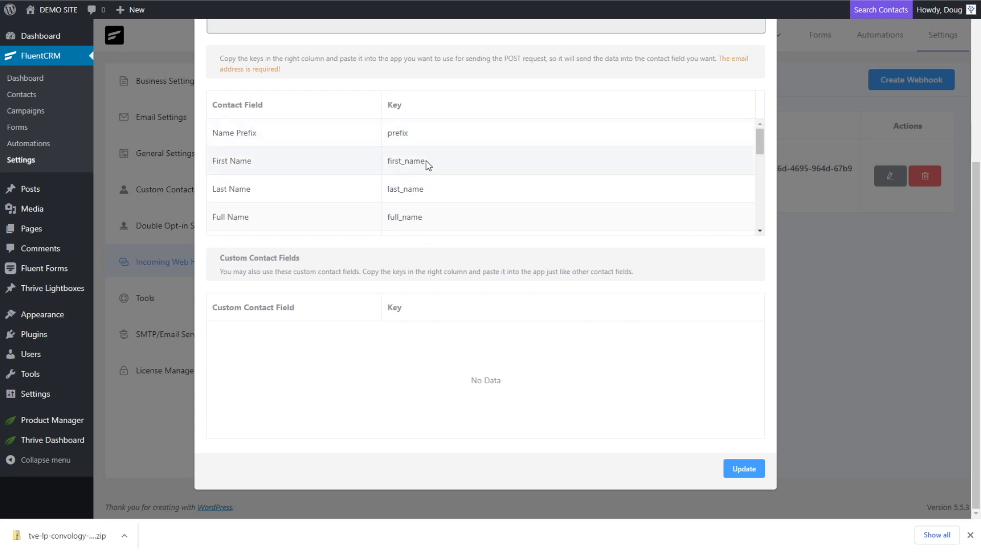
{"action": "scroll", "scroll_direction": "down", "scroll_amount": 3}
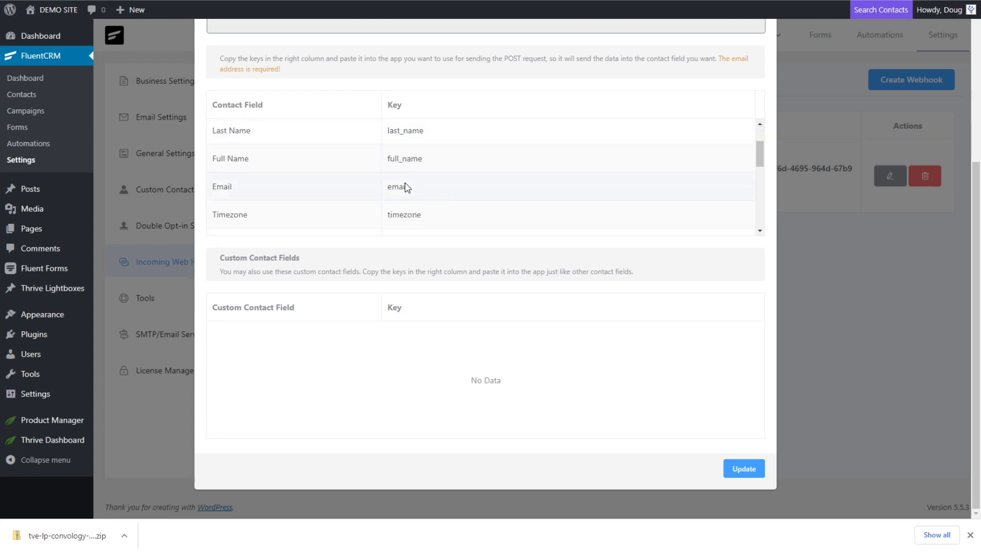
{"action": "double_click", "coordinate": [396, 186]}
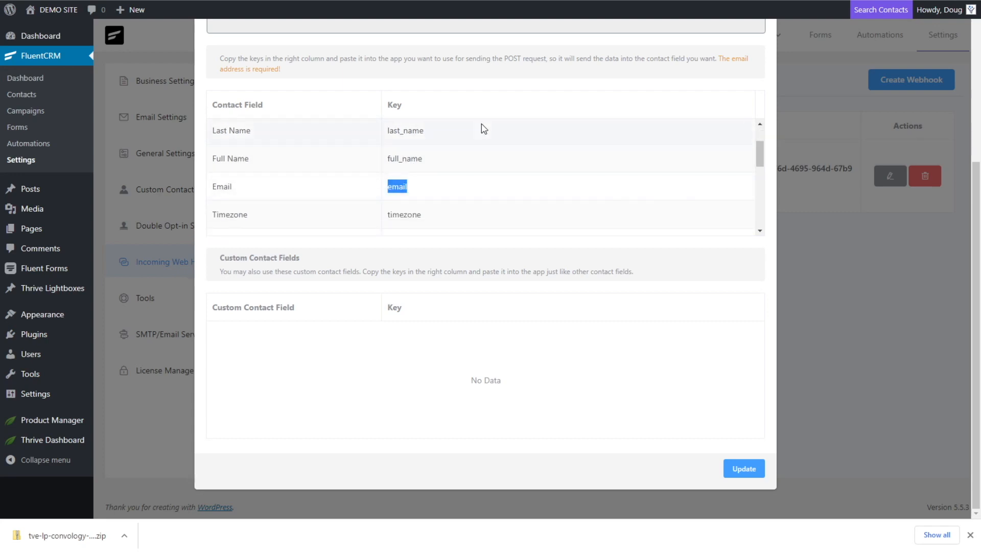
{"action": "mouse_move", "coordinate": [669, 449]}
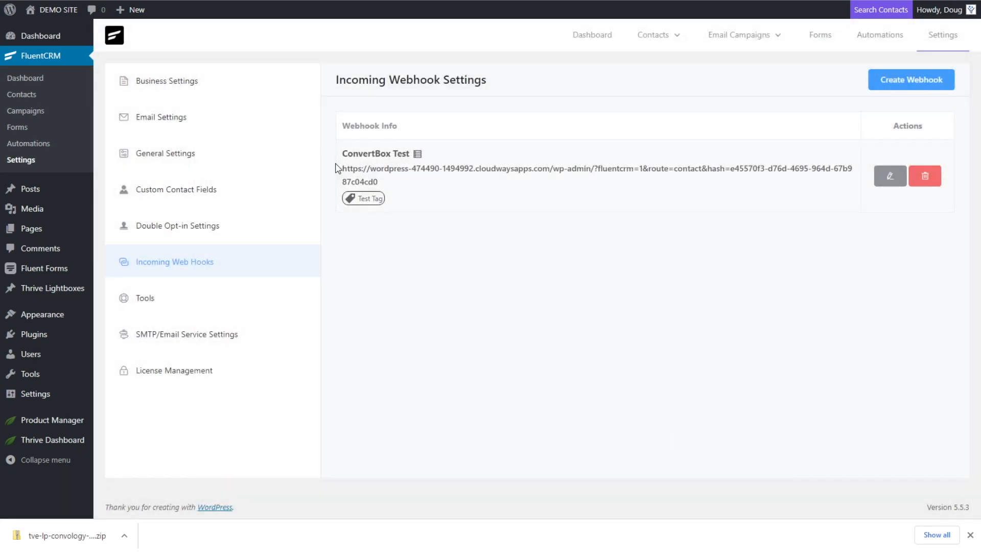
Copy the ConvertBox Test webhook URL and return to the ConvertBox Webhook integration.
{"action": "double_click", "coordinate": [348, 168]}
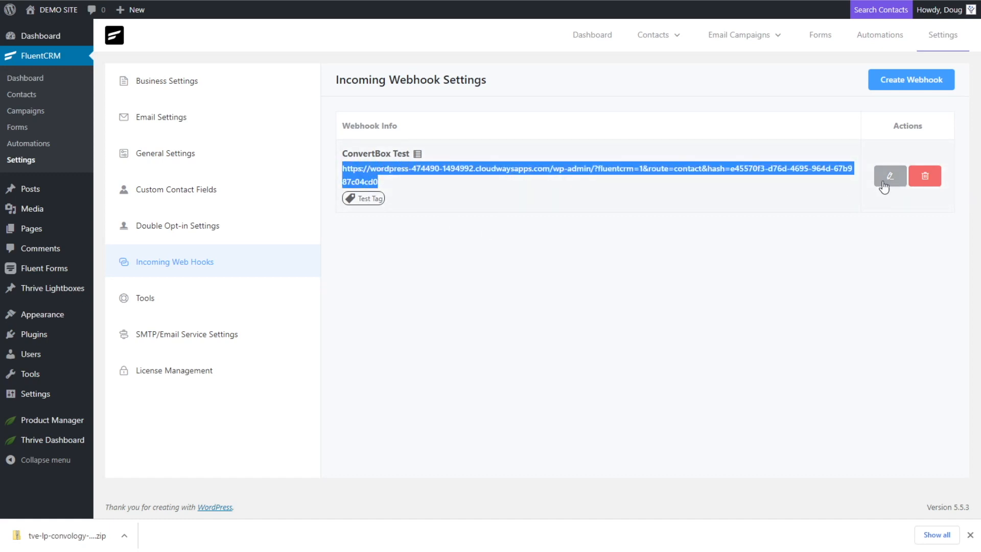
{"action": "left_click", "coordinate": [889, 176]}
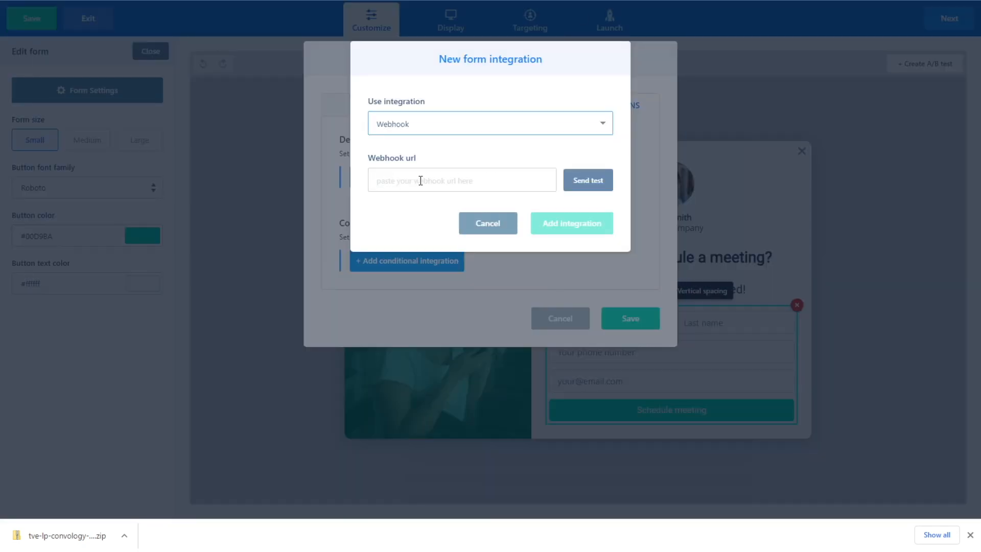
Paste the FluentCRM webhook URL into the Webhook url field and send a test.
{"action": "type", "text": "t&hash=e45570f3-d76d-4695-964d-67b987c04cd0"}
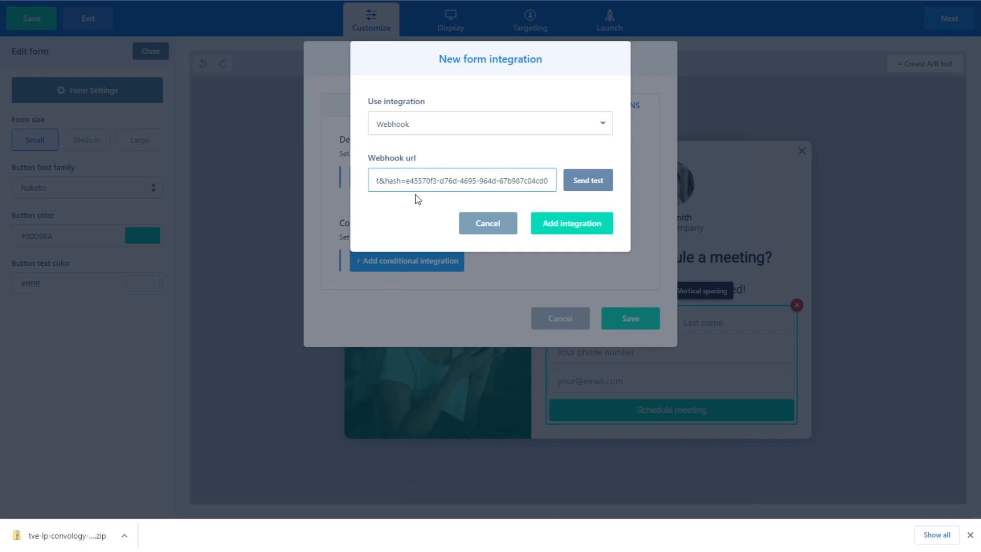
{"action": "mouse_move", "coordinate": [587, 181]}
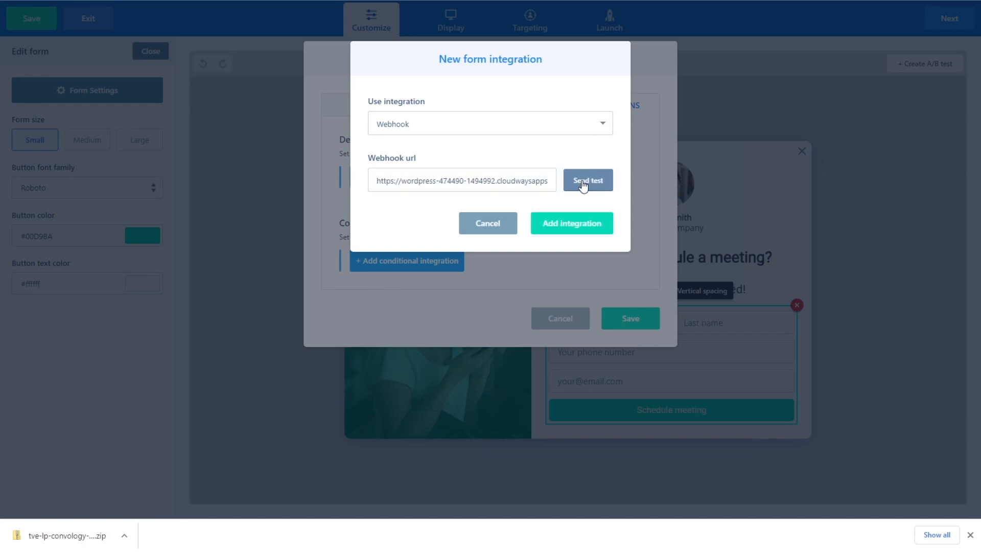
{"action": "left_click", "coordinate": [586, 180]}
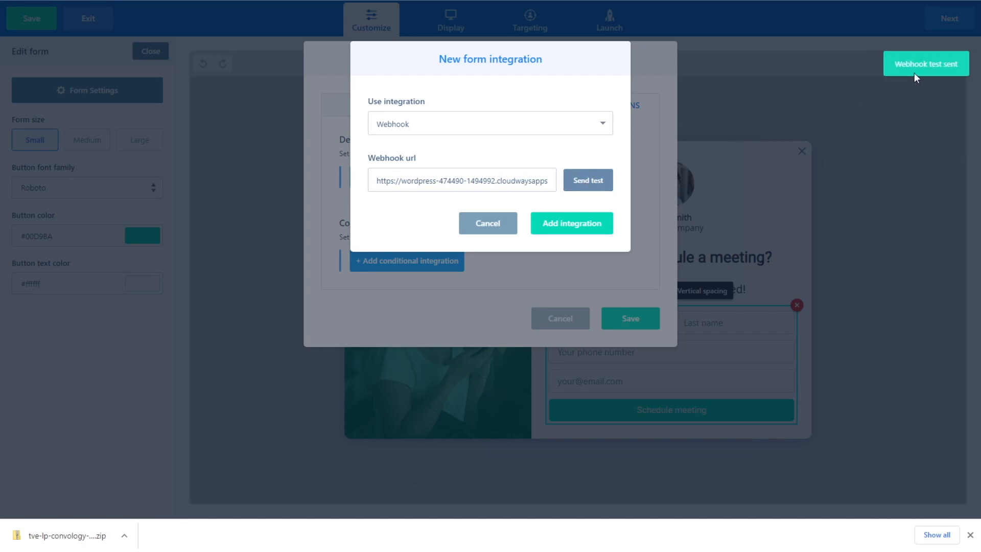
{"action": "mouse_move", "coordinate": [894, 84]}
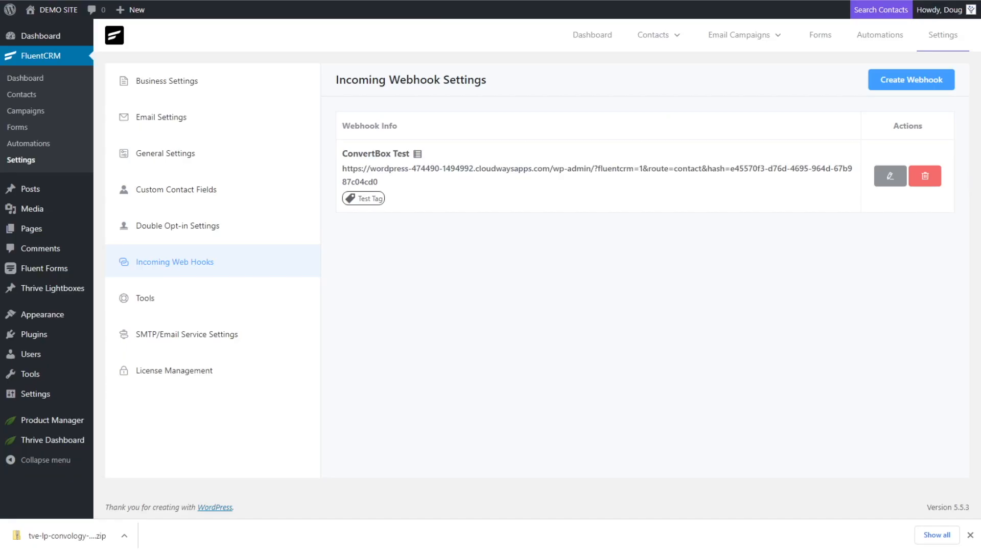
{"action": "mouse_move", "coordinate": [445, 259]}
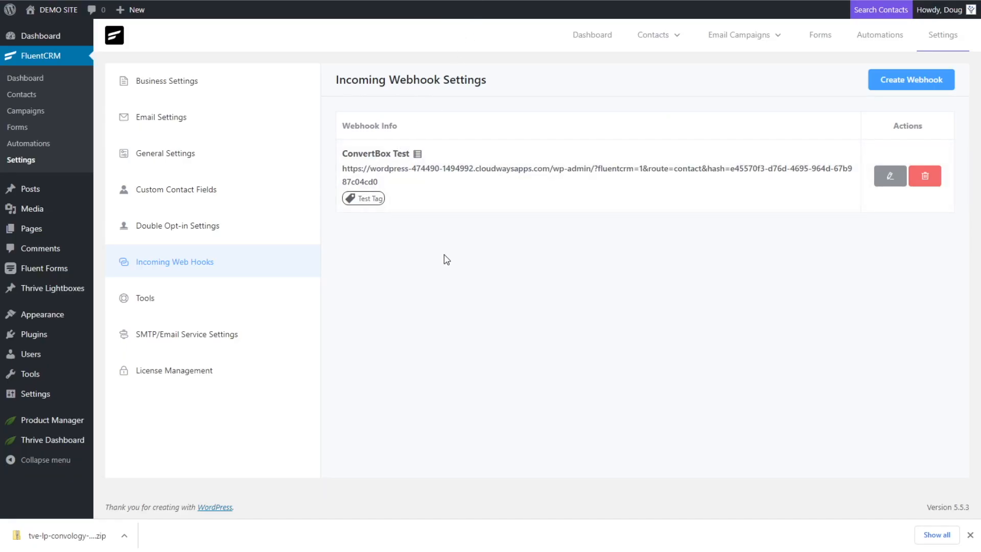
{"action": "left_click", "coordinate": [654, 34]}
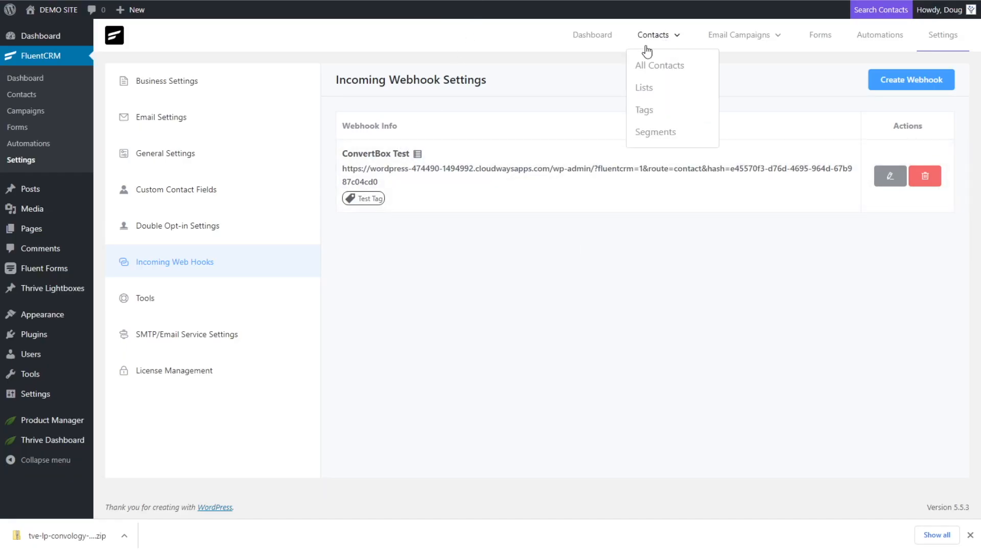
{"action": "left_click", "coordinate": [658, 65]}
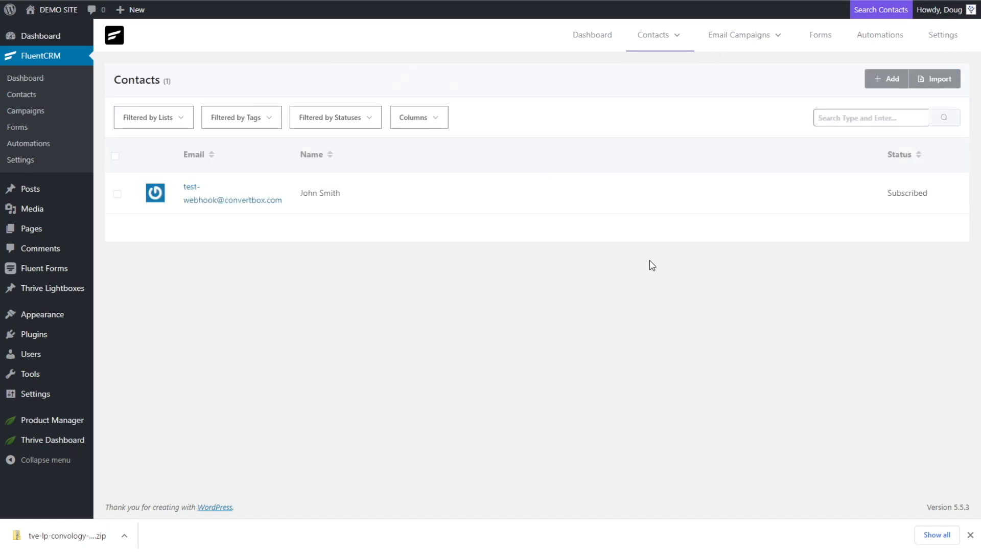
{"action": "mouse_move", "coordinate": [353, 243]}
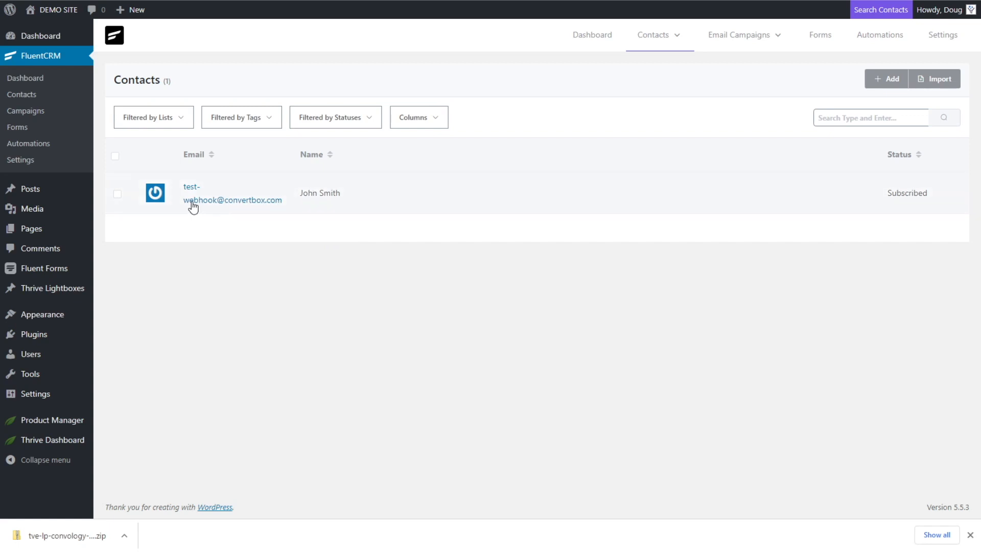
{"action": "mouse_move", "coordinate": [360, 217]}
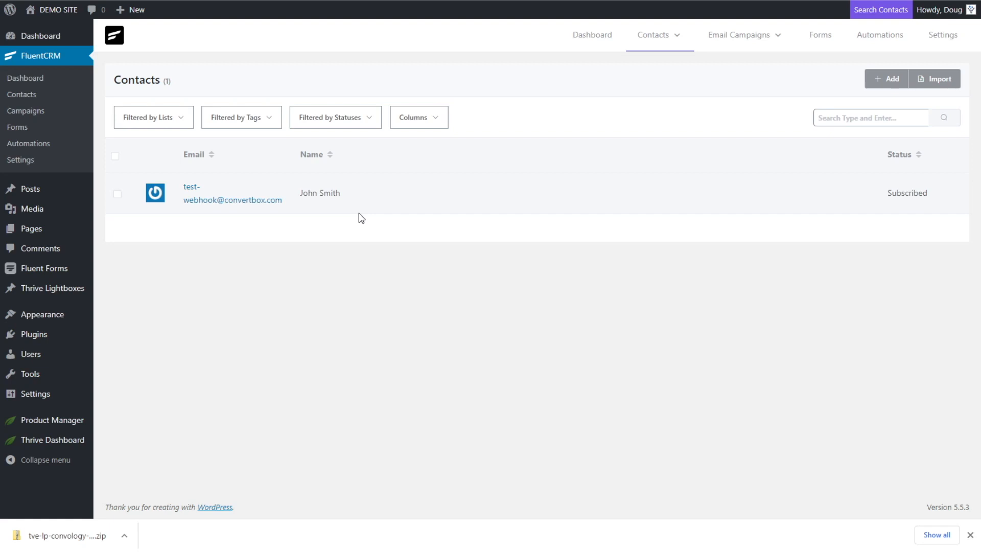
{"action": "mouse_move", "coordinate": [313, 158]}
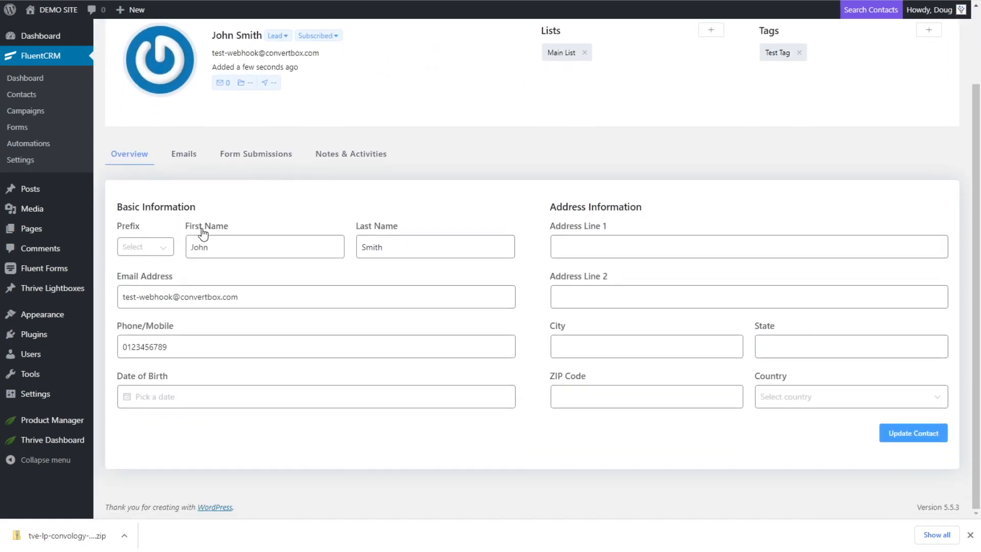
{"action": "mouse_move", "coordinate": [178, 325]}
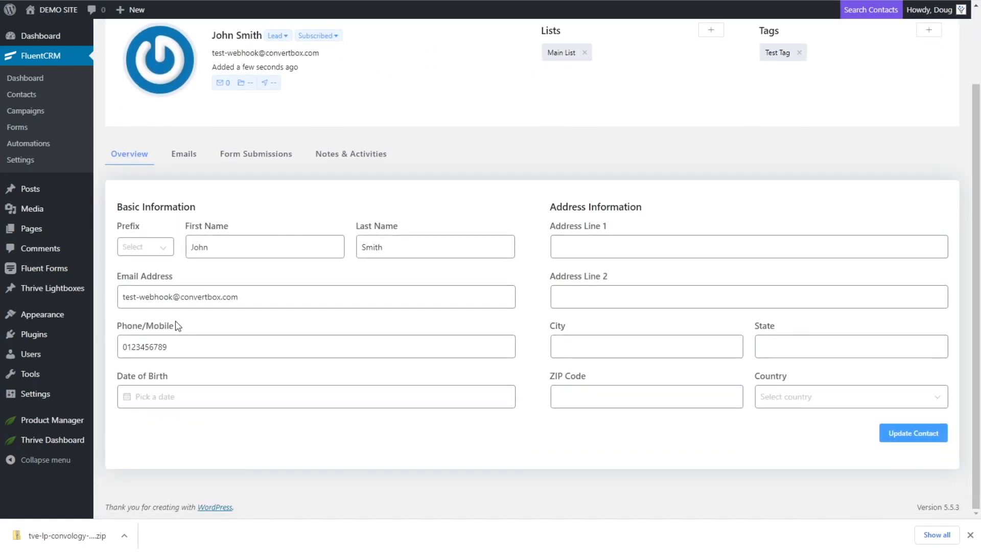
{"action": "left_click", "coordinate": [316, 347]}
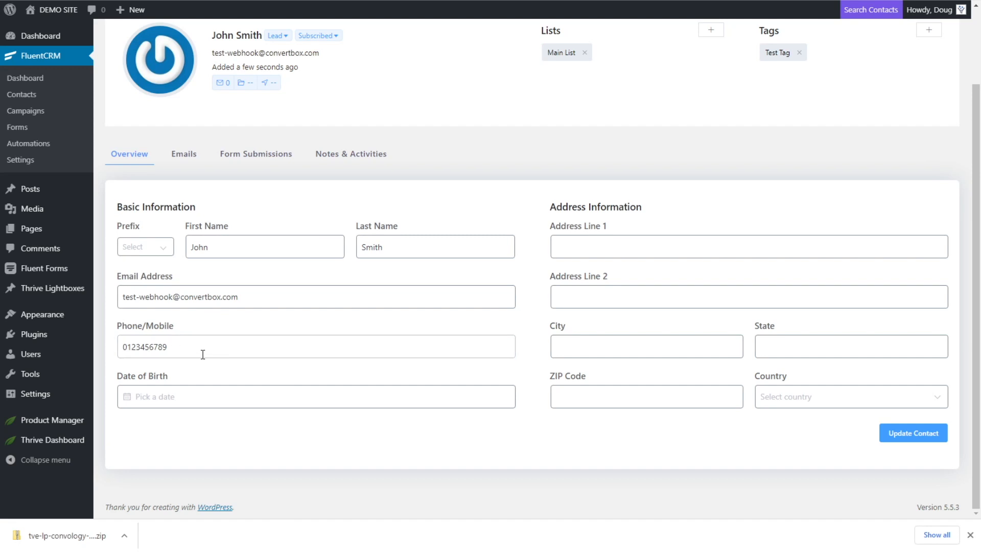
{"action": "mouse_move", "coordinate": [354, 363]}
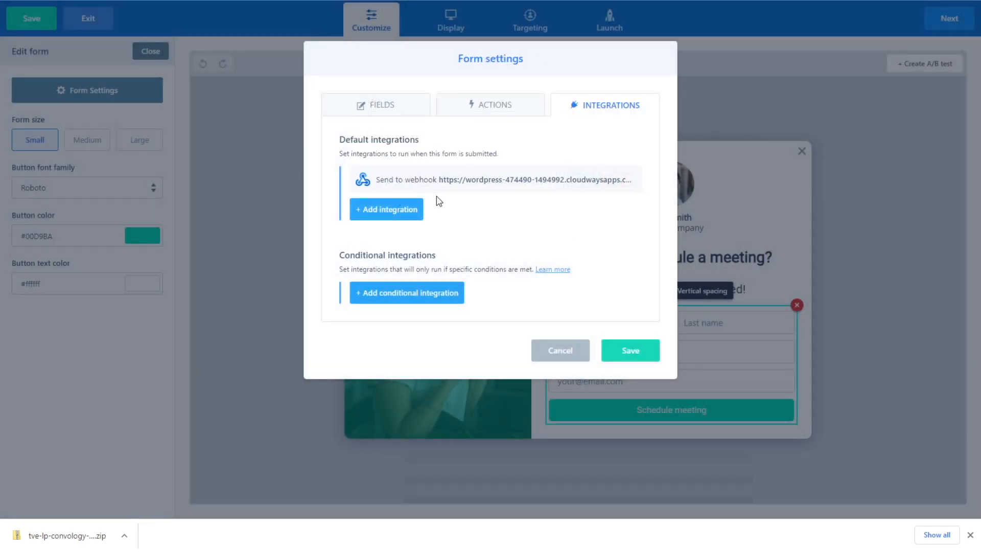
{"action": "mouse_move", "coordinate": [457, 202]}
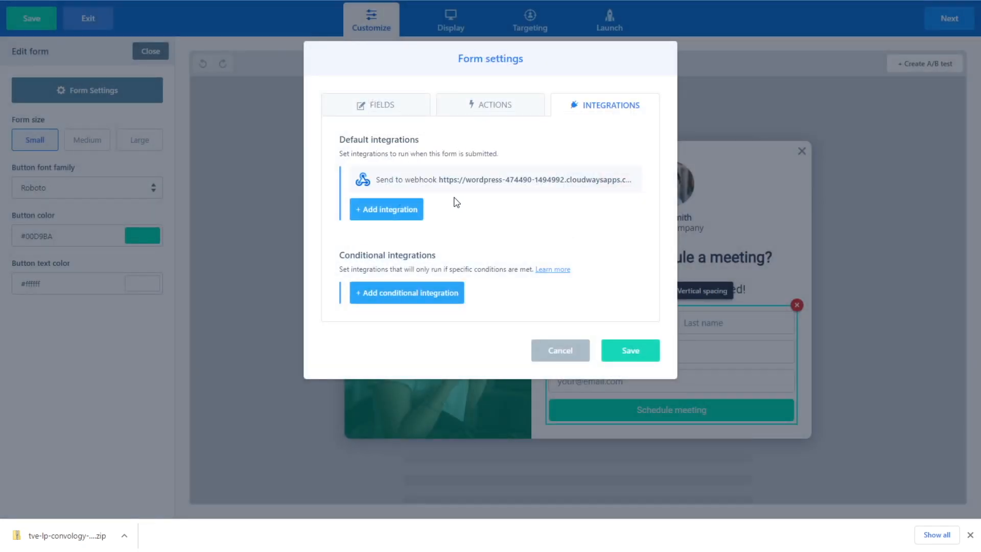
{"action": "mouse_move", "coordinate": [360, 191]}
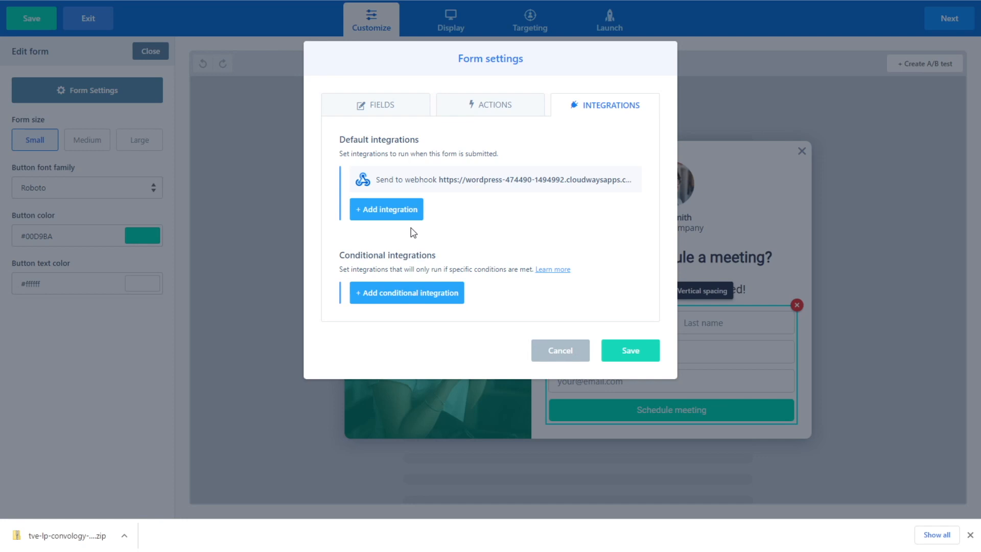
{"action": "mouse_move", "coordinate": [466, 170]}
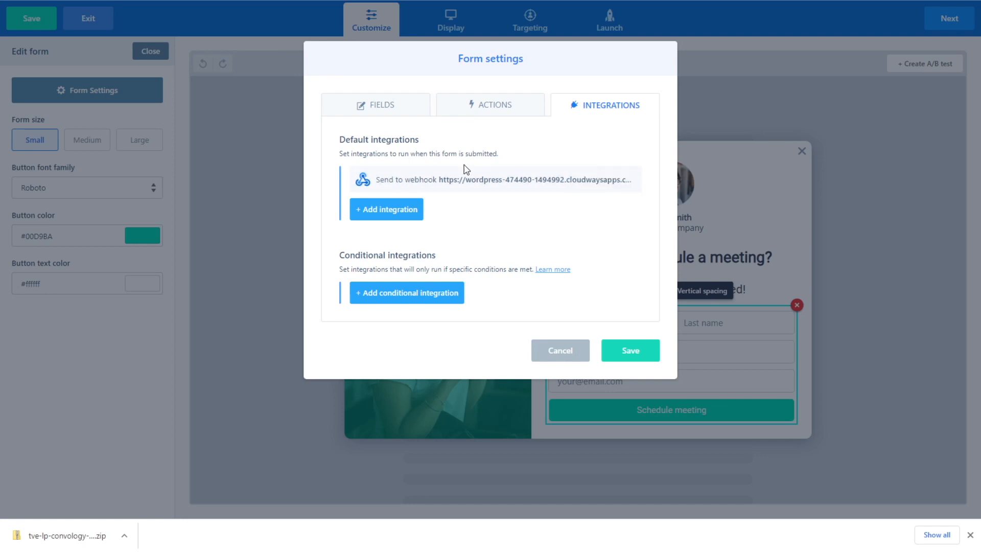
{"action": "mouse_move", "coordinate": [629, 349]}
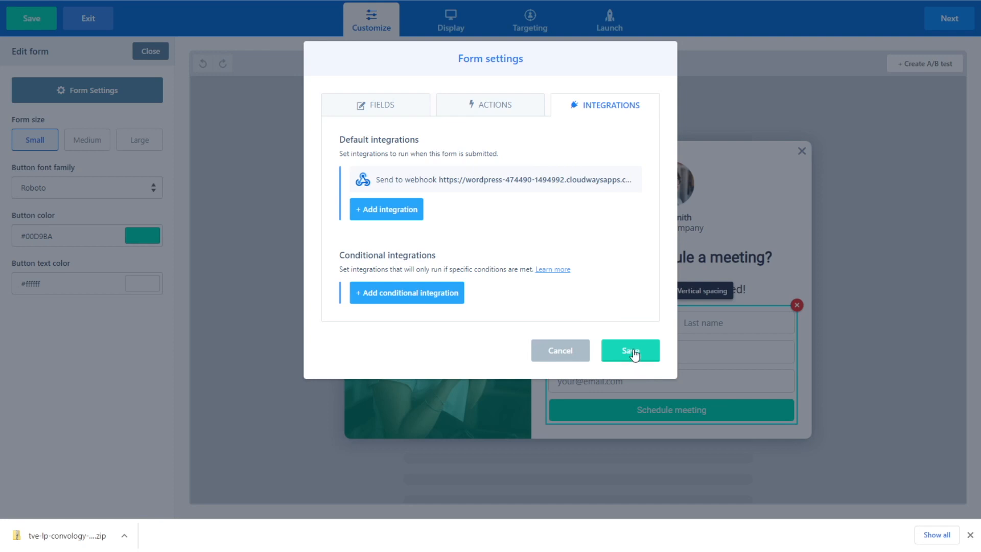
Save the form's integration settings with 'Send to webhook' as the default integration.
{"action": "left_click", "coordinate": [629, 350]}
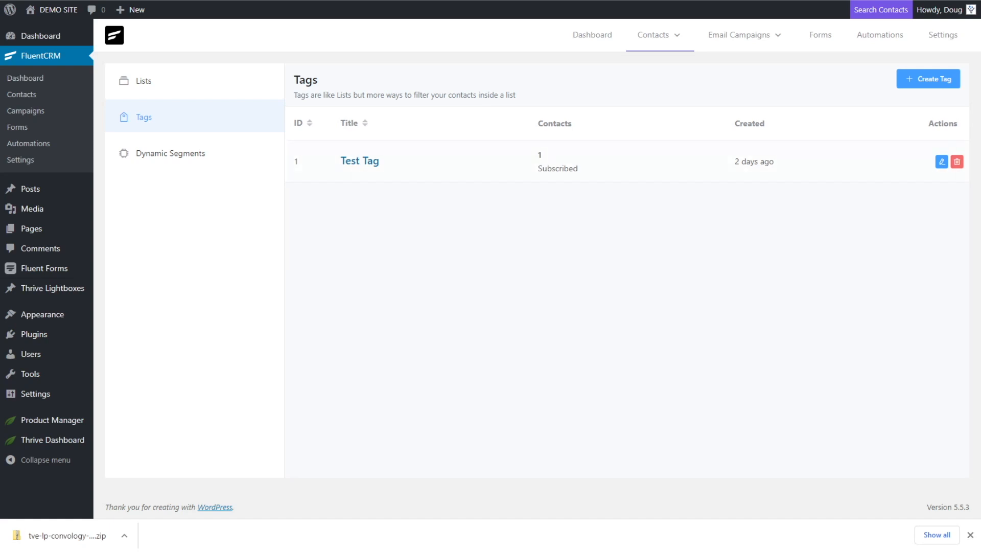
Create the Freelancers tag from the FluentCRM Contacts Tags page.
{"action": "left_click", "coordinate": [654, 34]}
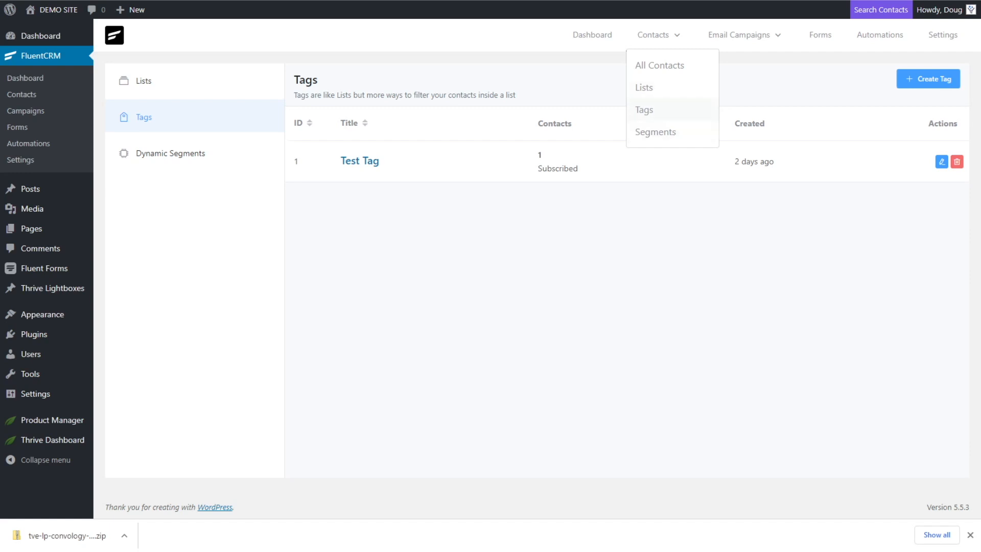
{"action": "left_click", "coordinate": [928, 78]}
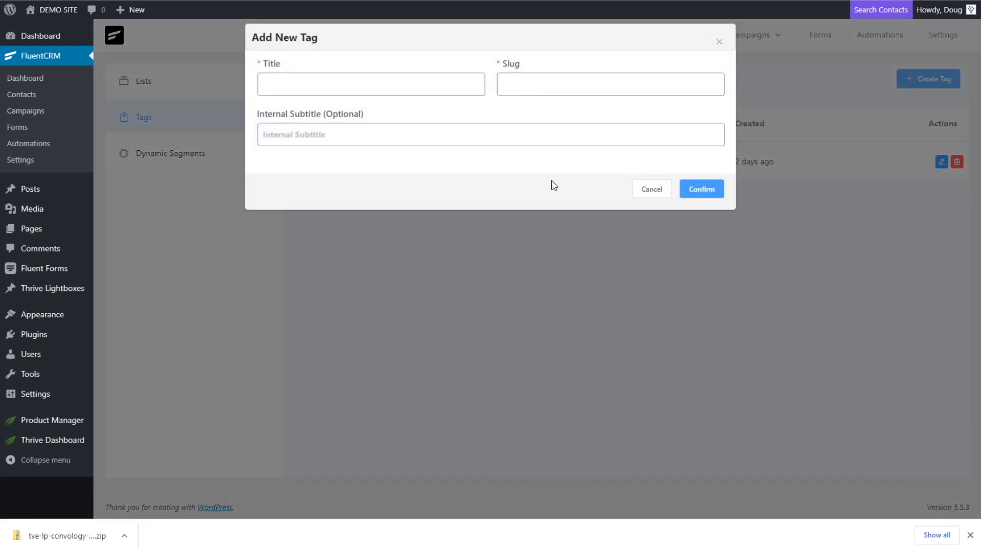
{"action": "left_click", "coordinate": [370, 84]}
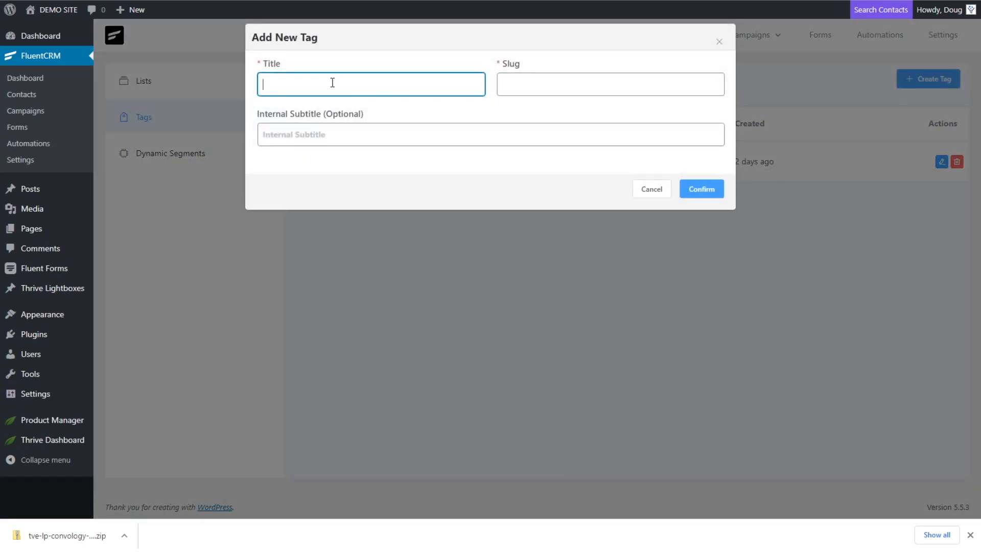
{"action": "type", "text": "Freelancers"}
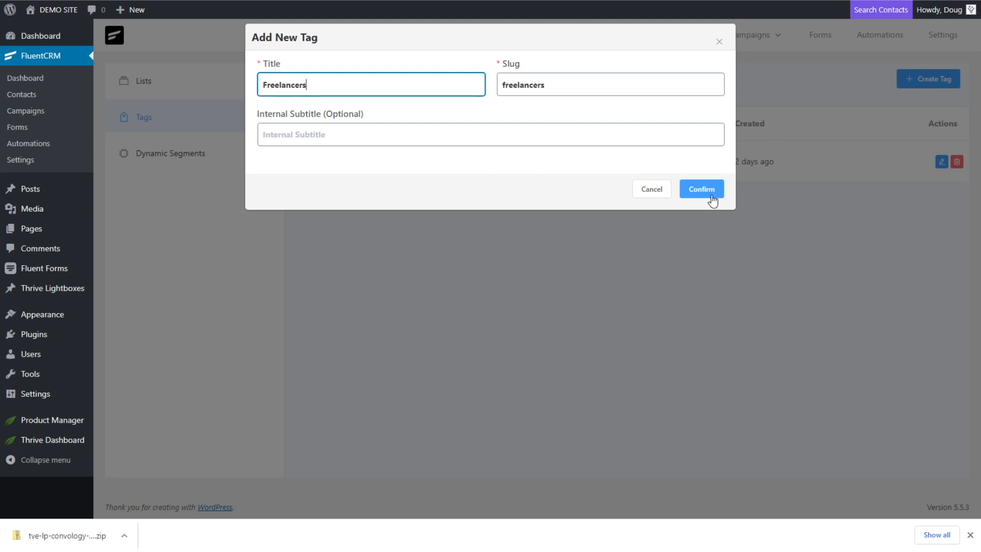
{"action": "left_click", "coordinate": [700, 189]}
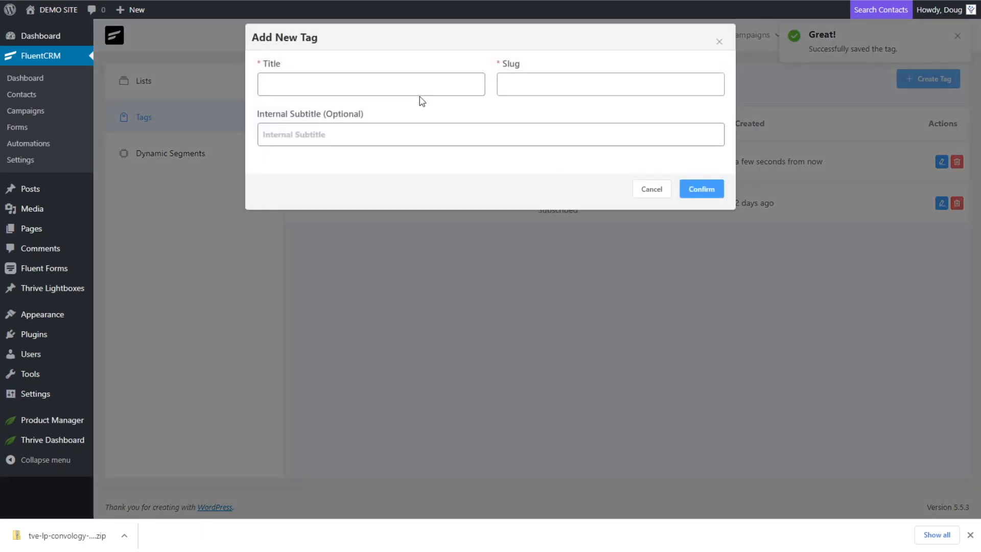
Add the Small Business Owner and Enterprise tags.
{"action": "left_click", "coordinate": [370, 84]}
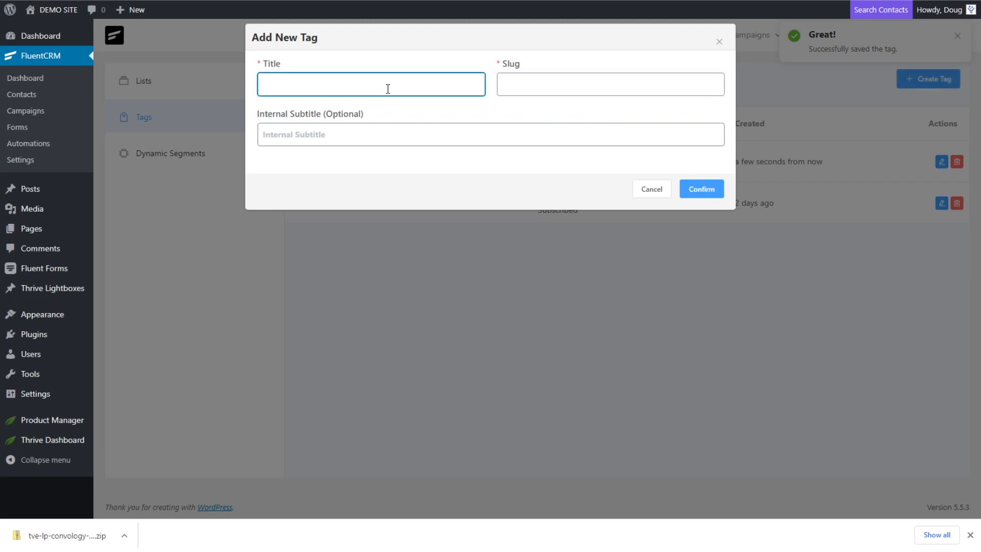
{"action": "type", "text": "Small Business Owner"}
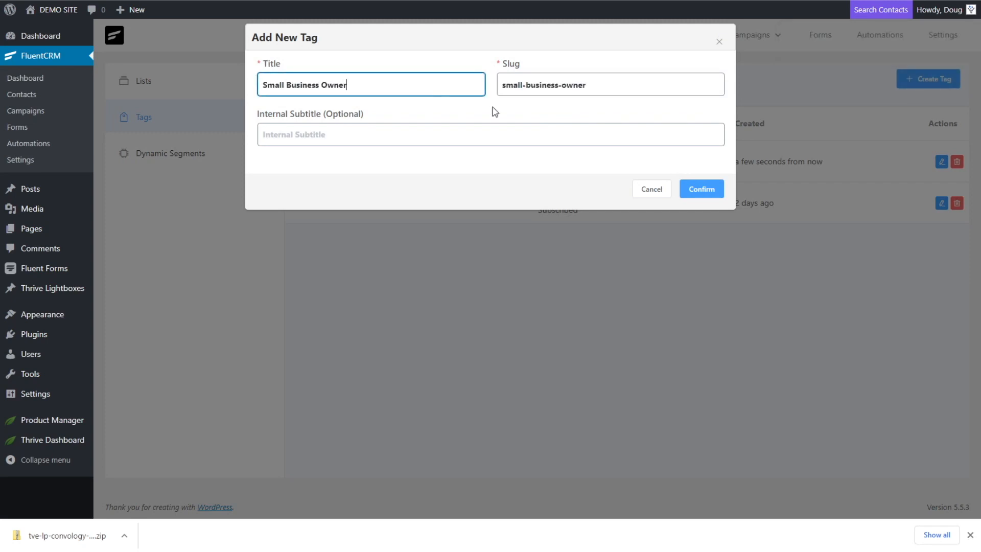
{"action": "left_click", "coordinate": [700, 188]}
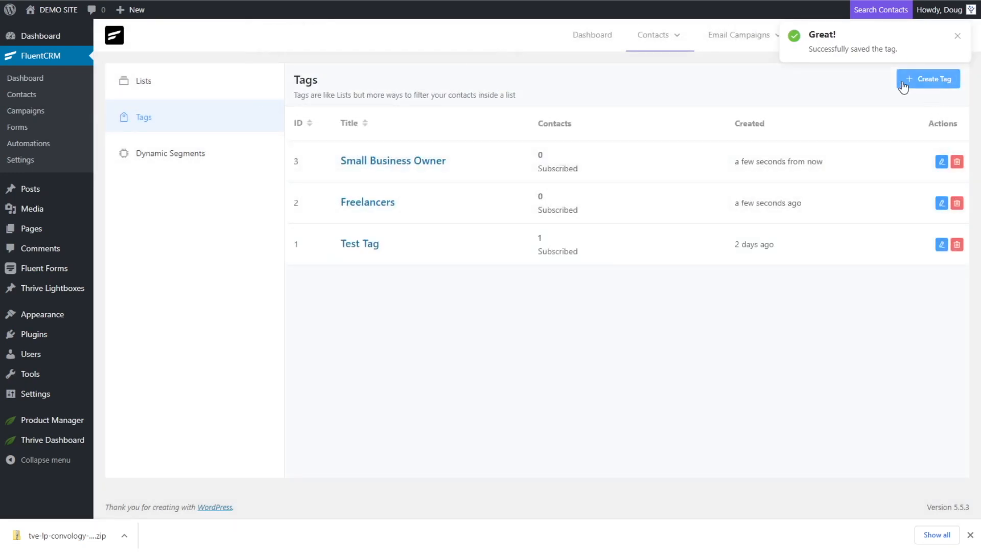
{"action": "left_click", "coordinate": [928, 79]}
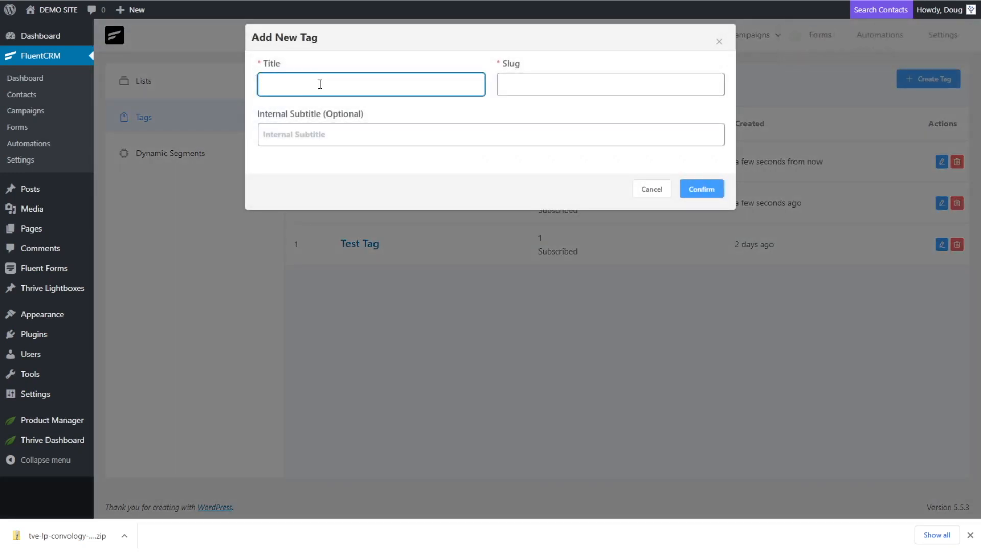
{"action": "type", "text": "Enterpri"}
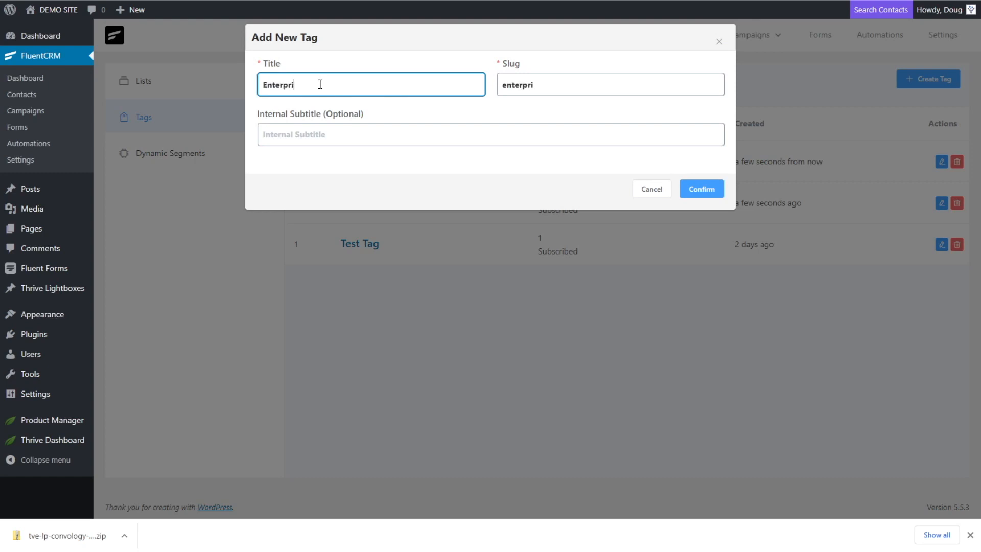
{"action": "left_click", "coordinate": [700, 189]}
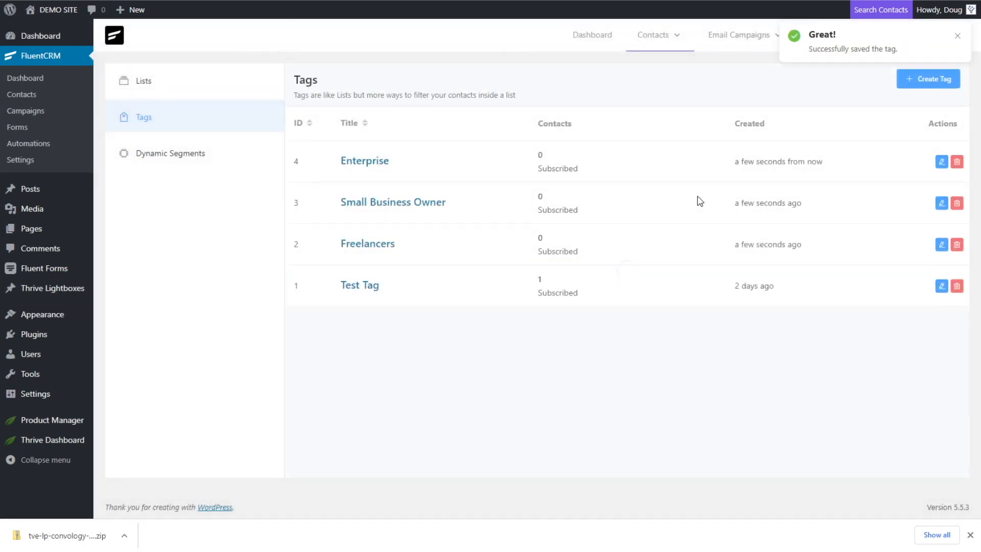
{"action": "mouse_move", "coordinate": [392, 161]}
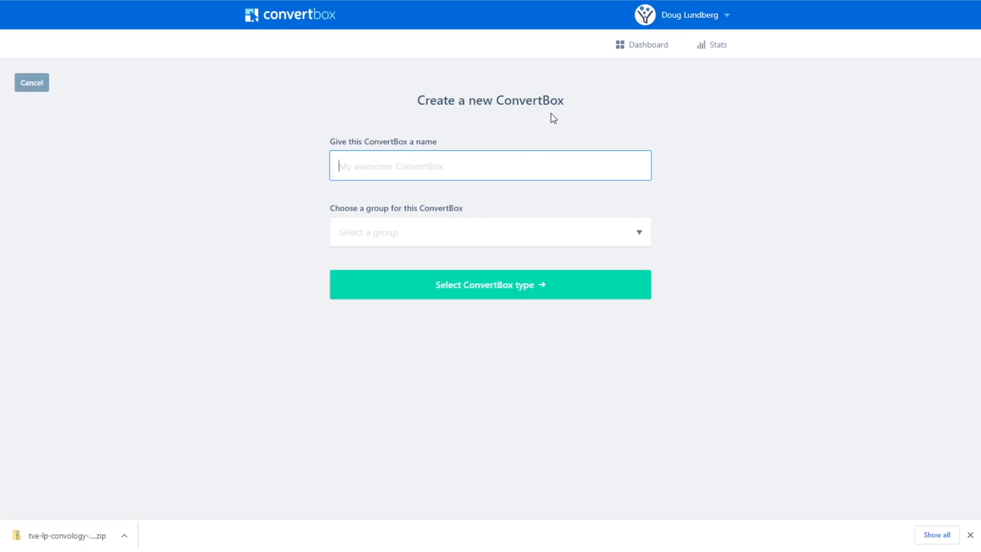
{"action": "mouse_move", "coordinate": [447, 168]}
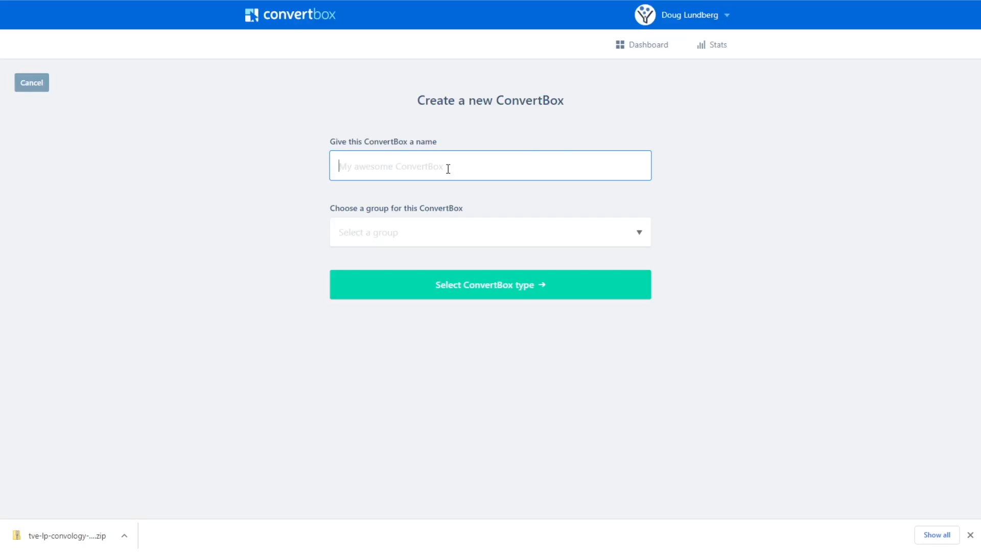
Name the box Segmentation Test, choose Overlay > Callout Modal, and use the Segmentation template.
{"action": "type", "text": "Segmentation Test"}
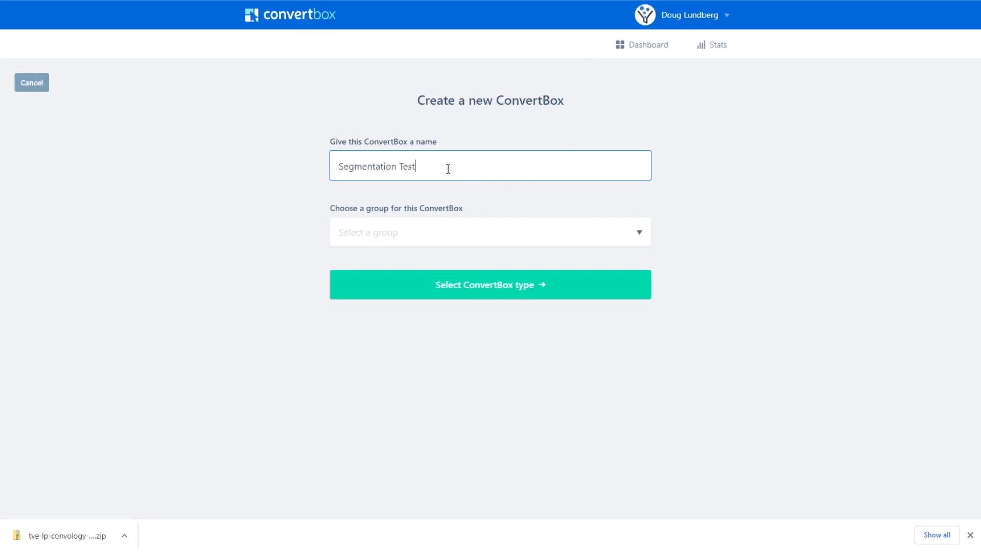
{"action": "left_click", "coordinate": [490, 284]}
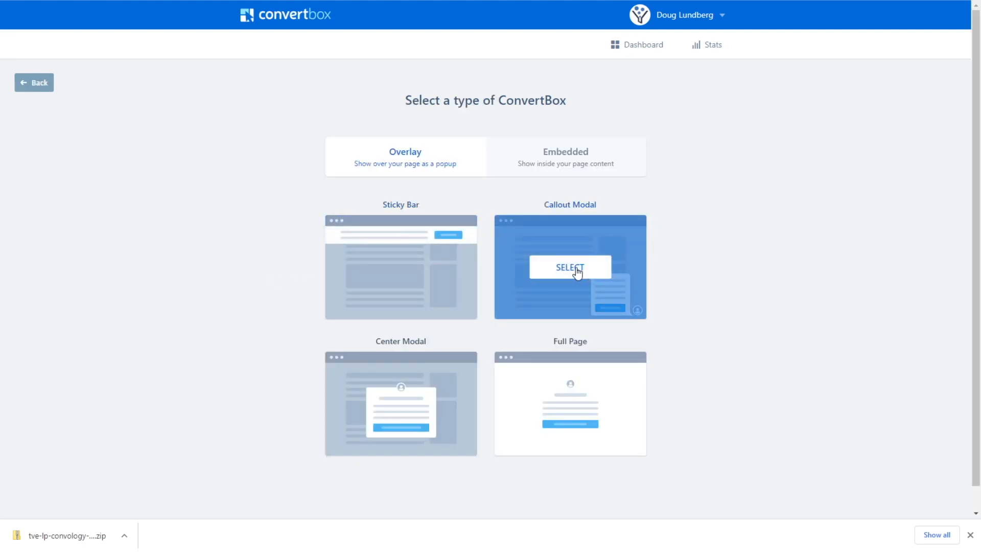
{"action": "left_click", "coordinate": [569, 267]}
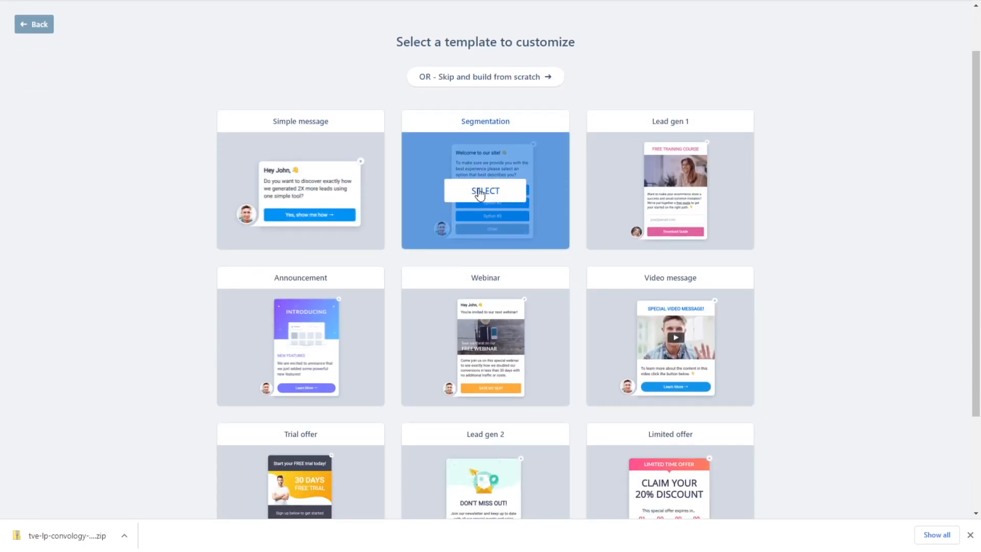
{"action": "left_click", "coordinate": [484, 190]}
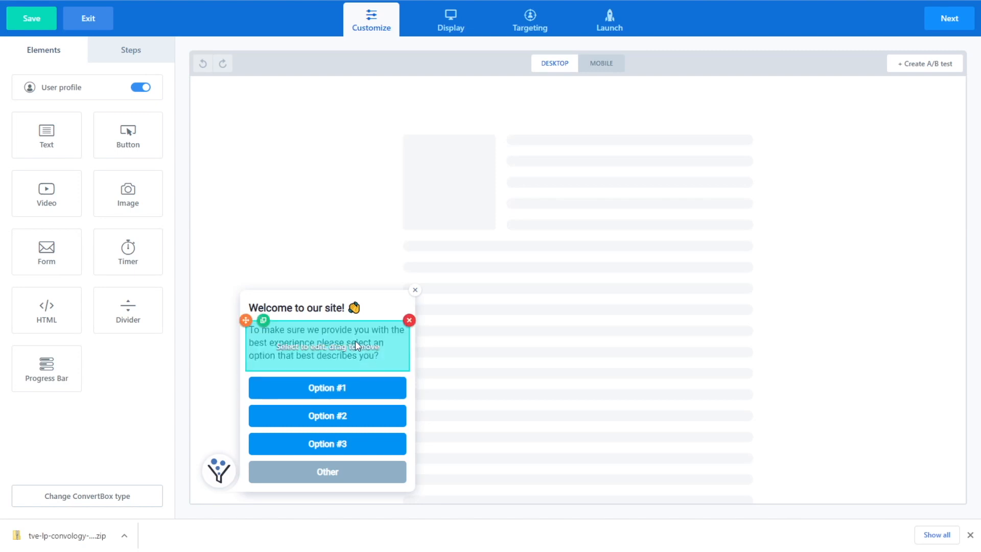
Relabel the second answer button as Small Business, then select the intro paragraph.
{"action": "left_click", "coordinate": [327, 387]}
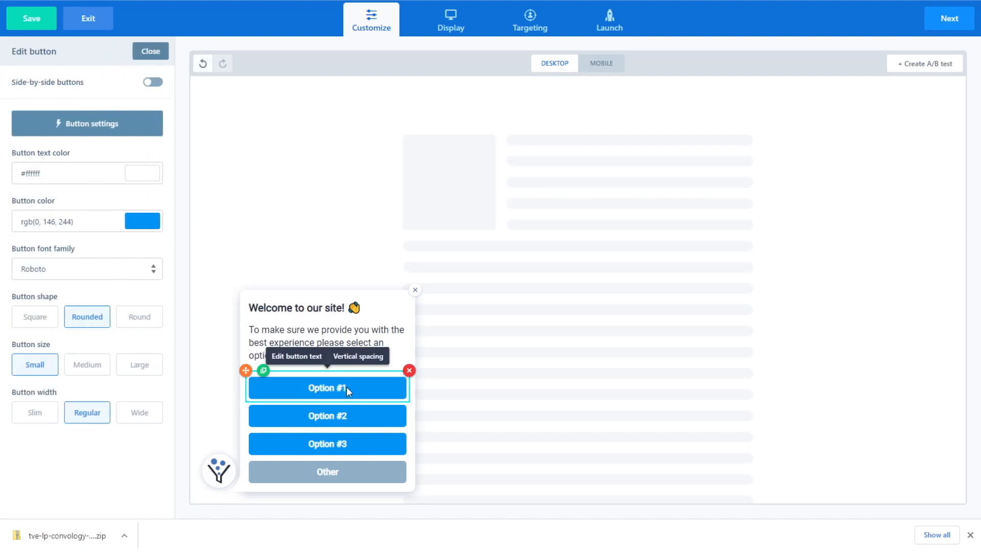
{"action": "left_click", "coordinate": [296, 356]}
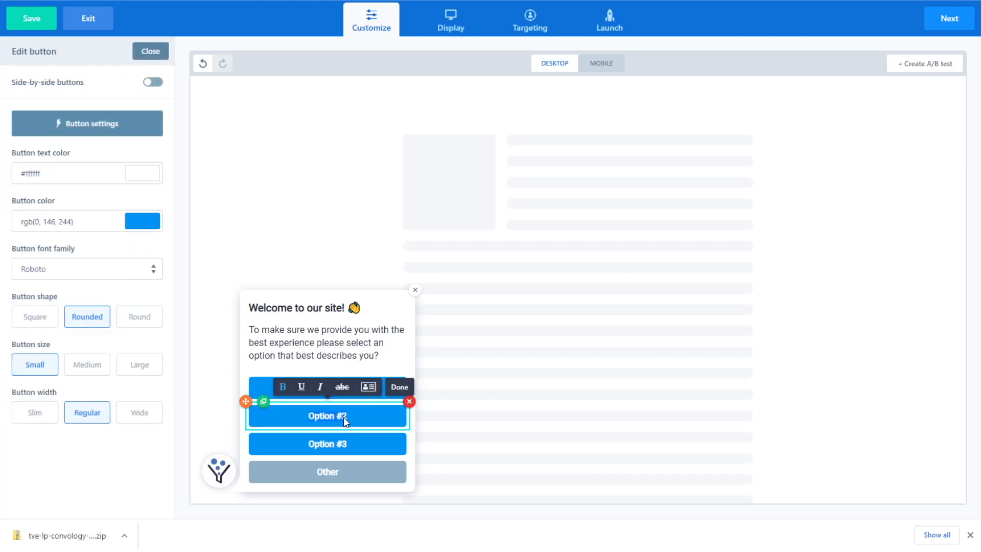
{"action": "type", "text": "Small Business"}
{"action": "left_click", "coordinate": [327, 444]}
{"action": "type", "text": "Enterprise"}
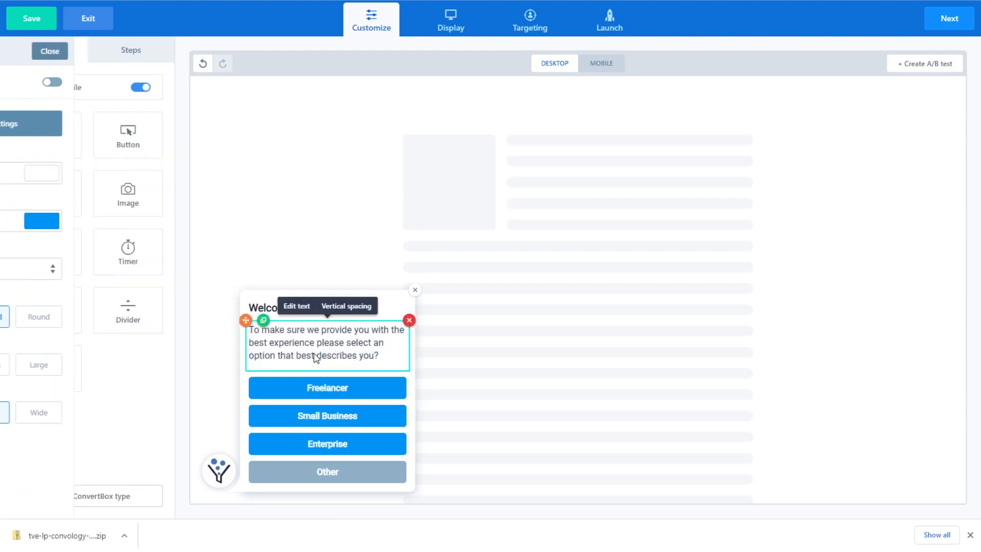
{"action": "left_click", "coordinate": [296, 306]}
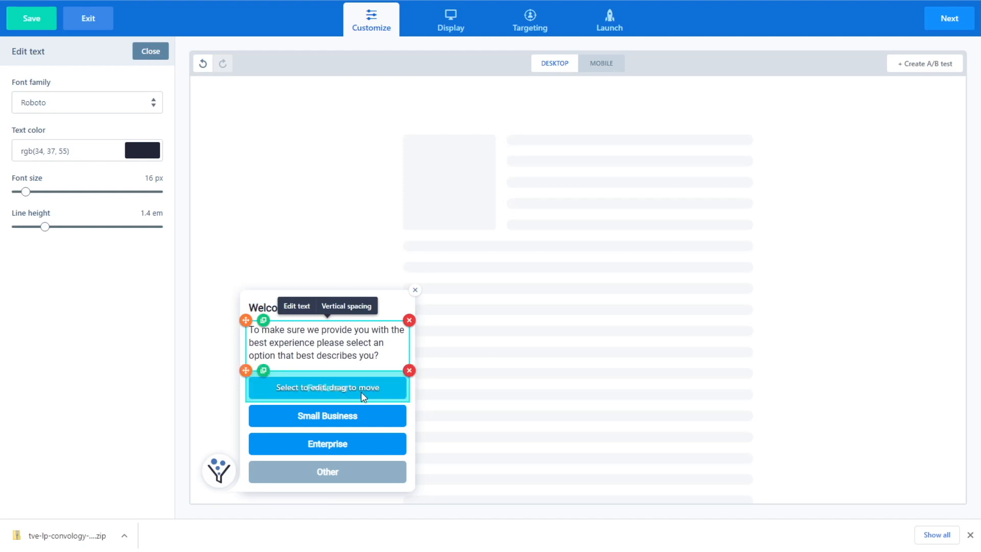
{"action": "mouse_move", "coordinate": [371, 398]}
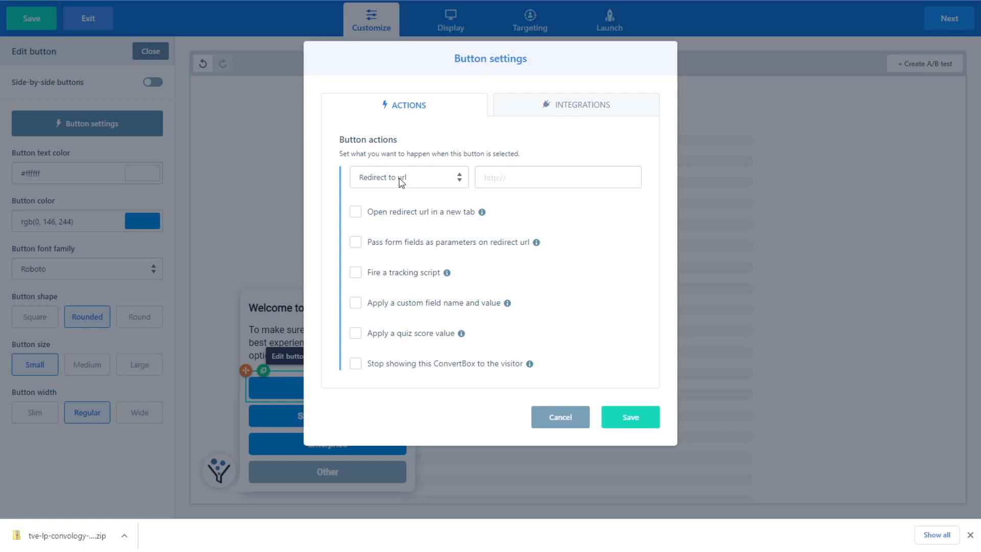
Set the Freelancer button to Go to next step and review its integrations without adding one.
{"action": "left_click", "coordinate": [408, 177]}
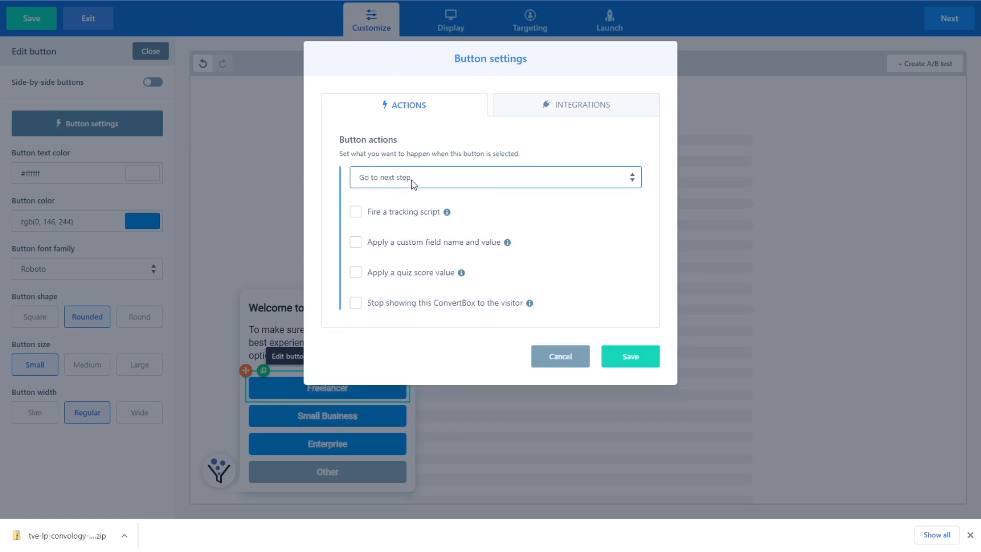
{"action": "mouse_move", "coordinate": [424, 197]}
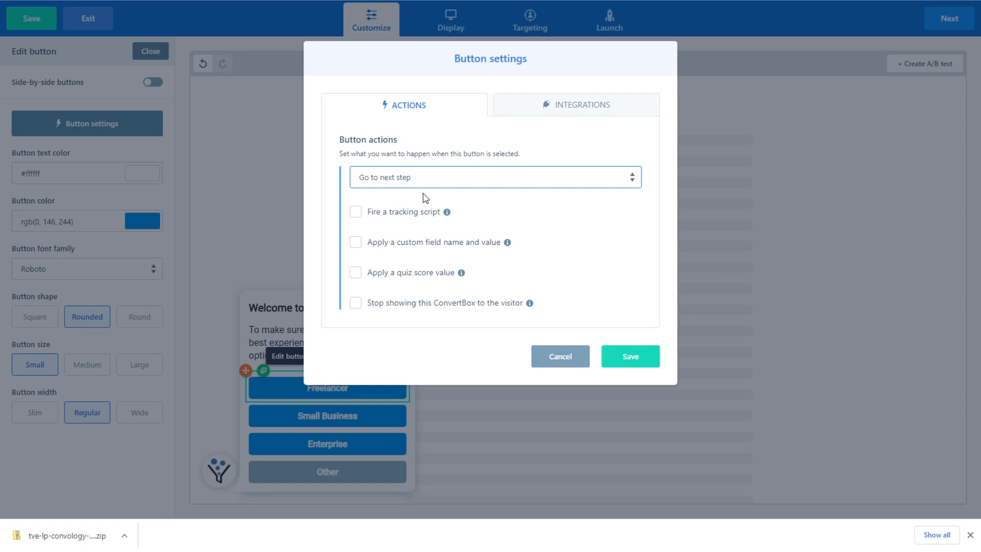
{"action": "mouse_move", "coordinate": [416, 221]}
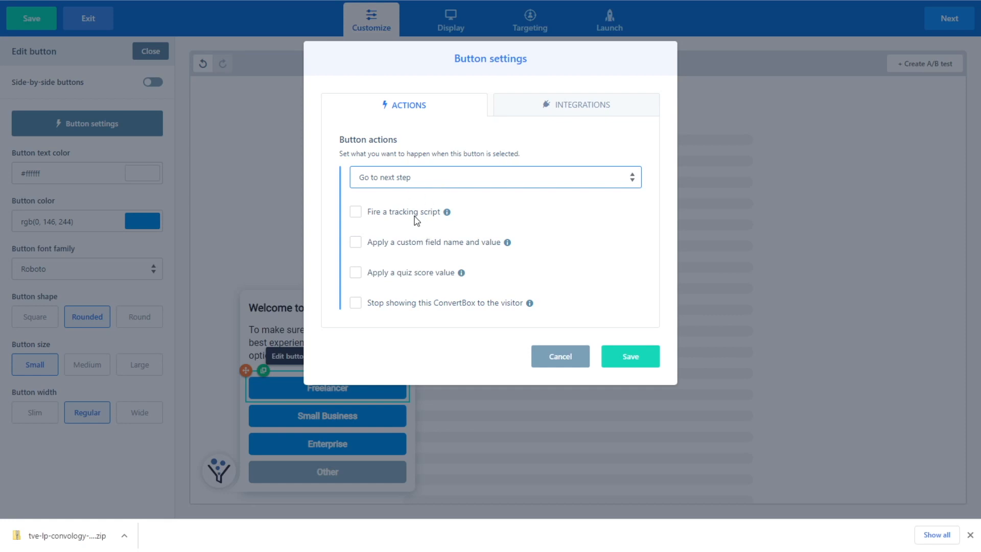
{"action": "mouse_move", "coordinate": [448, 274]}
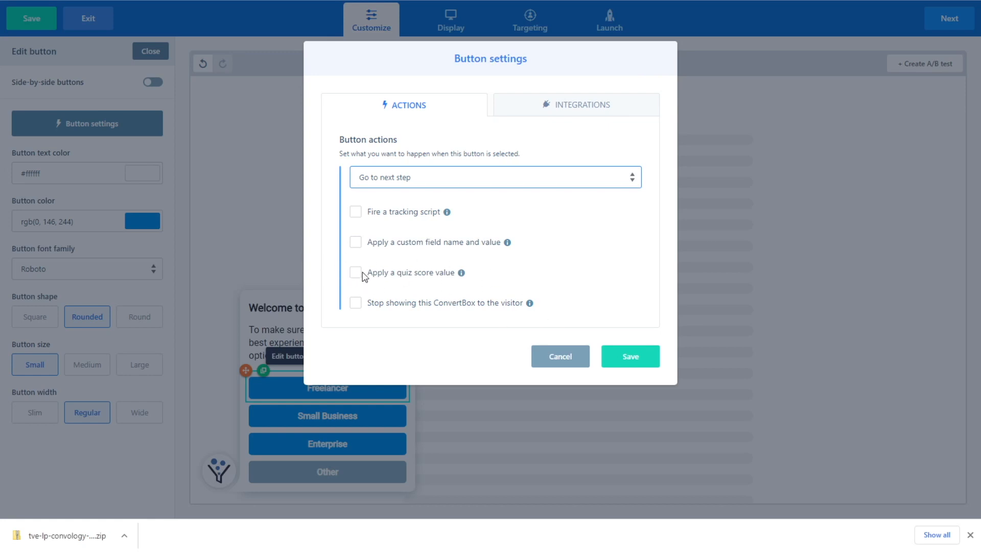
{"action": "mouse_move", "coordinate": [417, 286]}
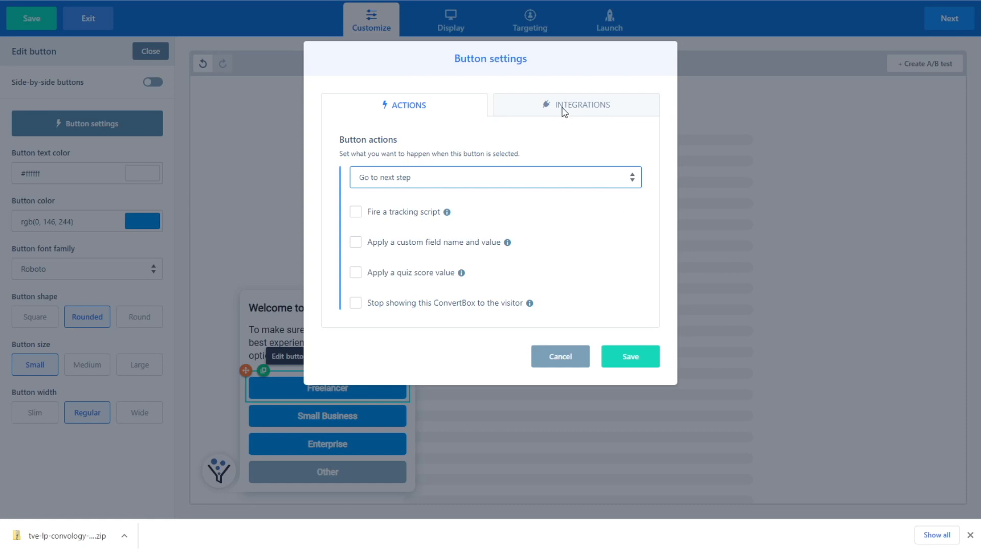
{"action": "left_click", "coordinate": [582, 104]}
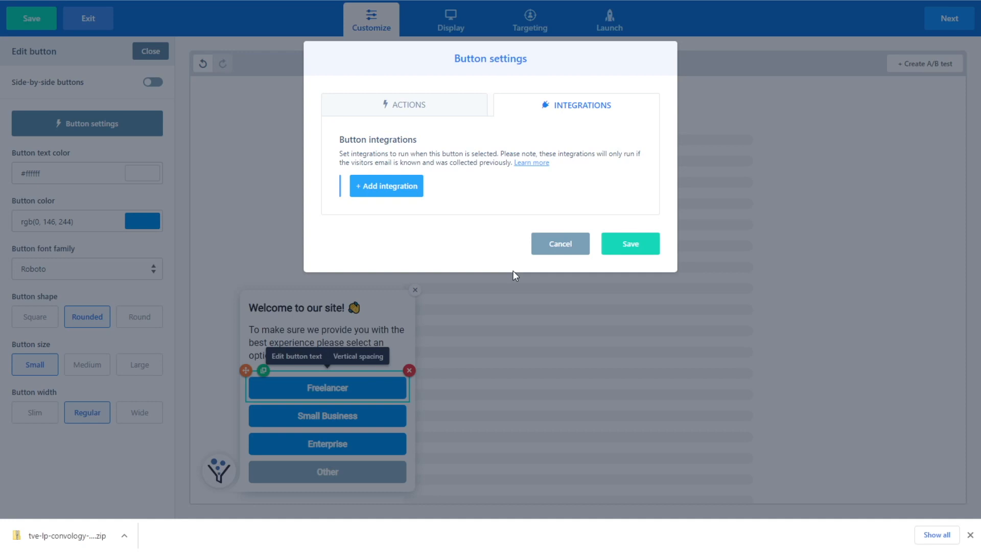
{"action": "left_click", "coordinate": [386, 186]}
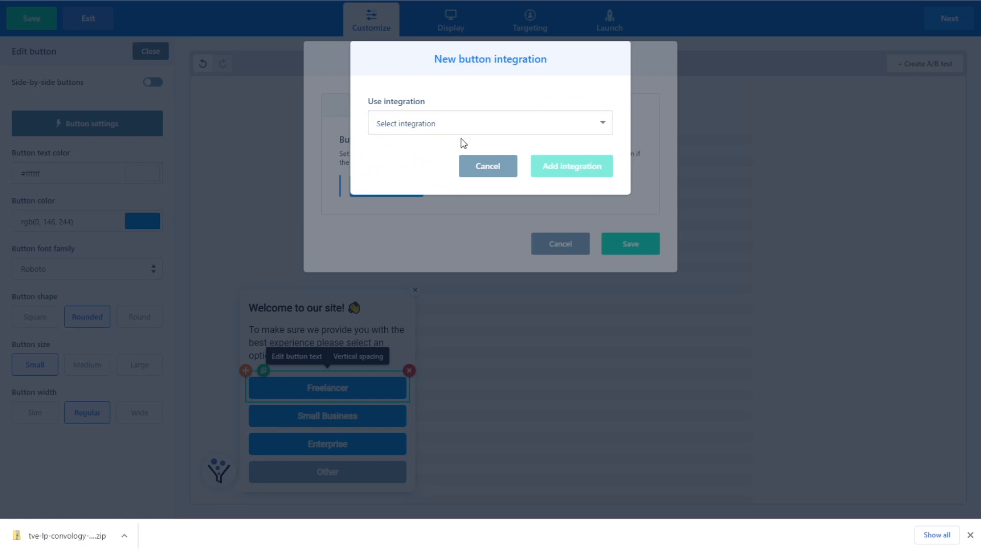
{"action": "left_click", "coordinate": [488, 165]}
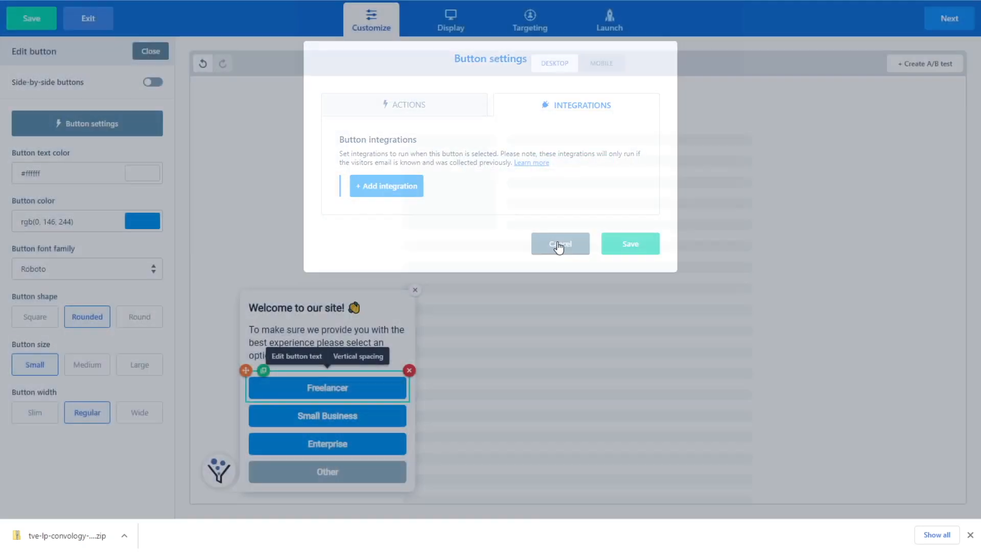
Check the Small Business and Enterprise button settings, then deselect to show the elements list.
{"action": "left_click", "coordinate": [559, 243]}
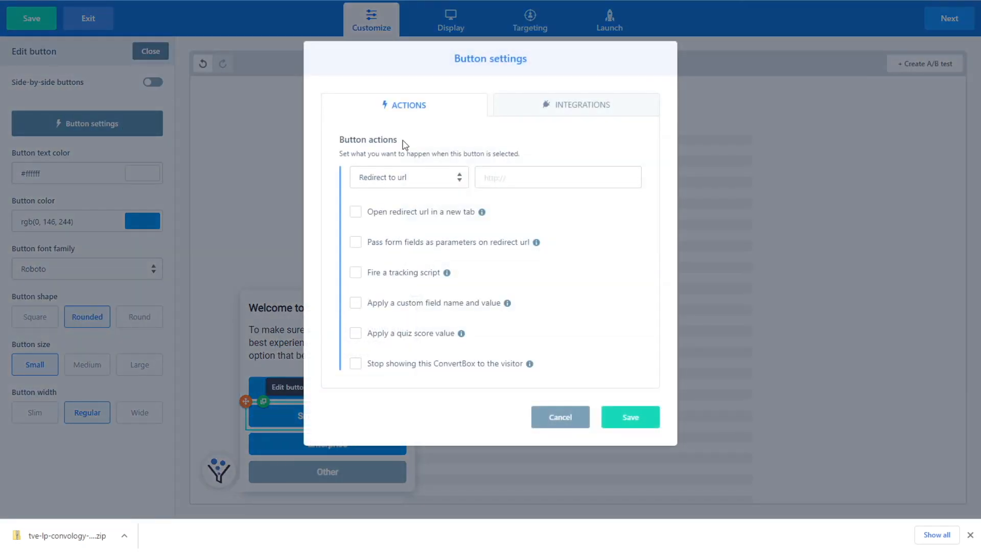
{"action": "left_click", "coordinate": [409, 178]}
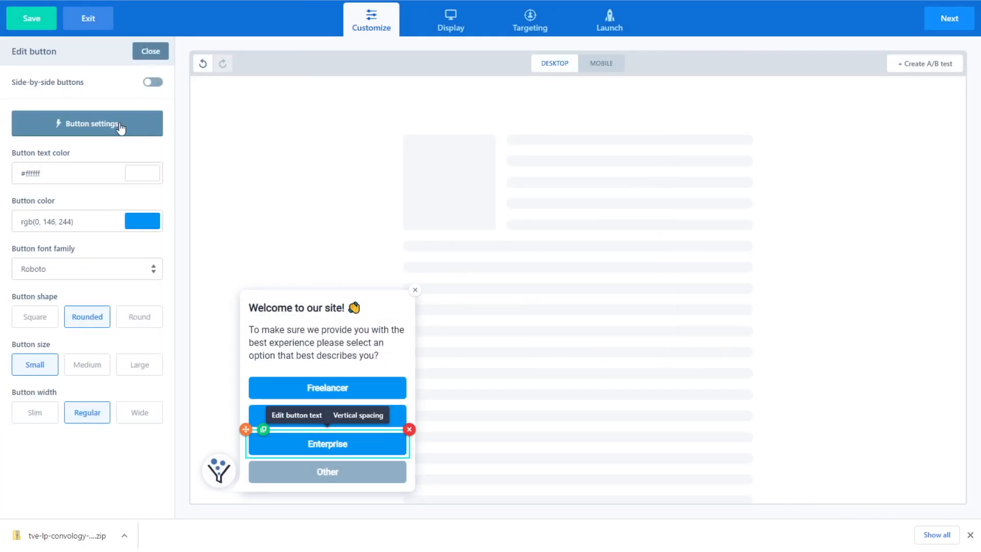
{"action": "left_click", "coordinate": [87, 123]}
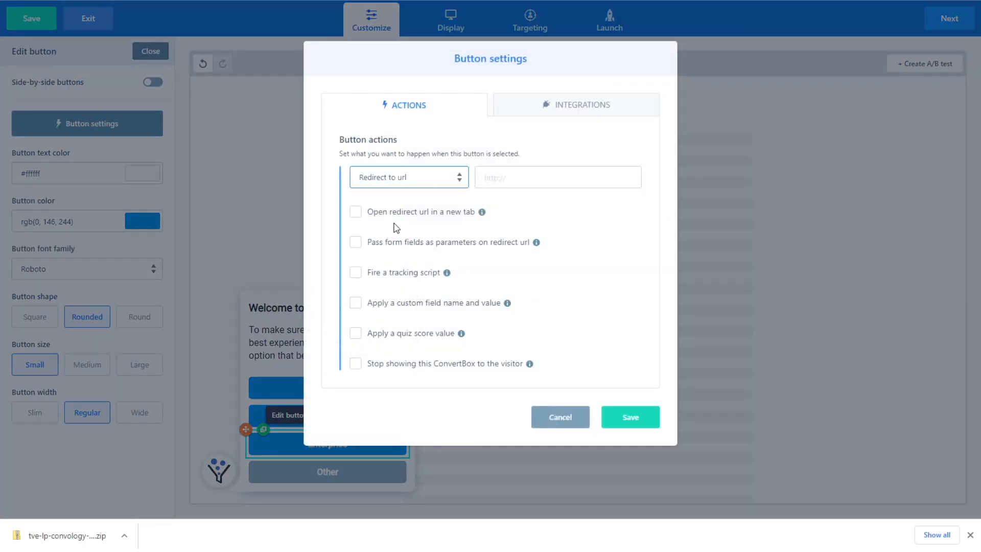
{"action": "left_click", "coordinate": [560, 417]}
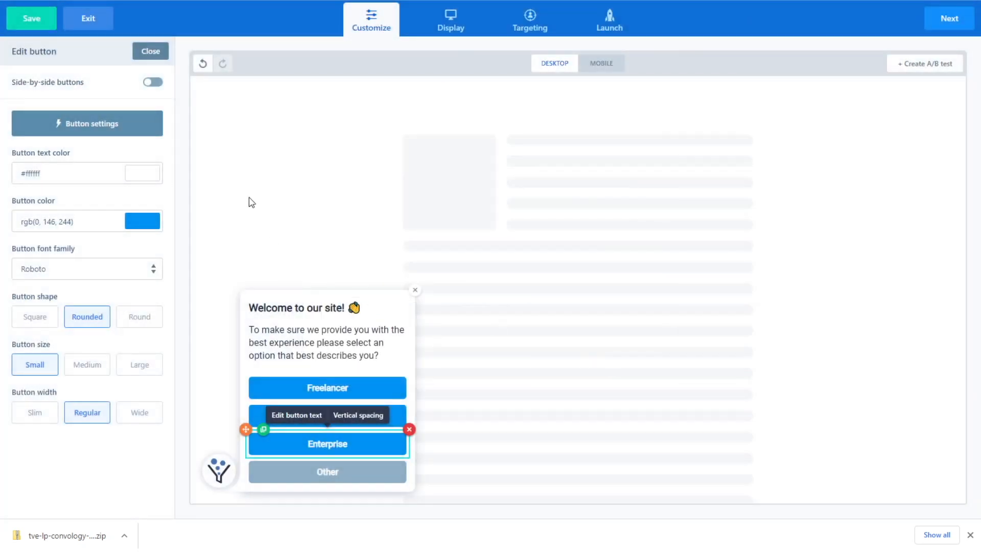
{"action": "left_click", "coordinate": [150, 50]}
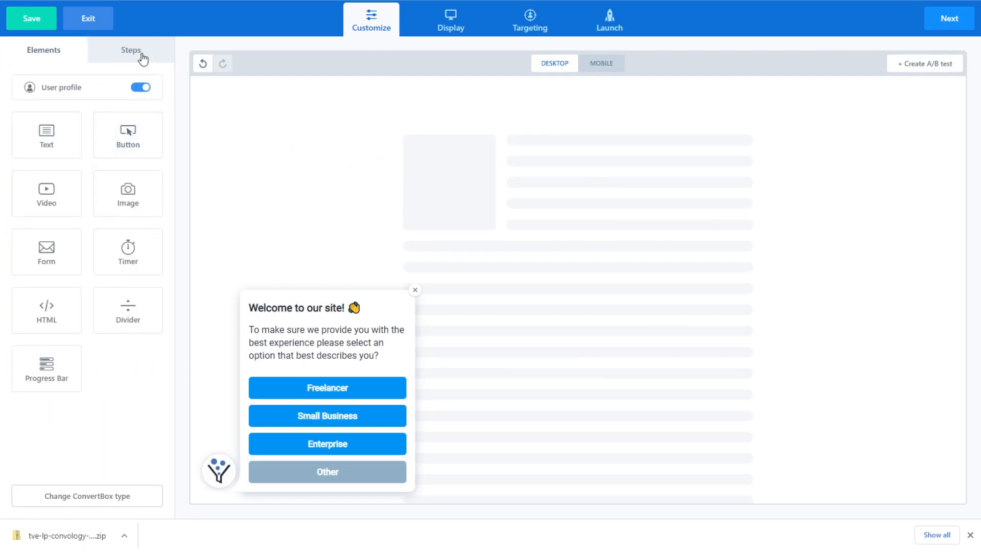
Rename the first step from First Step to Segmentation.
{"action": "left_click", "coordinate": [131, 50]}
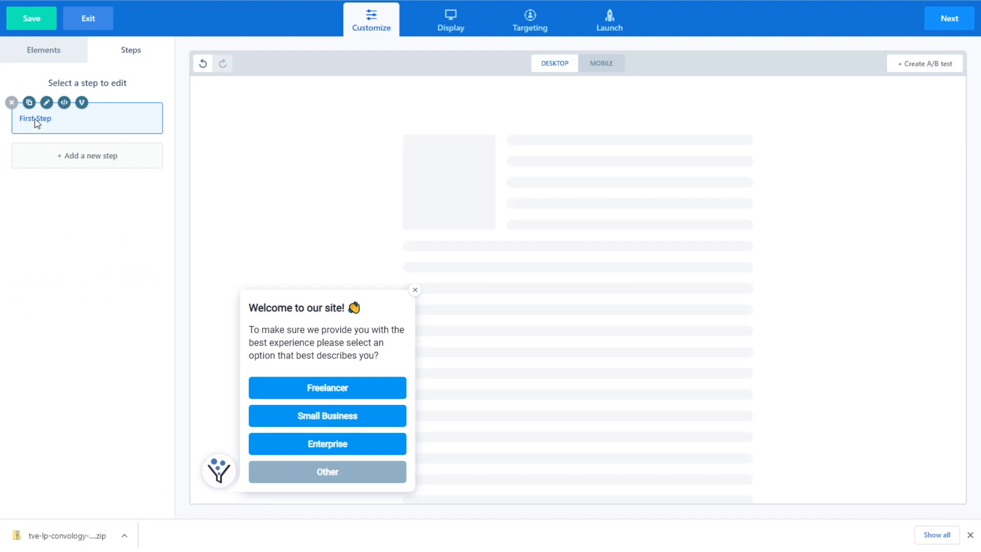
{"action": "left_click", "coordinate": [47, 103]}
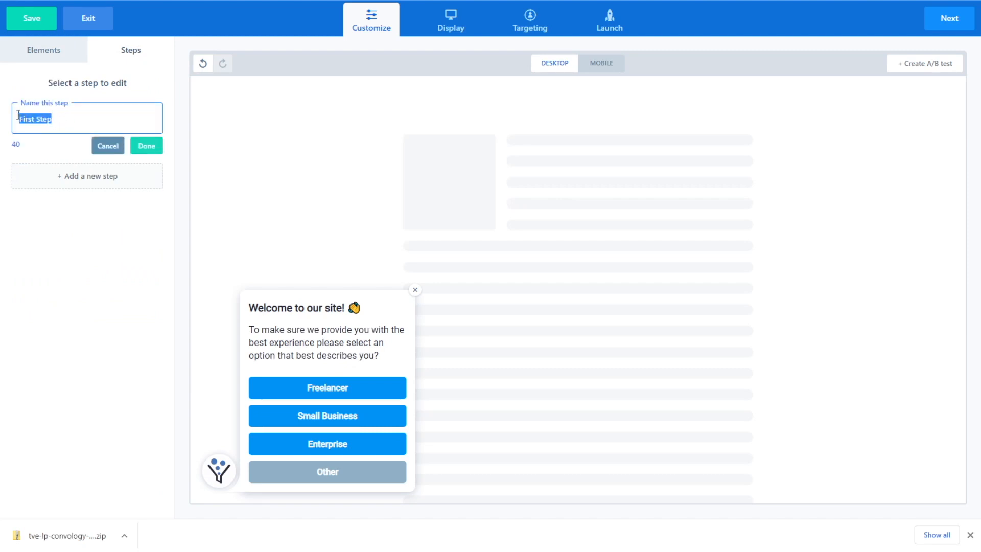
{"action": "type", "text": "Segmentat"}
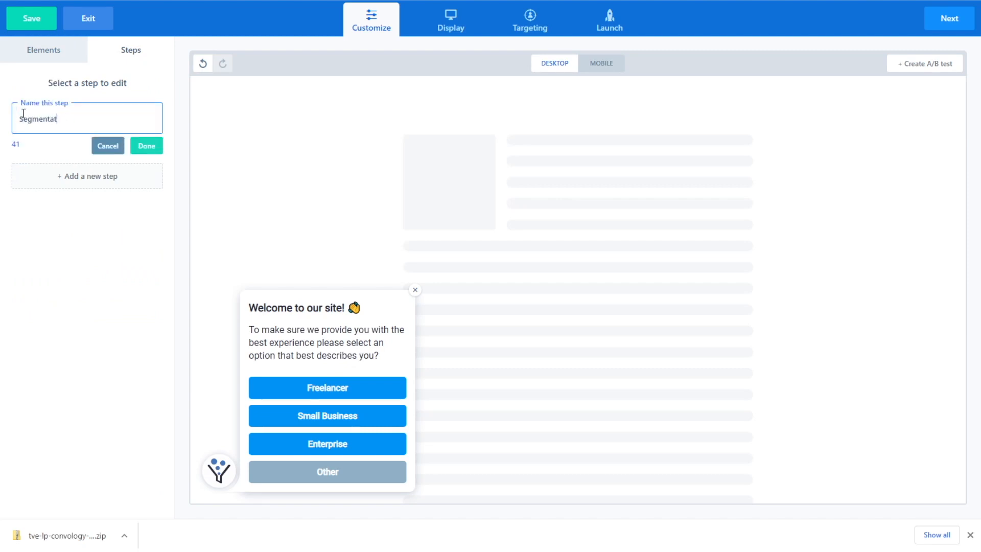
{"action": "left_click", "coordinate": [146, 145]}
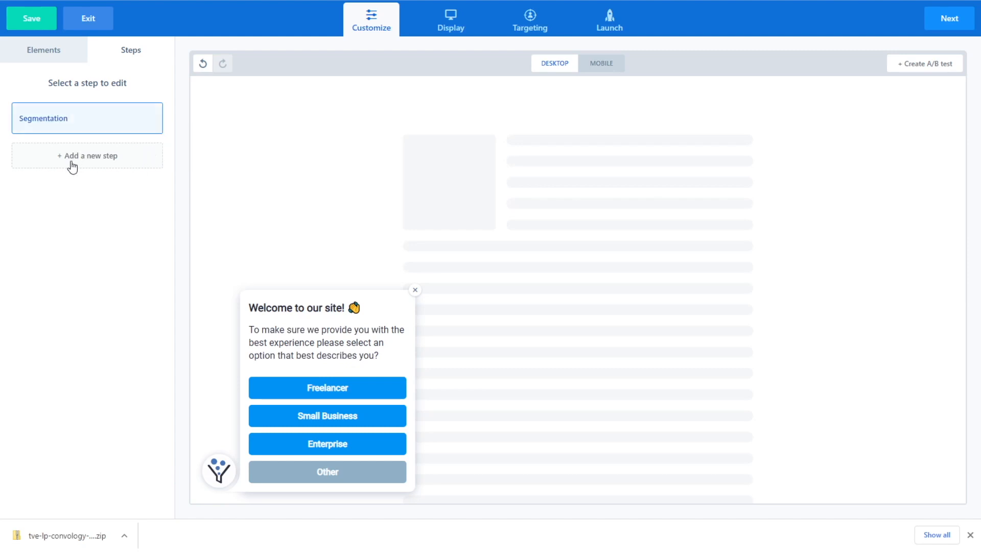
Add a new step named Form and open it for editing.
{"action": "left_click", "coordinate": [87, 156]}
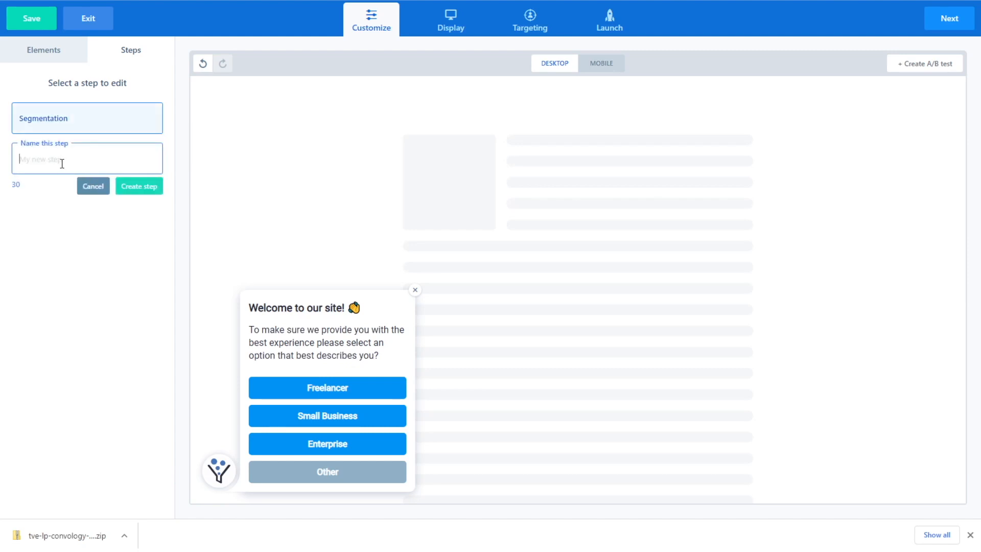
{"action": "left_click", "coordinate": [139, 186]}
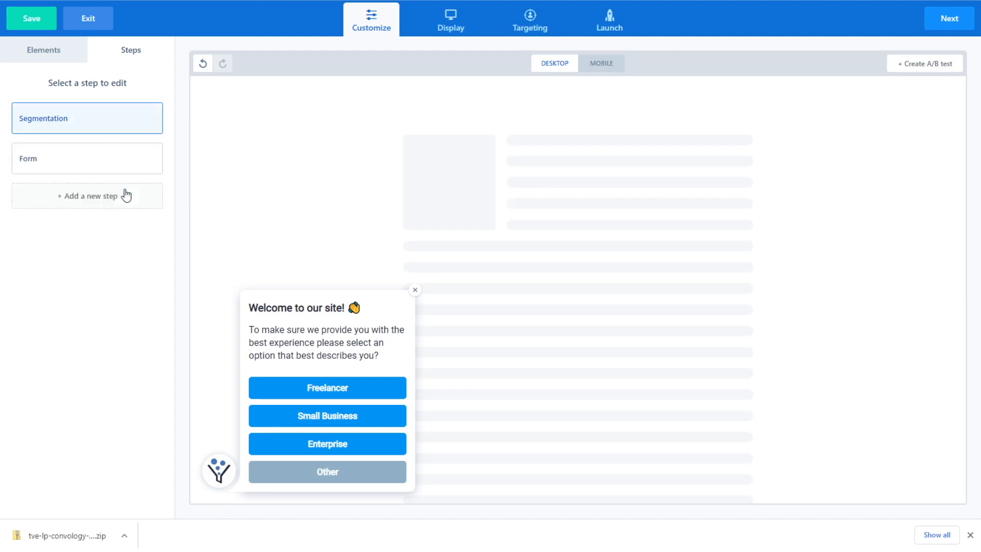
{"action": "left_click", "coordinate": [87, 158]}
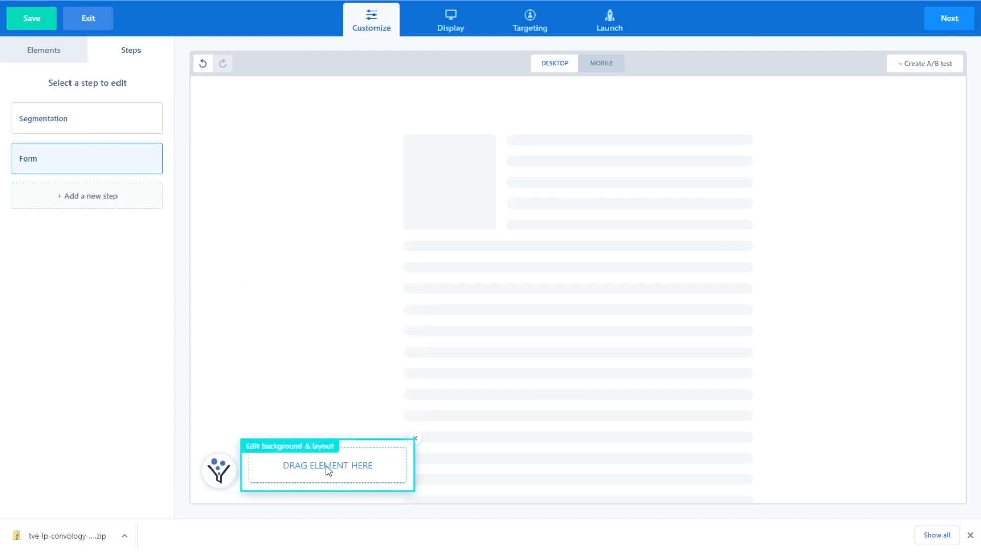
Add a name-and-email Form element to the Form step and view its Integrations settings.
{"action": "left_click", "coordinate": [43, 50]}
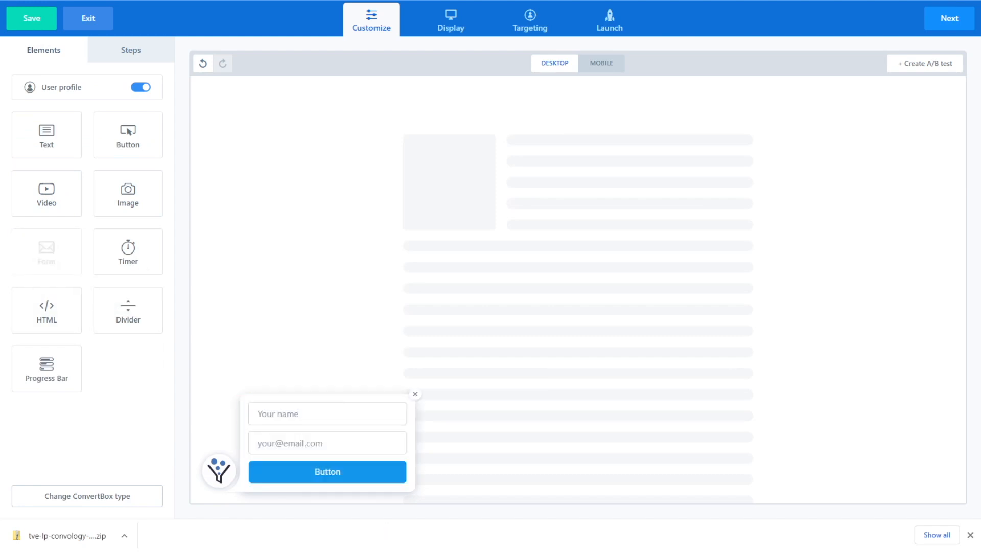
{"action": "mouse_move", "coordinate": [47, 135]}
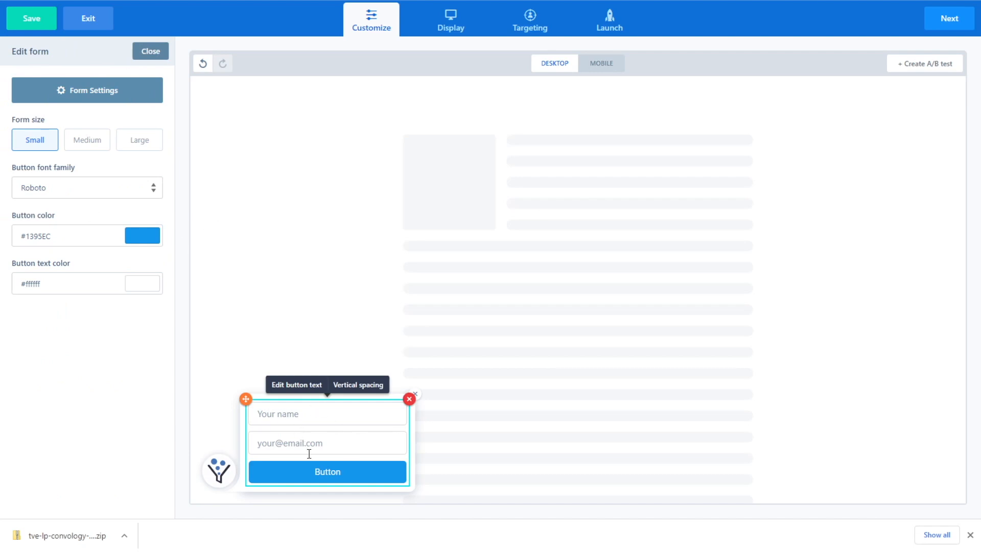
{"action": "left_click", "coordinate": [87, 90]}
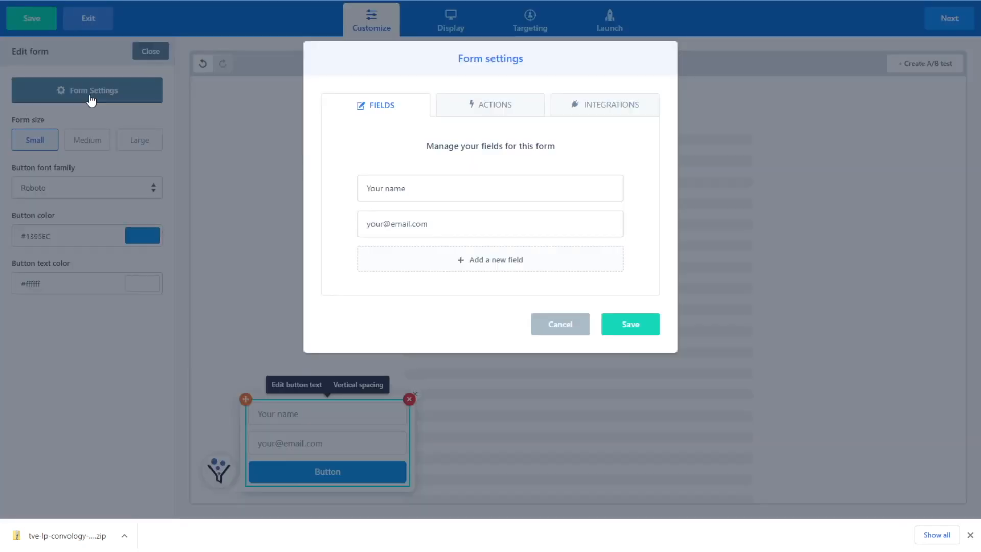
{"action": "mouse_move", "coordinate": [104, 102]}
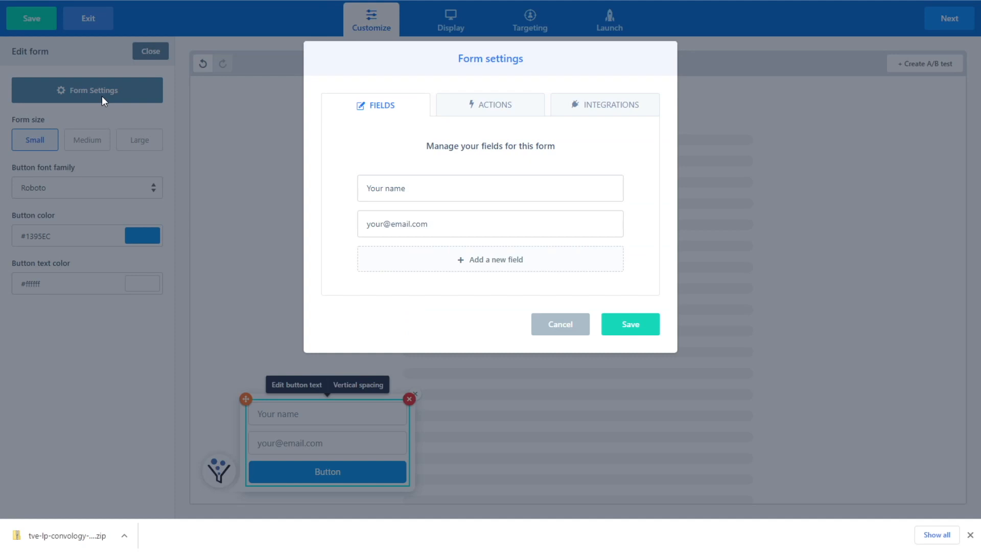
{"action": "left_click", "coordinate": [610, 104]}
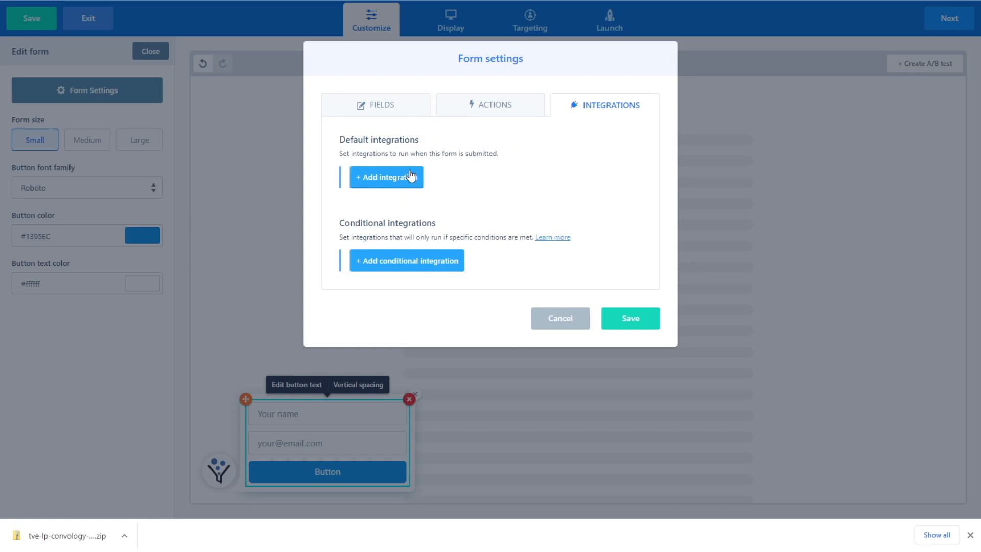
{"action": "mouse_move", "coordinate": [445, 260]}
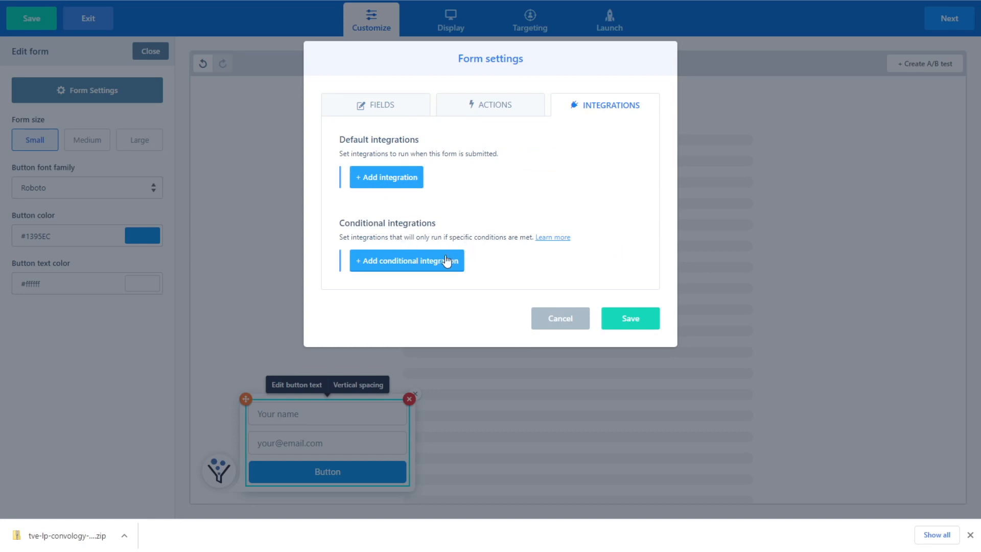
{"action": "mouse_move", "coordinate": [405, 270]}
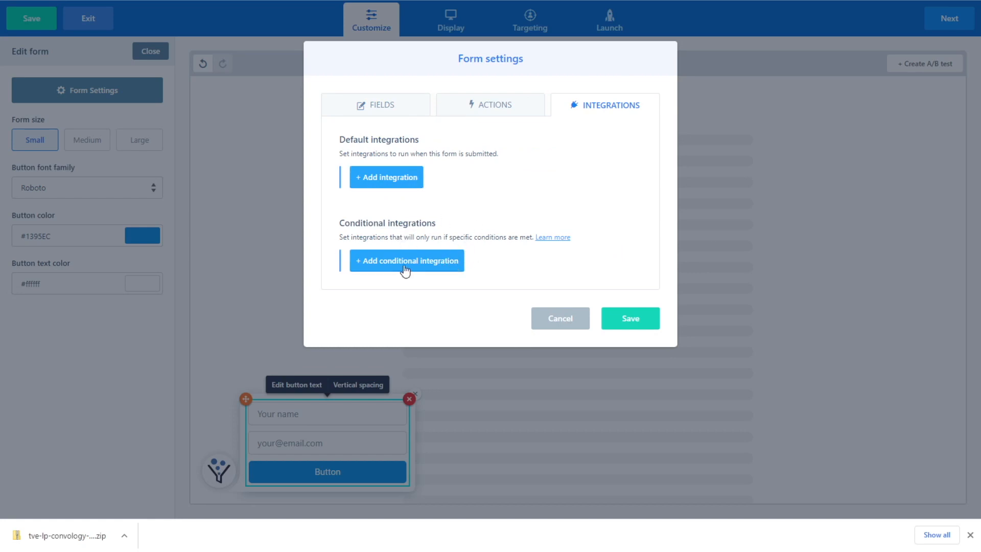
Add a conditional integration: 'Button selected is' Freelancer, sending to Webhook.
{"action": "left_click", "coordinate": [407, 260]}
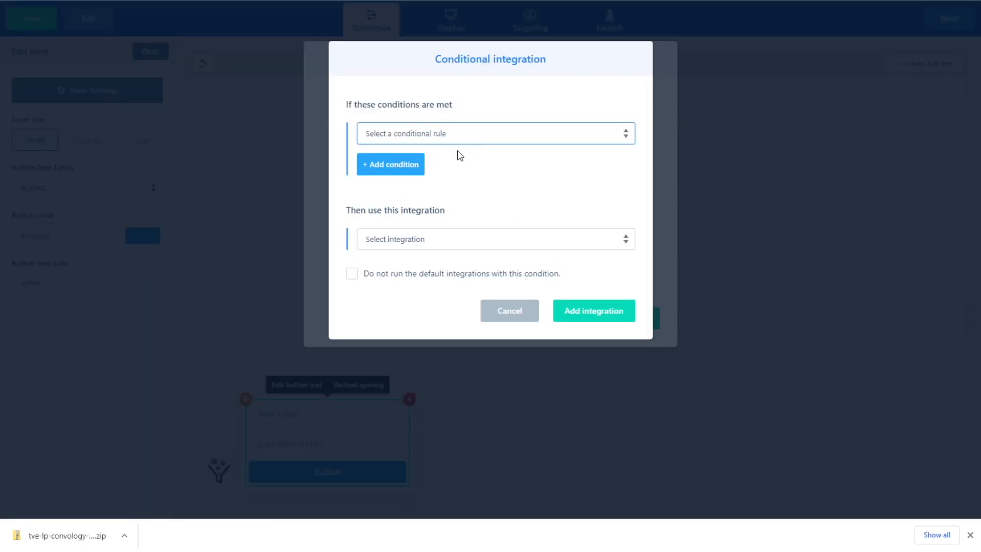
{"action": "left_click", "coordinate": [494, 133]}
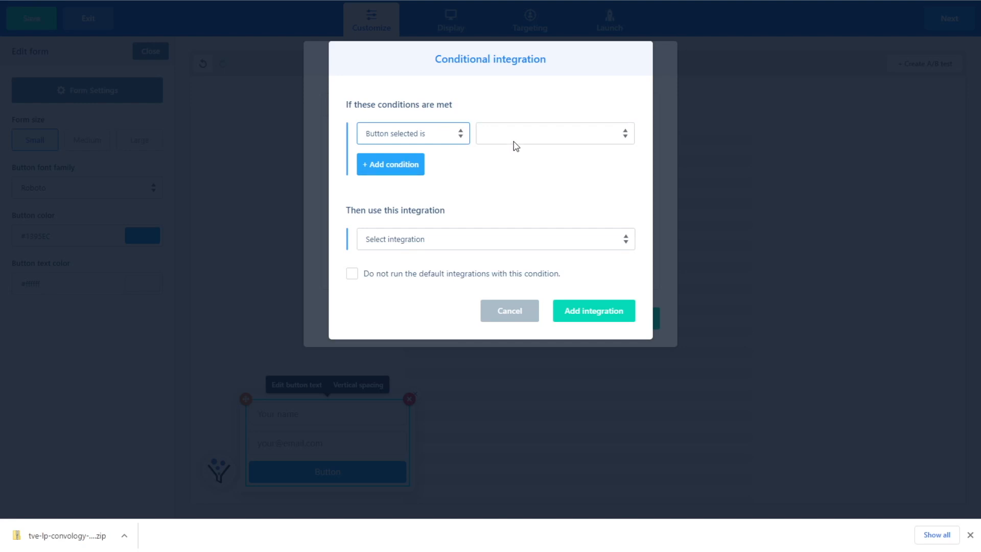
{"action": "left_click", "coordinate": [553, 133]}
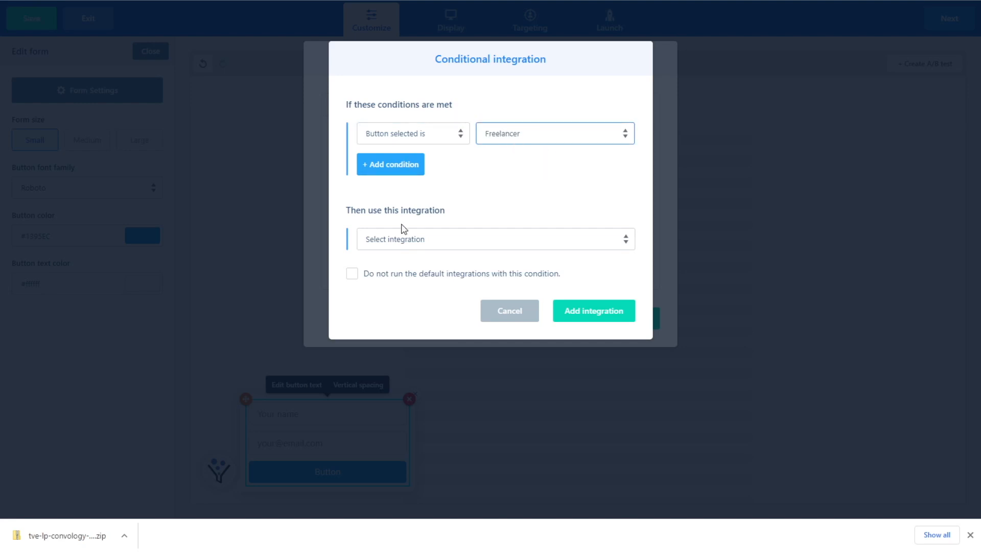
{"action": "left_click", "coordinate": [494, 239]}
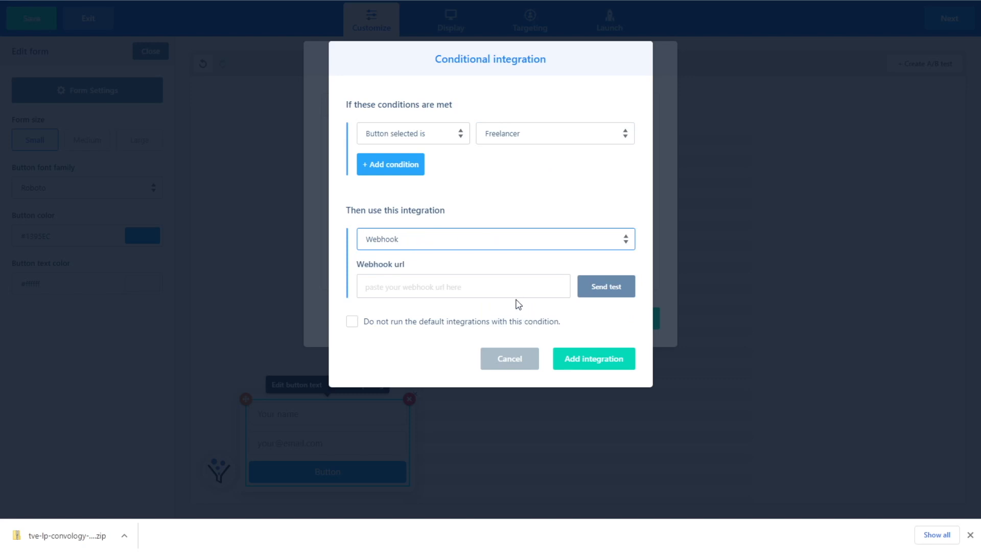
{"action": "mouse_move", "coordinate": [424, 276]}
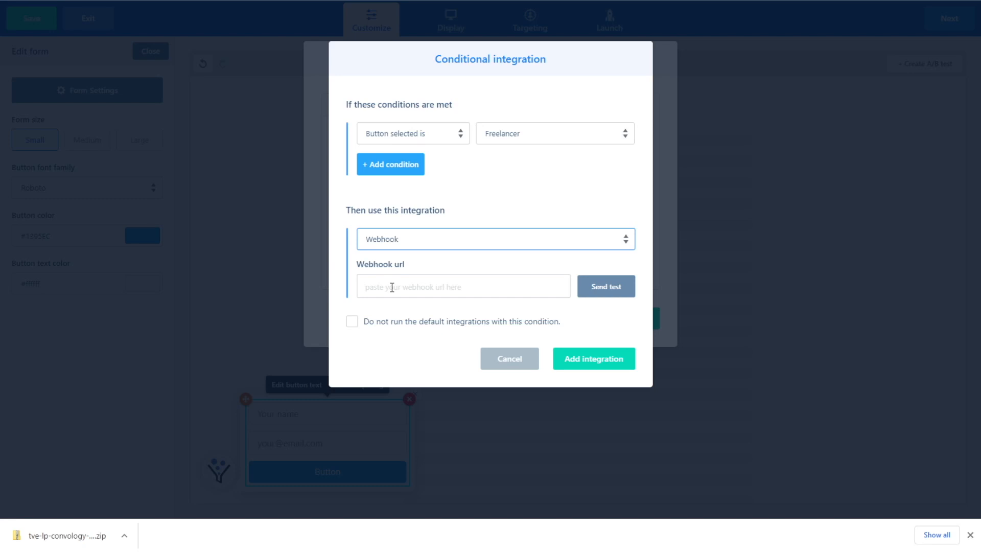
{"action": "mouse_move", "coordinate": [488, 23]}
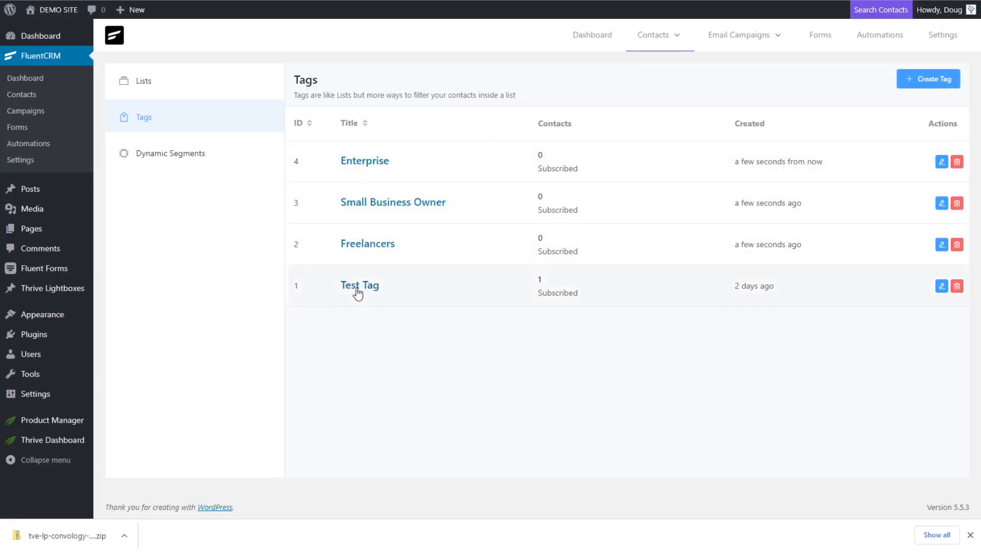
{"action": "mouse_move", "coordinate": [503, 196]}
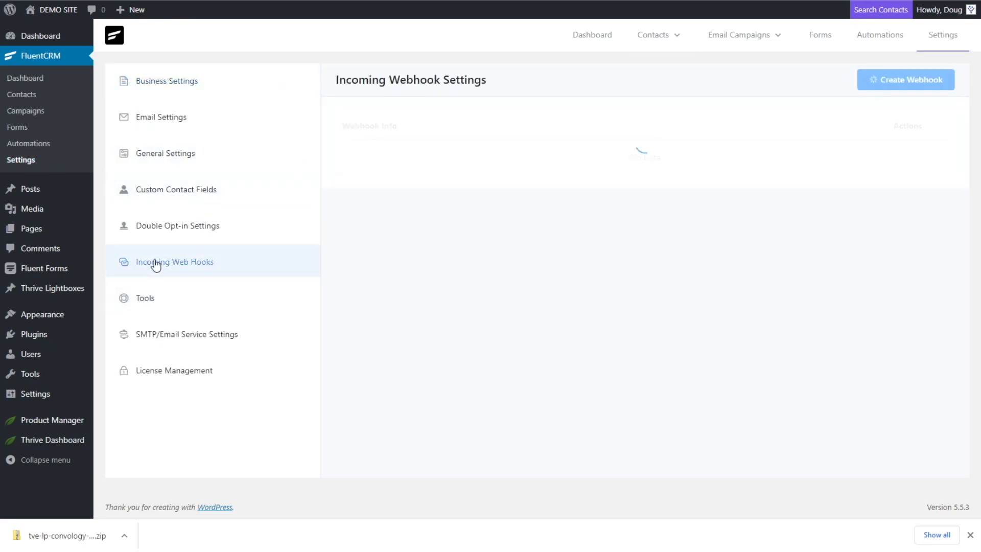
Create incoming webhook 'Freelancer LEads': Main List, Freelancers tag, Subscribed status.
{"action": "left_click", "coordinate": [905, 80]}
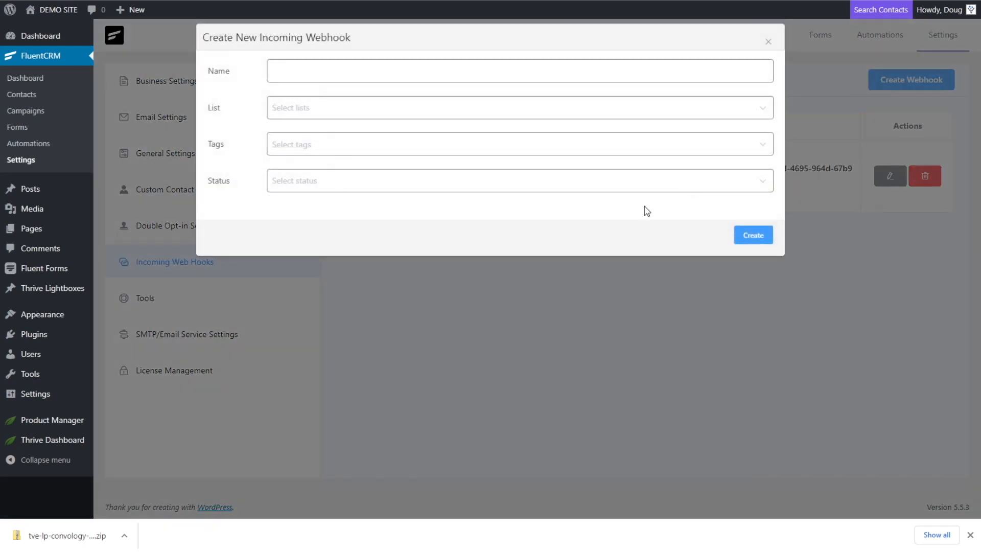
{"action": "type", "text": "F"}
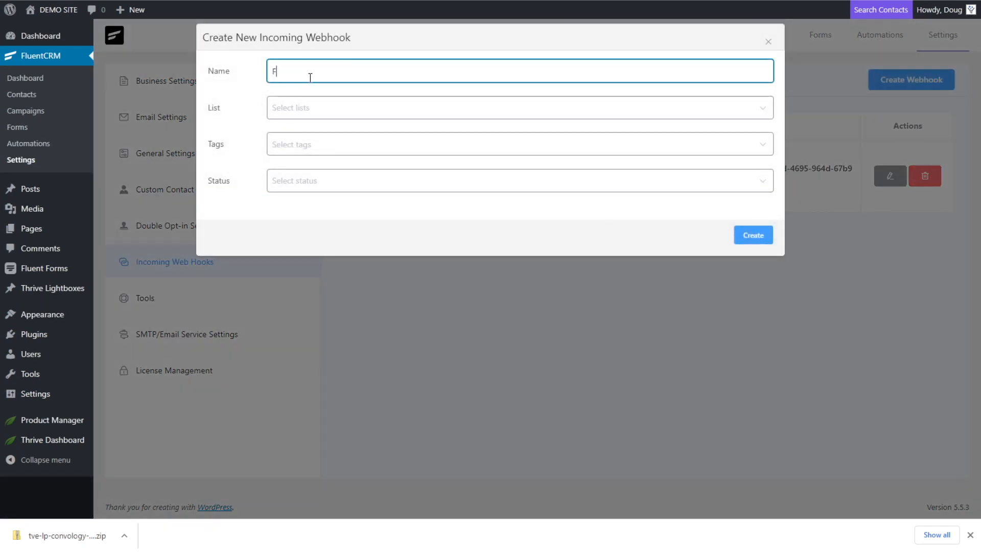
{"action": "type", "text": "Freelancer LEads"}
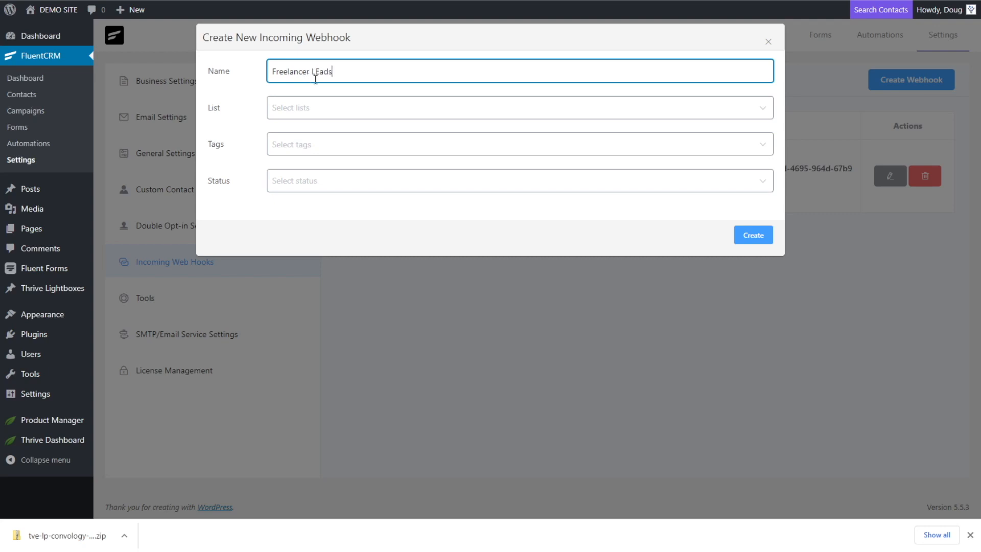
{"action": "left_click", "coordinate": [519, 107]}
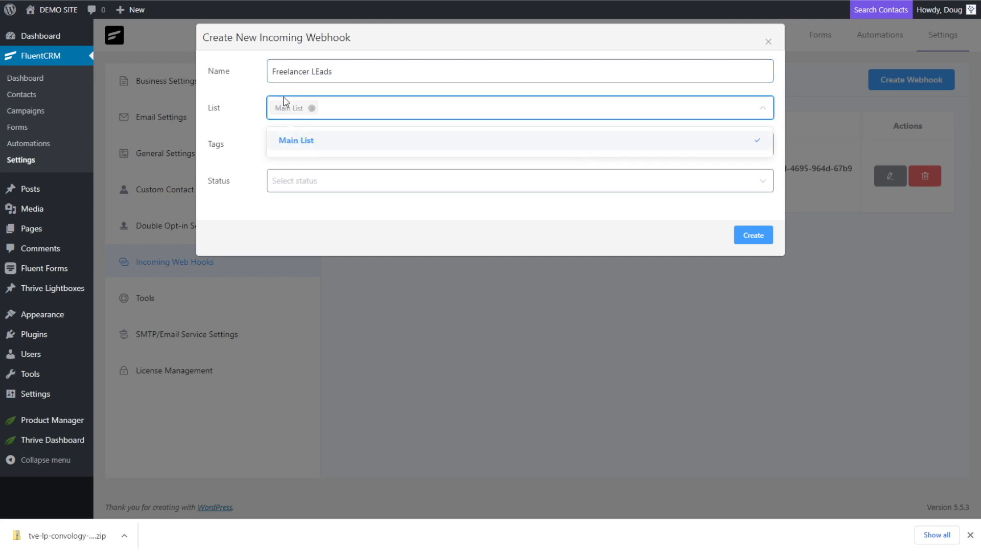
{"action": "left_click", "coordinate": [519, 144]}
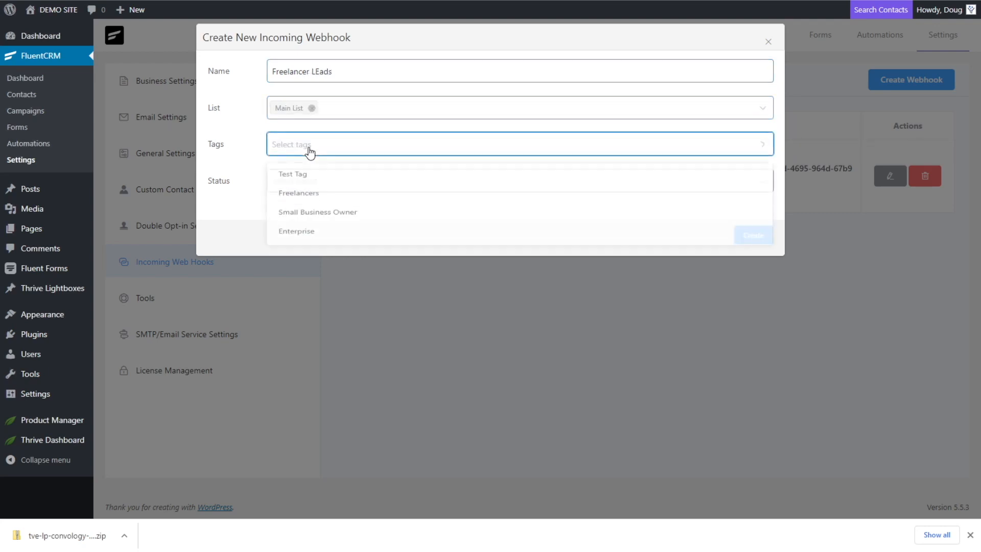
{"action": "left_click", "coordinate": [299, 194]}
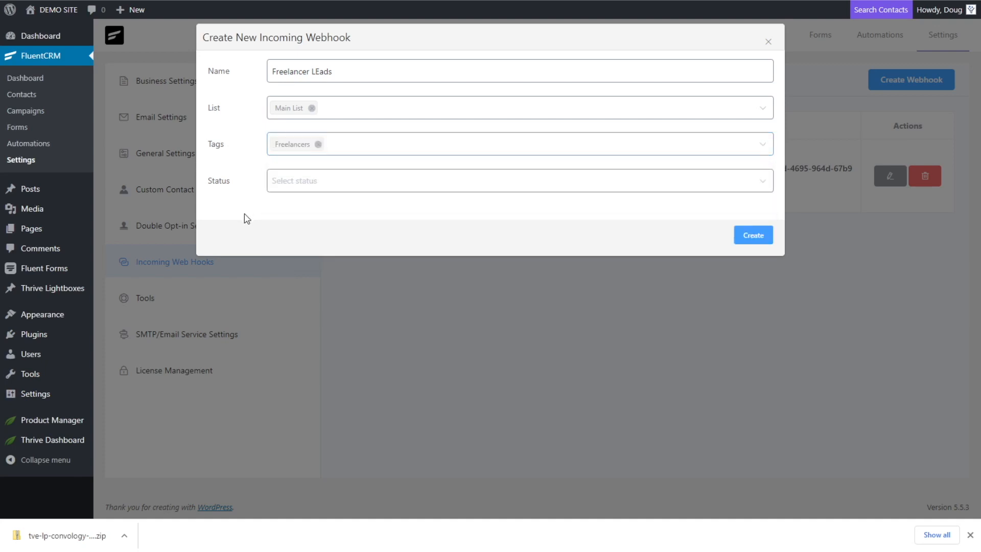
{"action": "left_click", "coordinate": [753, 234]}
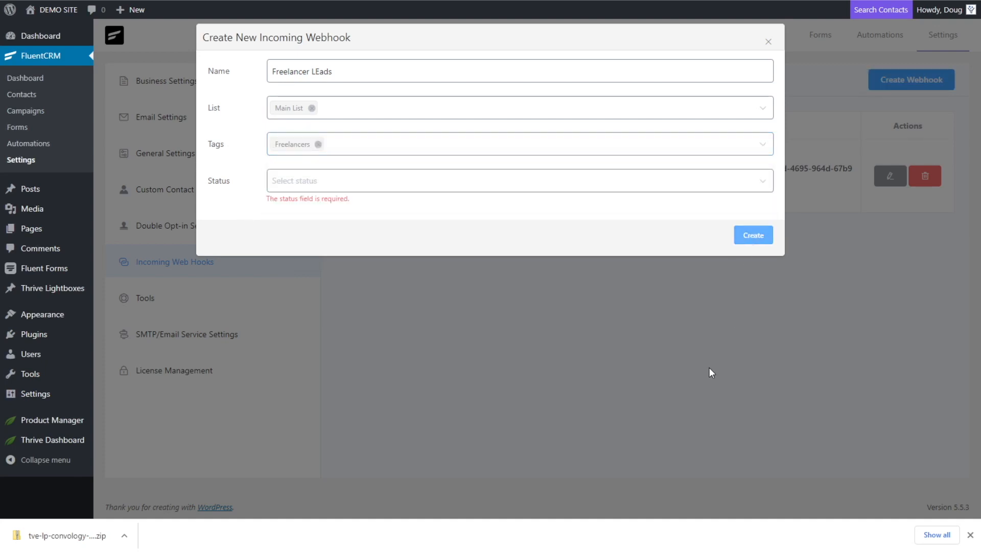
{"action": "left_click", "coordinate": [519, 180]}
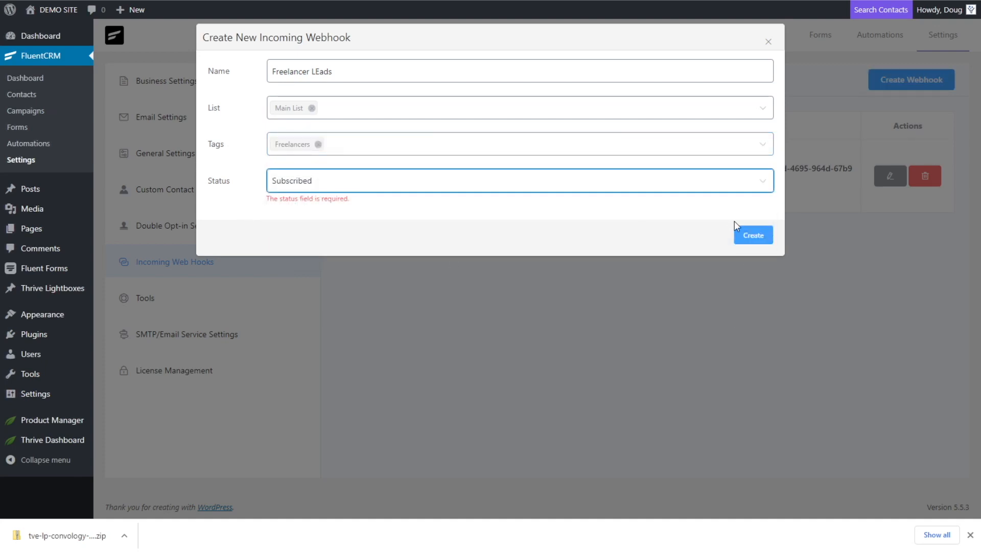
{"action": "left_click", "coordinate": [752, 235]}
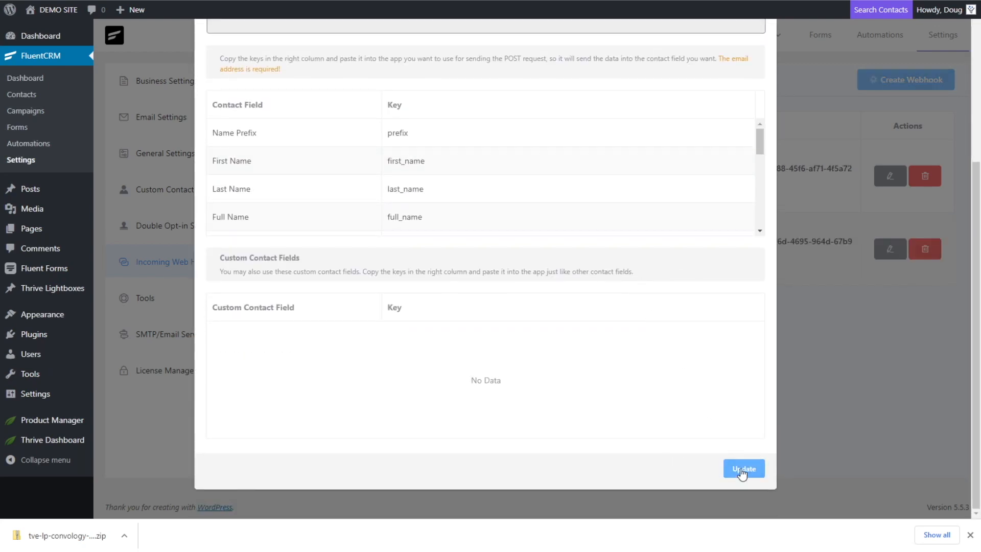
{"action": "left_click", "coordinate": [744, 469]}
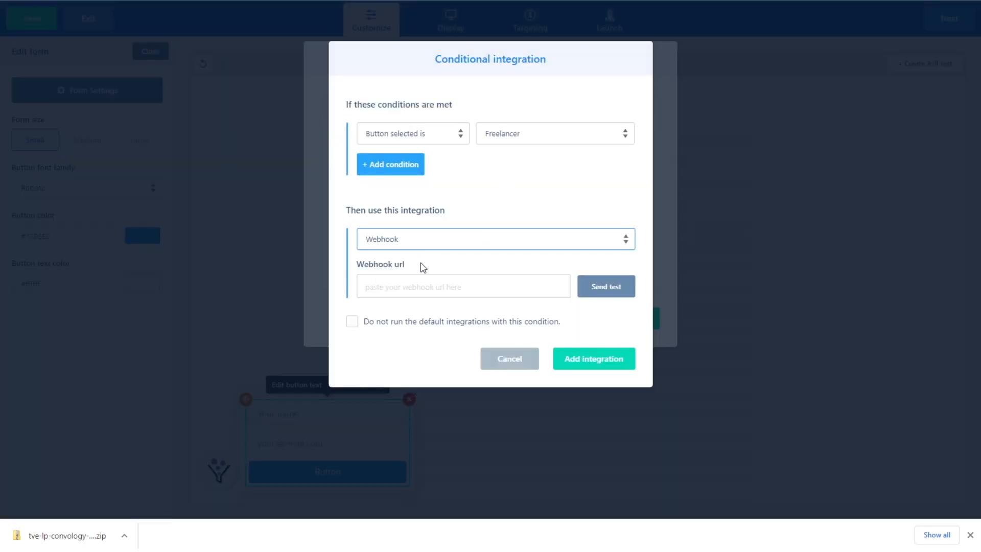
Paste the Freelancer LEads webhook URL into the condition and send a test contact.
{"action": "type", "text": "te=contact&hash=e667c5d3-ef88-45f6-af71-4f5a72c38fb8"}
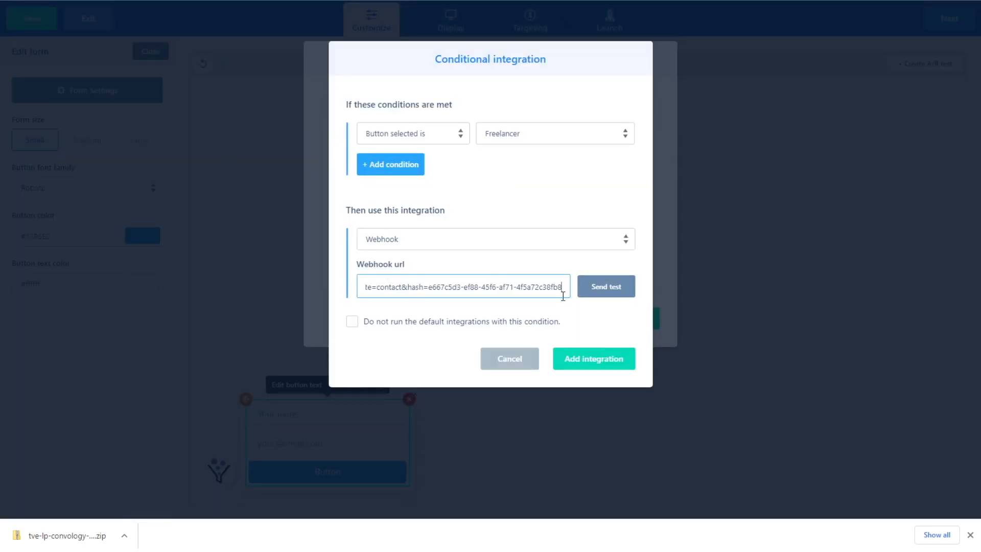
{"action": "left_click", "coordinate": [605, 286]}
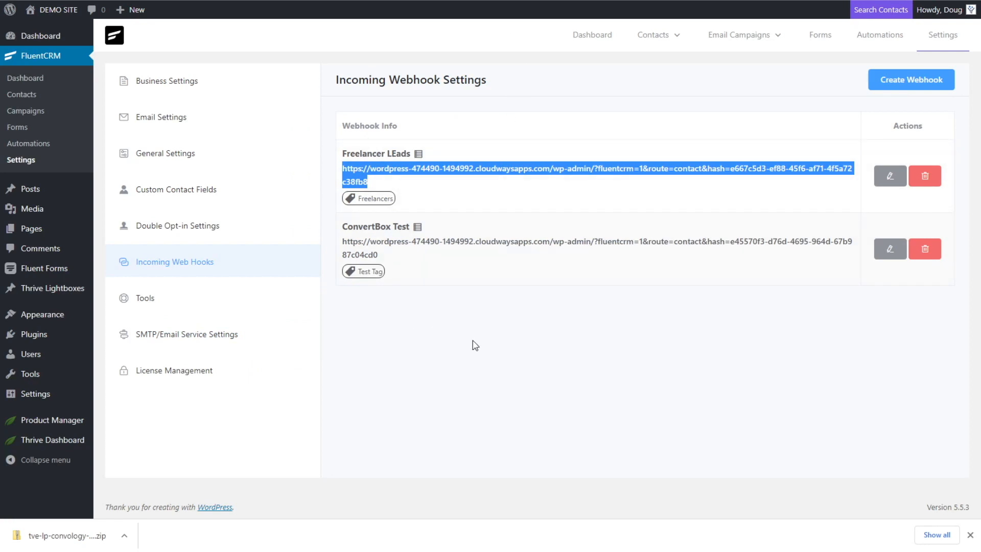
{"action": "left_click", "coordinate": [653, 35]}
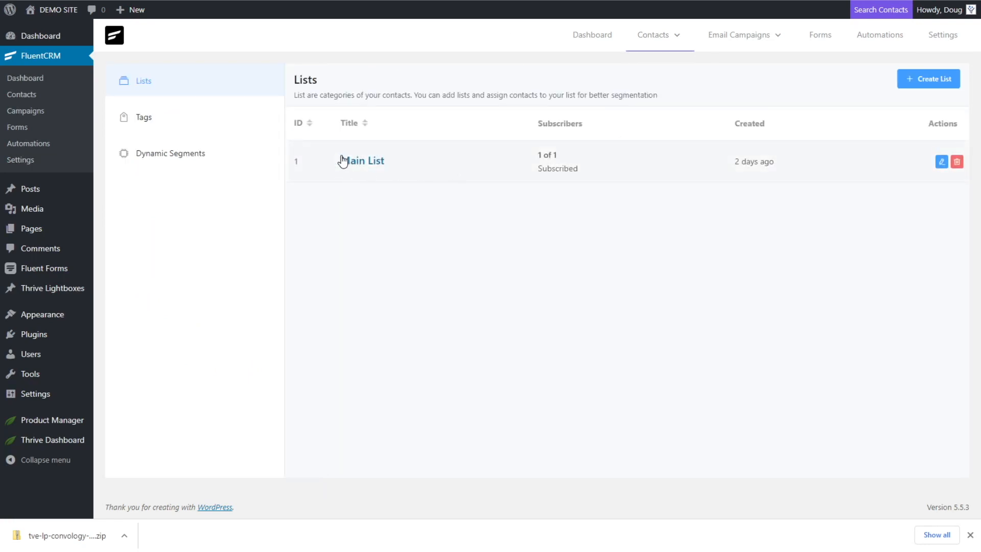
{"action": "left_click", "coordinate": [366, 161]}
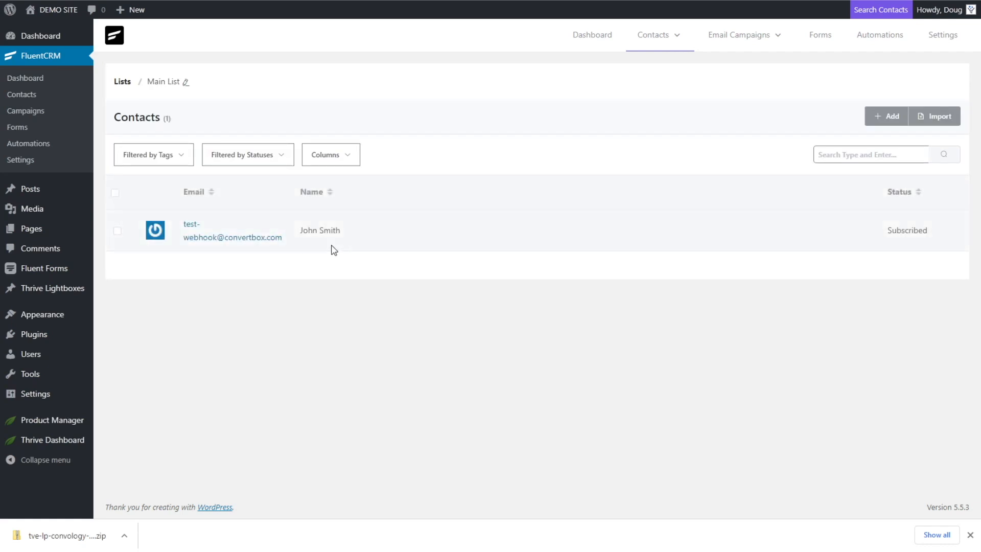
{"action": "left_click", "coordinate": [232, 231]}
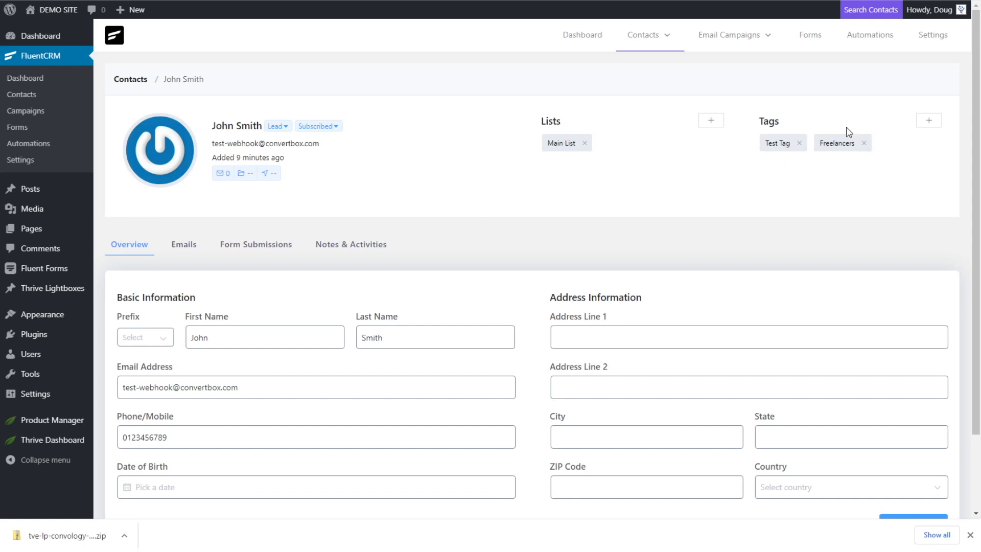
{"action": "mouse_move", "coordinate": [832, 139]}
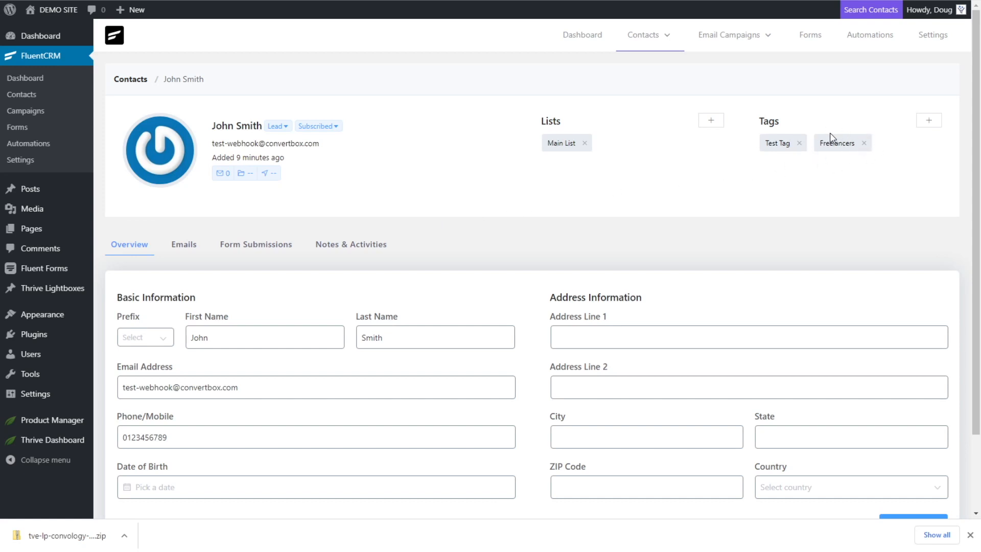
{"action": "mouse_move", "coordinate": [832, 123]}
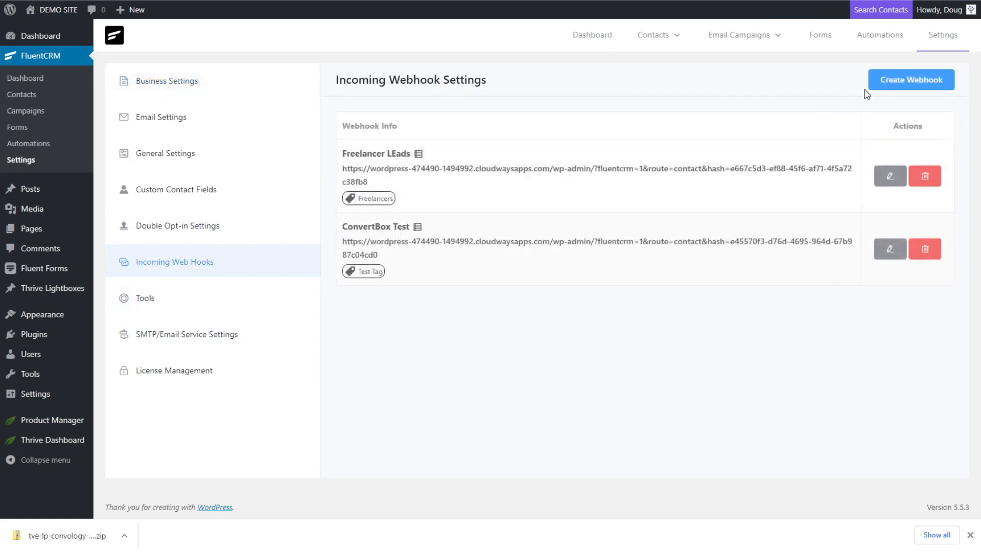
Create a Small Business Leads incoming webhook on Main List with its tag.
{"action": "left_click", "coordinate": [911, 79]}
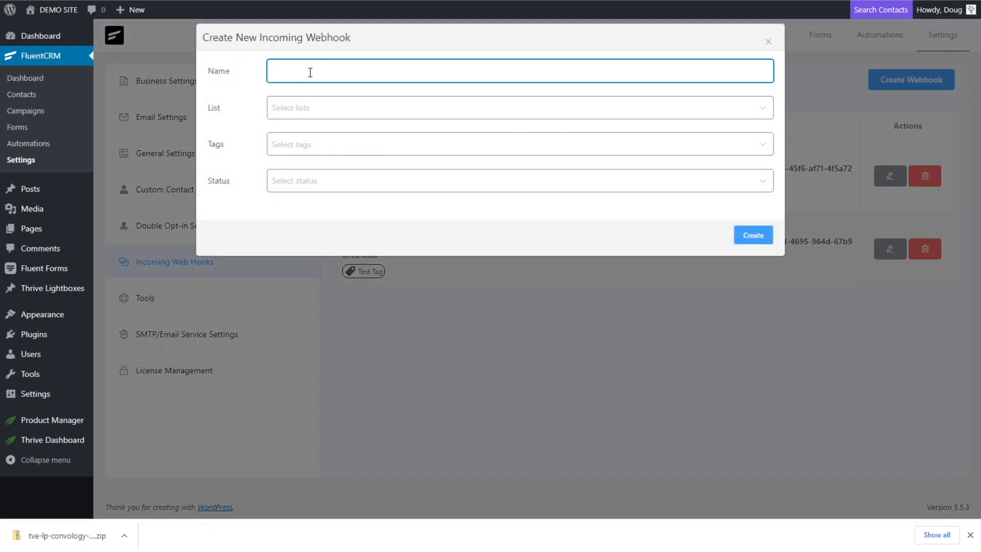
{"action": "type", "text": "Small Business Lea"}
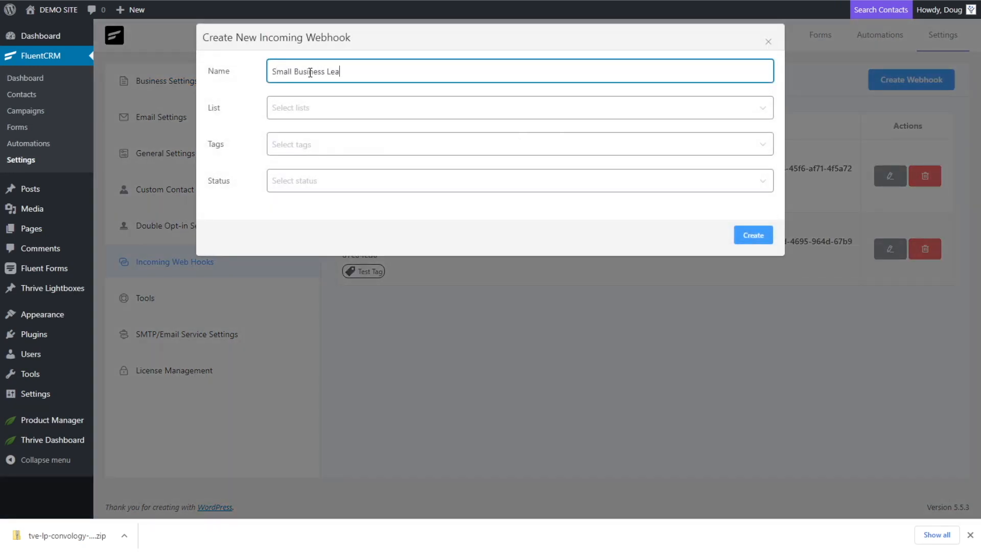
{"action": "left_click", "coordinate": [500, 107]}
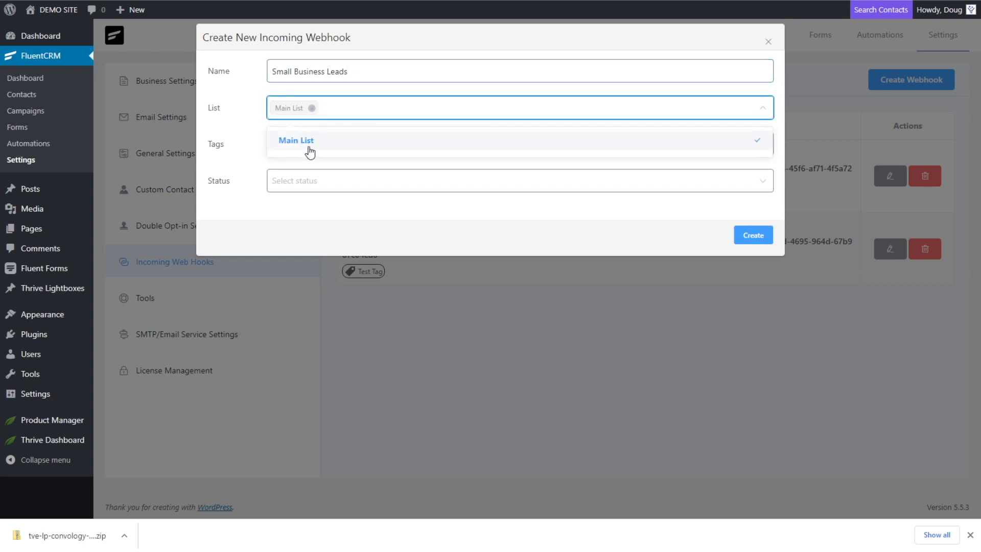
{"action": "left_click", "coordinate": [518, 144]}
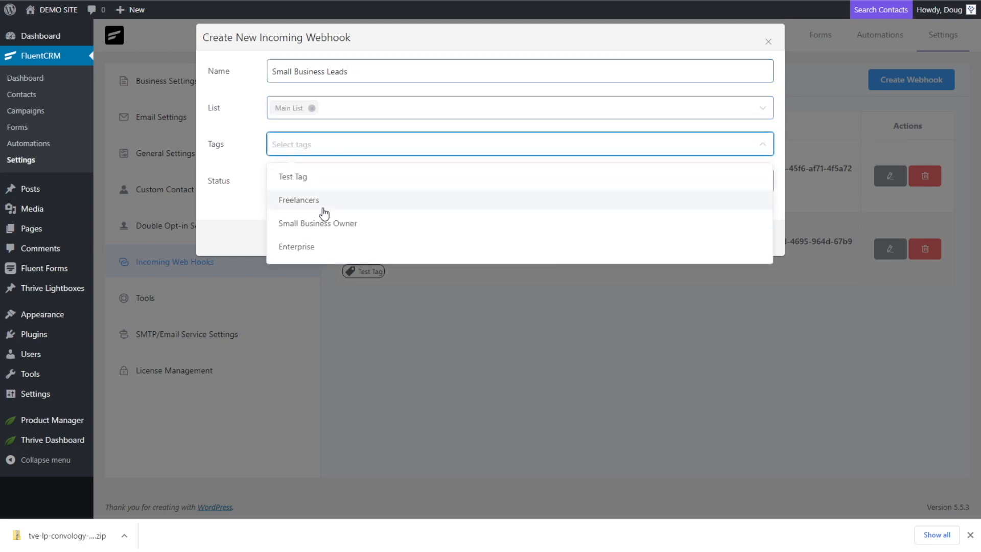
{"action": "left_click", "coordinate": [317, 223]}
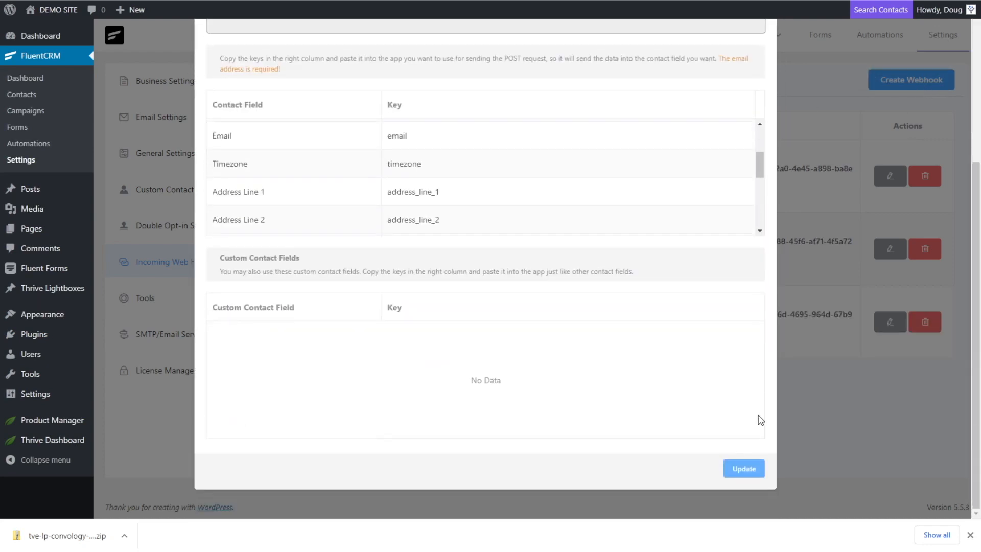
Create an Enterprise incoming webhook on Main List with the Enterprise tag.
{"action": "left_click", "coordinate": [910, 80]}
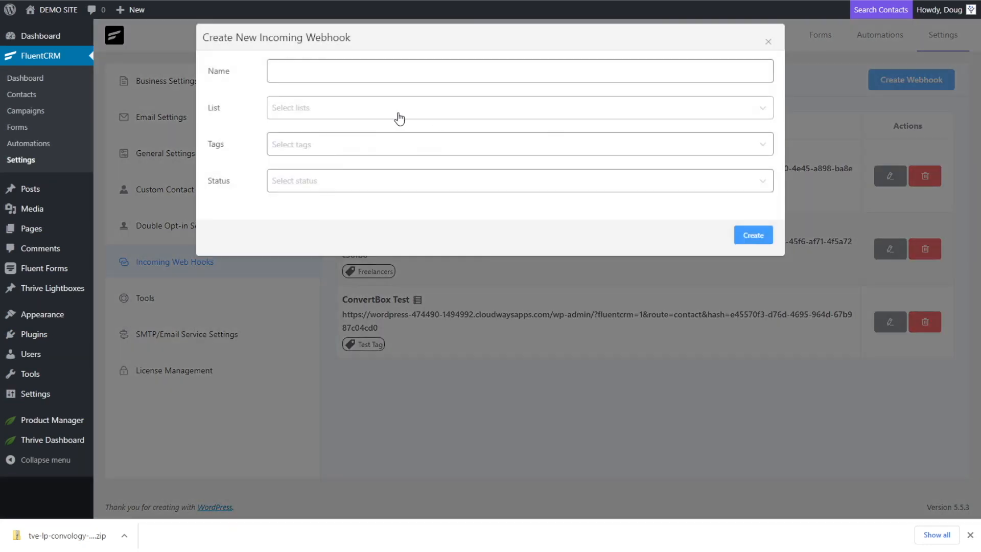
{"action": "type", "text": "Enterprise"}
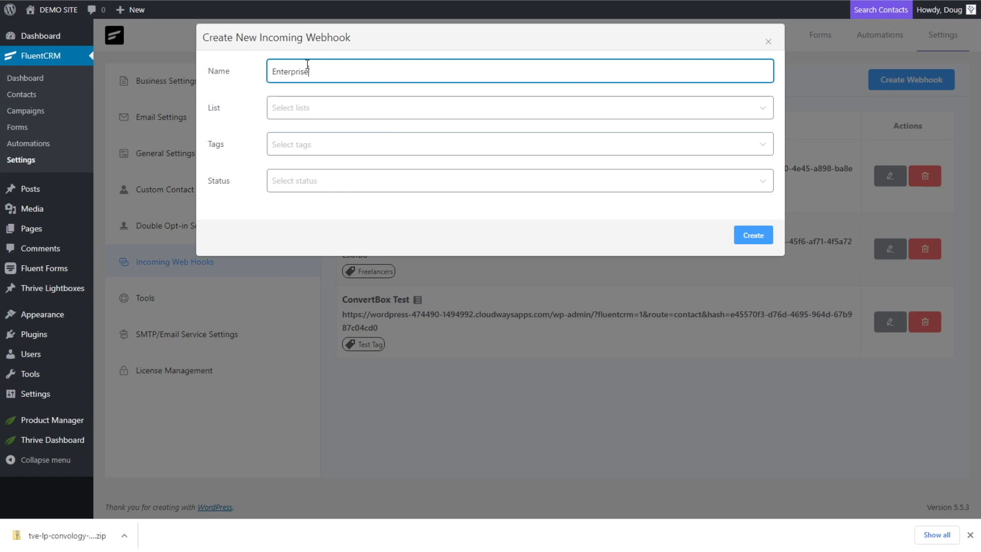
{"action": "left_click", "coordinate": [519, 106]}
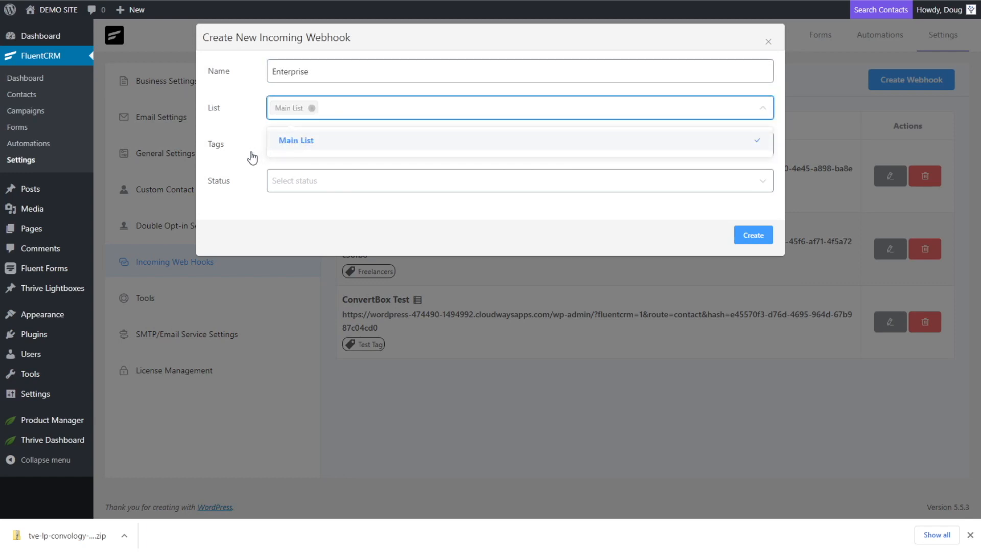
{"action": "left_click", "coordinate": [519, 144]}
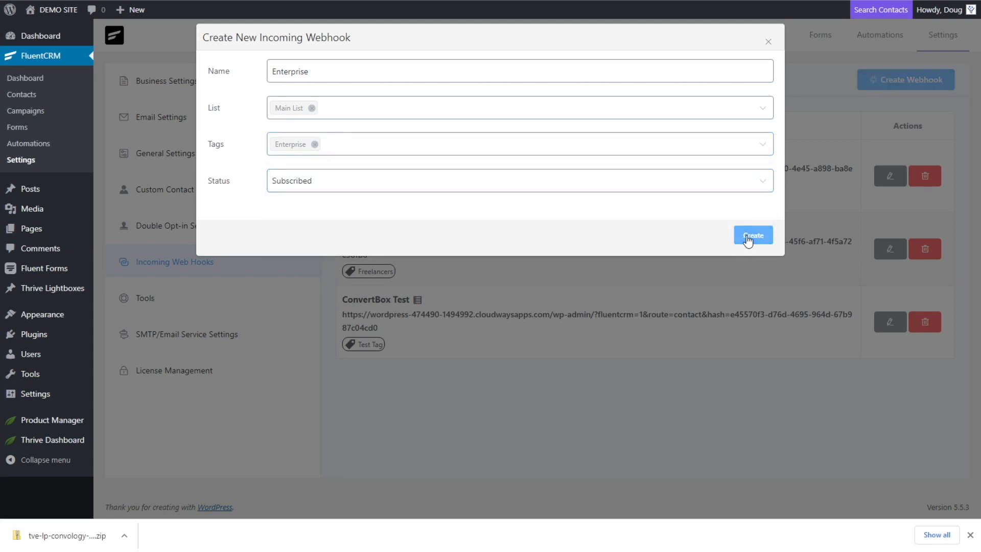
{"action": "left_click", "coordinate": [752, 235]}
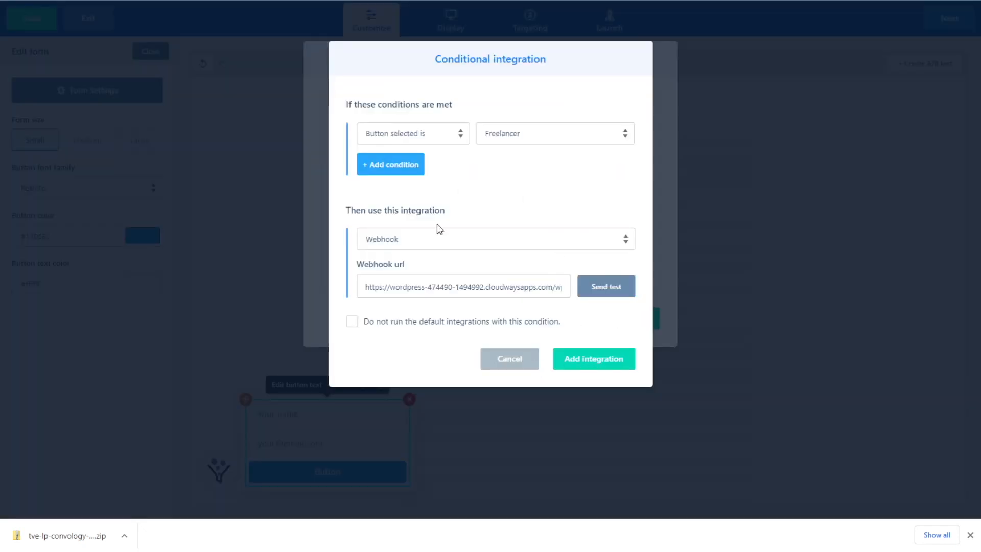
Add 'Button selected' webhook integrations for Freelancer, Small Business and Enterprise, each with its URL.
{"action": "left_click", "coordinate": [592, 359]}
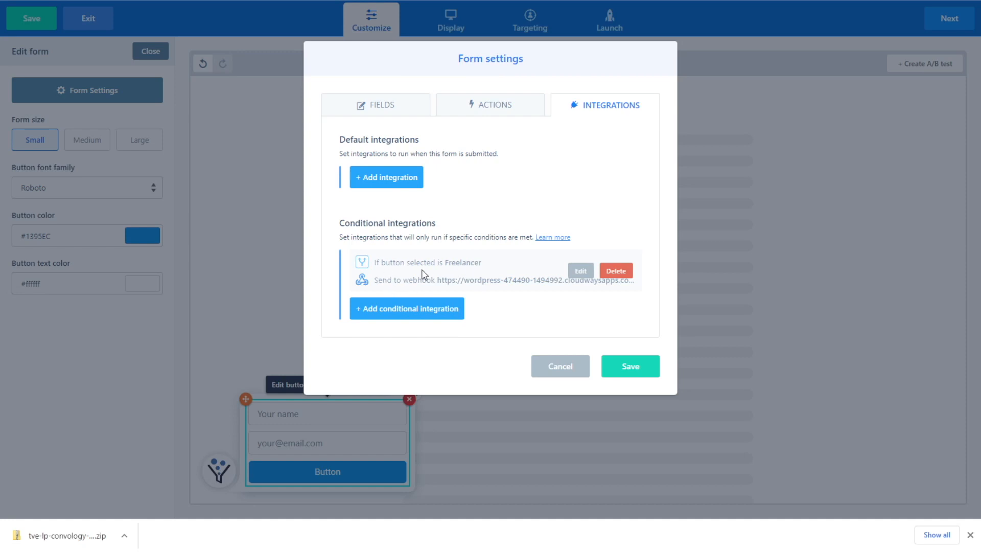
{"action": "left_click", "coordinate": [407, 307]}
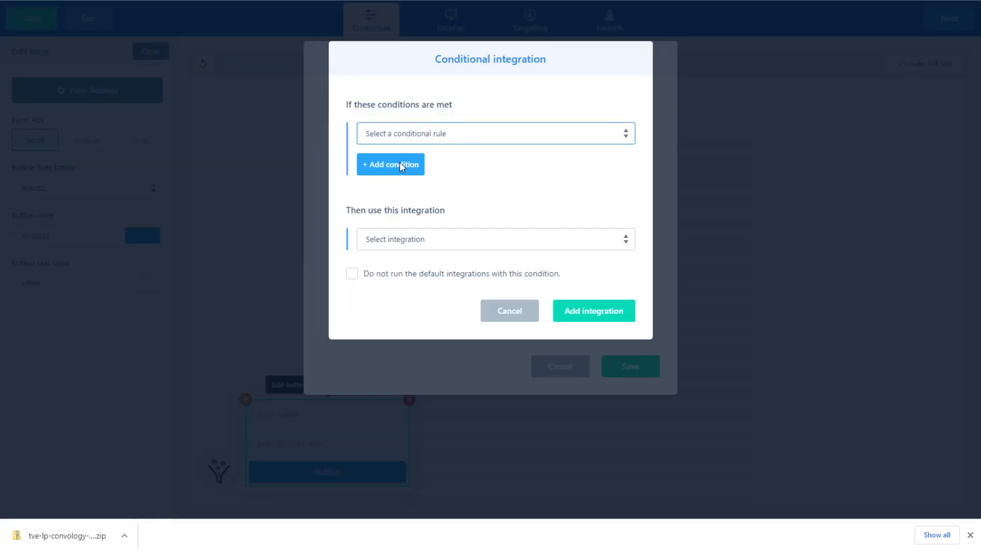
{"action": "left_click", "coordinate": [494, 134]}
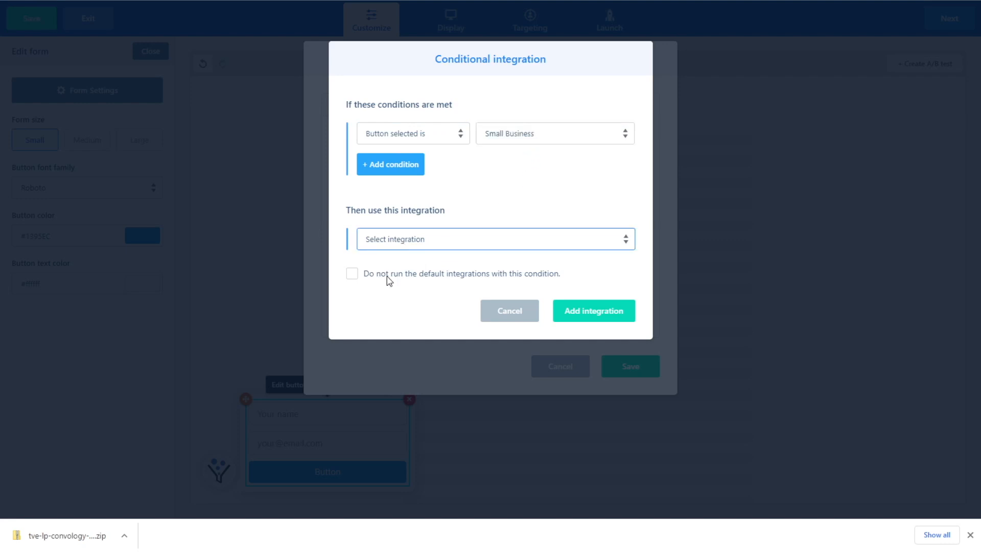
{"action": "left_click", "coordinate": [494, 239]}
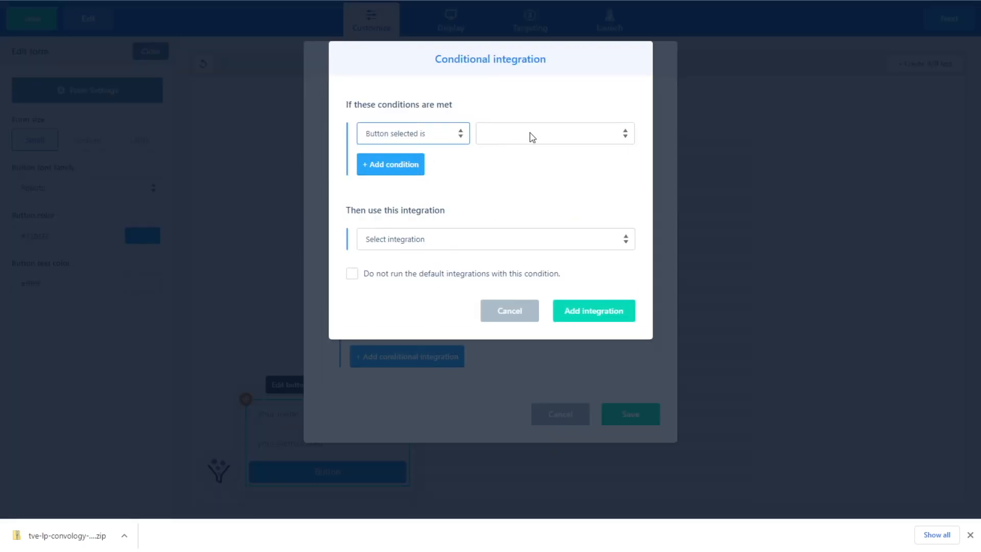
{"action": "left_click", "coordinate": [554, 133]}
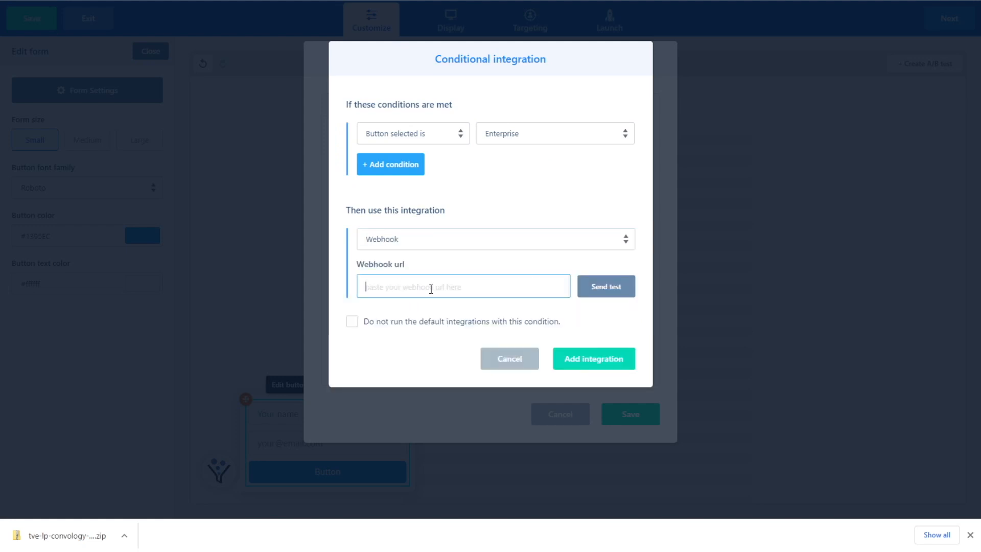
{"action": "left_click", "coordinate": [592, 358]}
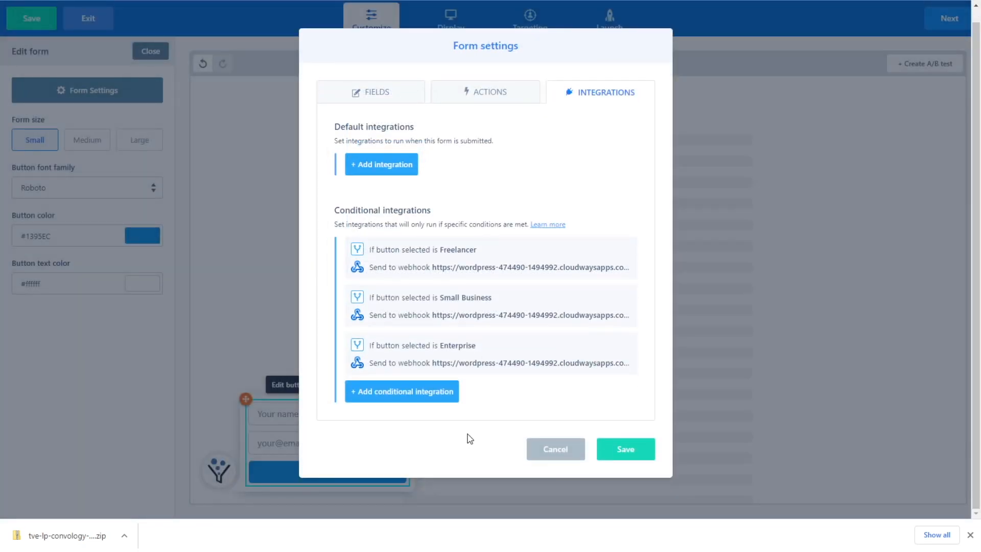
{"action": "mouse_move", "coordinate": [446, 426]}
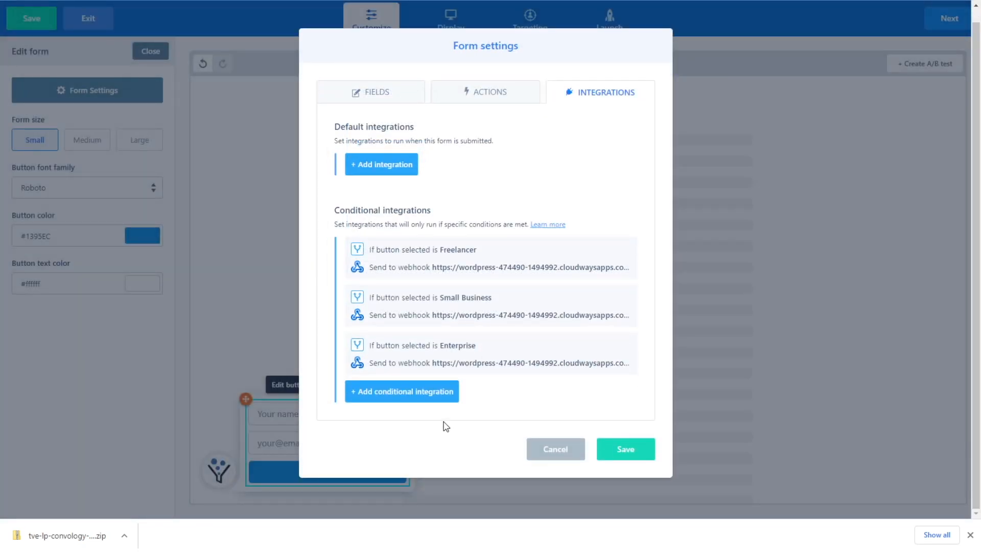
{"action": "mouse_move", "coordinate": [497, 269]}
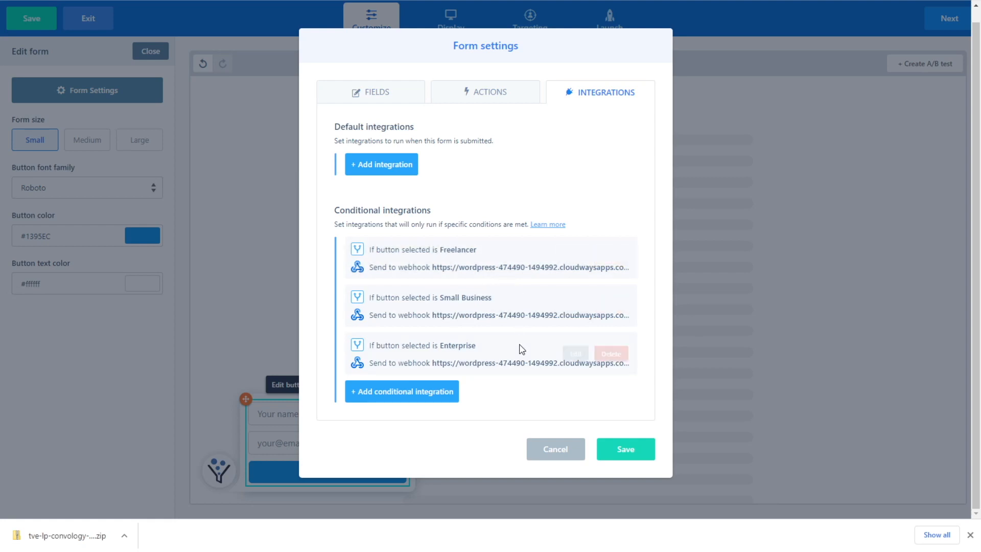
{"action": "left_click", "coordinate": [624, 449]}
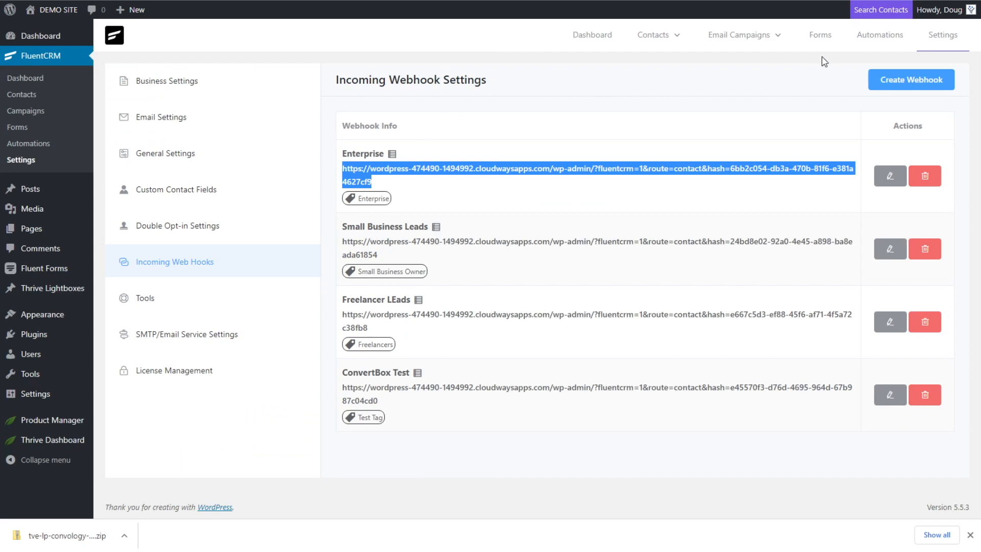
Create a Freelancer Test funnel with a CRM Tag Applied trigger for the Freelancers tag.
{"action": "left_click", "coordinate": [878, 35]}
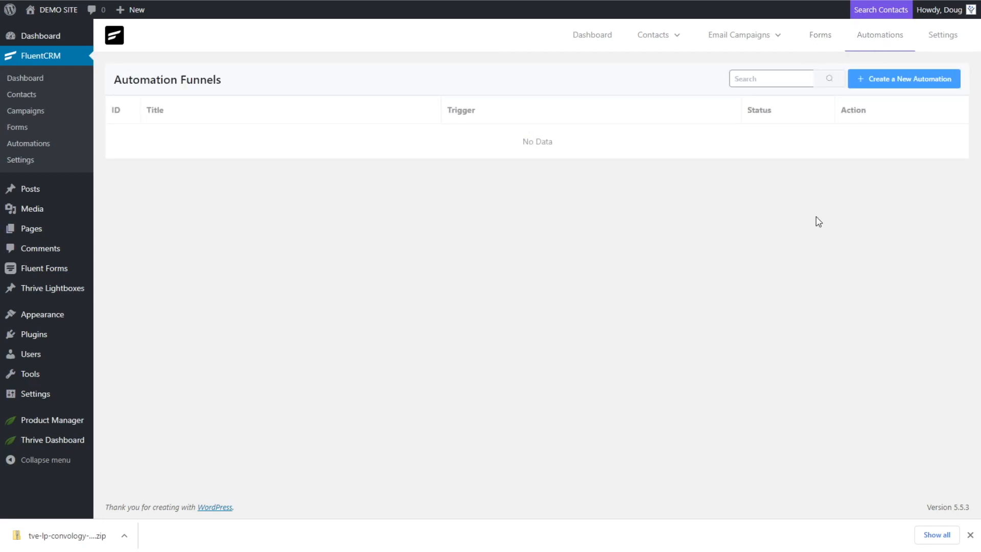
{"action": "left_click", "coordinate": [904, 79]}
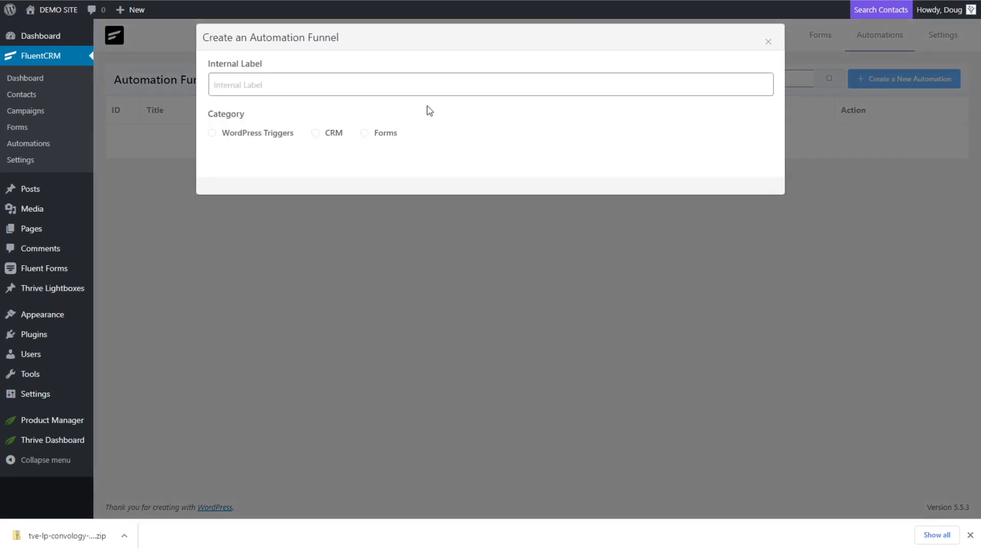
{"action": "type", "text": "Freeland"}
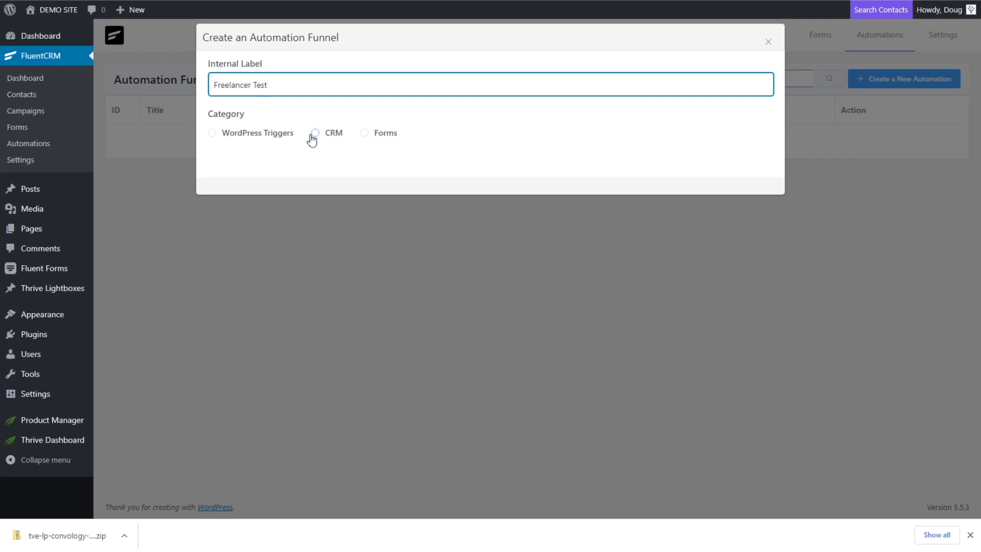
{"action": "left_click", "coordinate": [315, 133]}
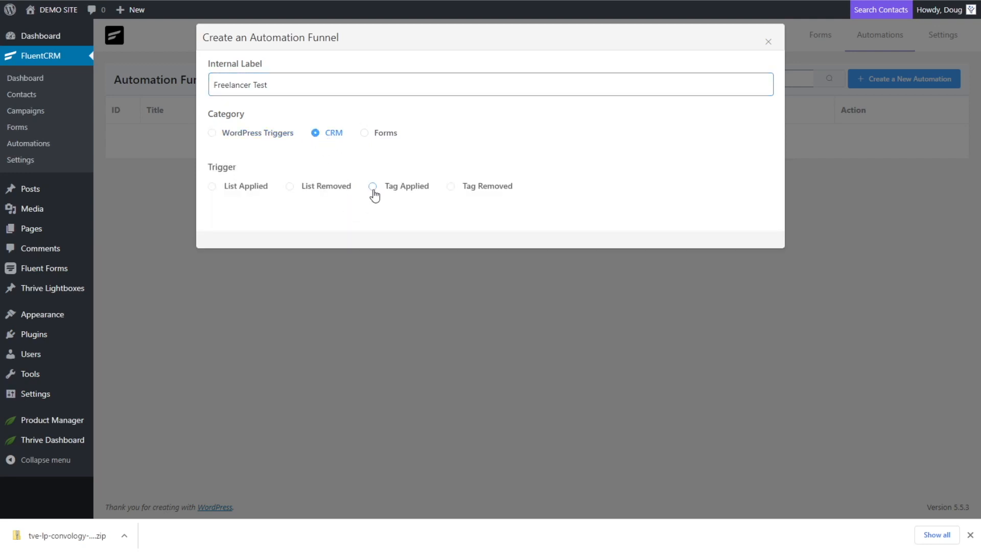
{"action": "left_click", "coordinate": [373, 186]}
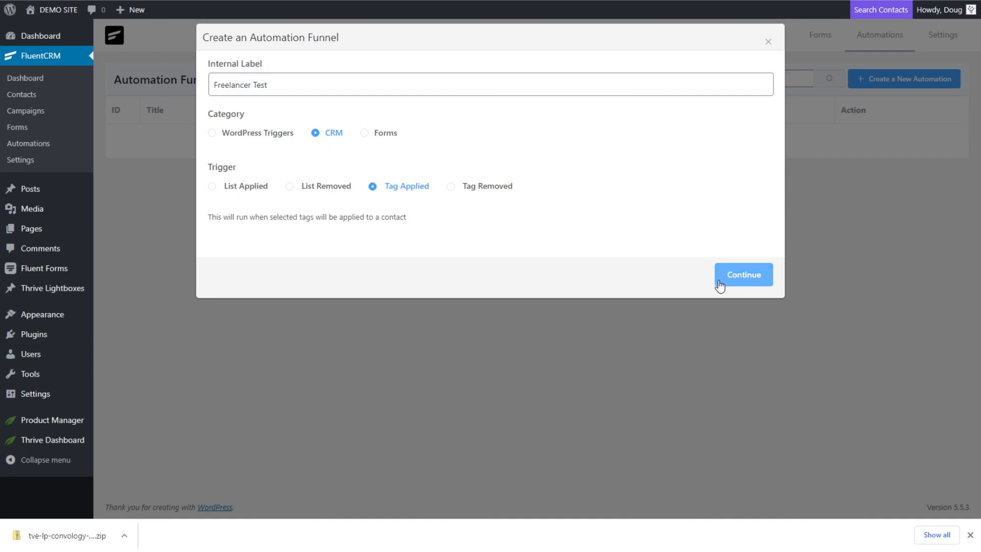
{"action": "left_click", "coordinate": [743, 274]}
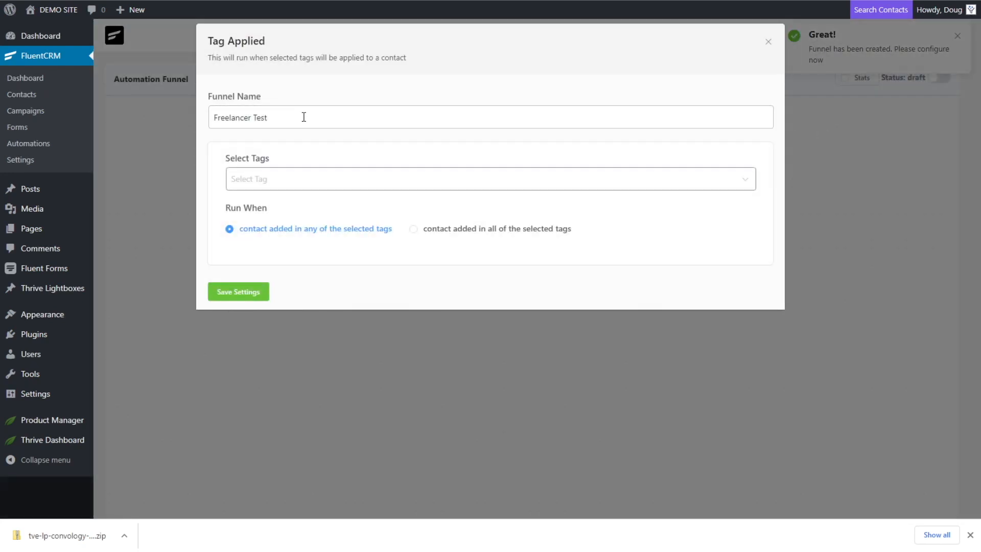
{"action": "left_click", "coordinate": [489, 179]}
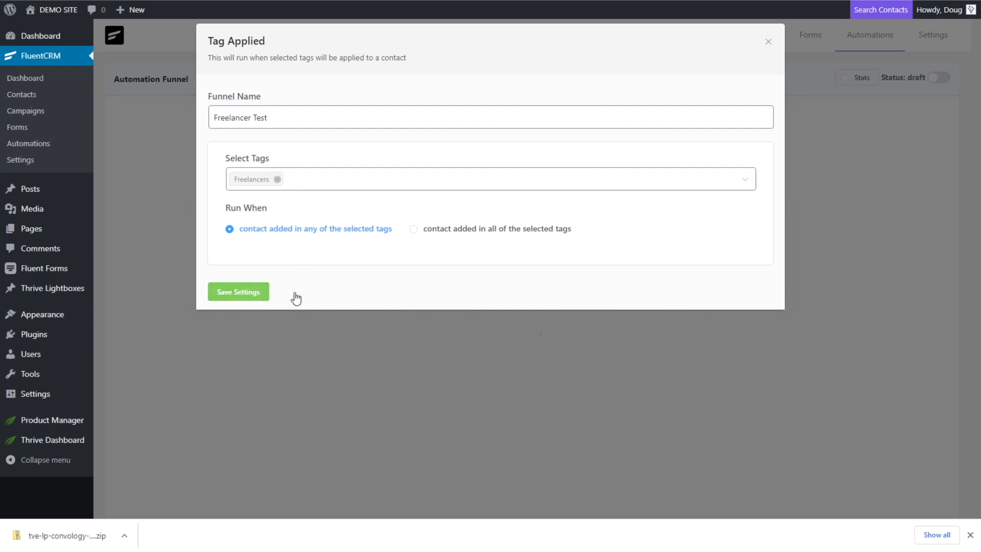
{"action": "left_click", "coordinate": [238, 292]}
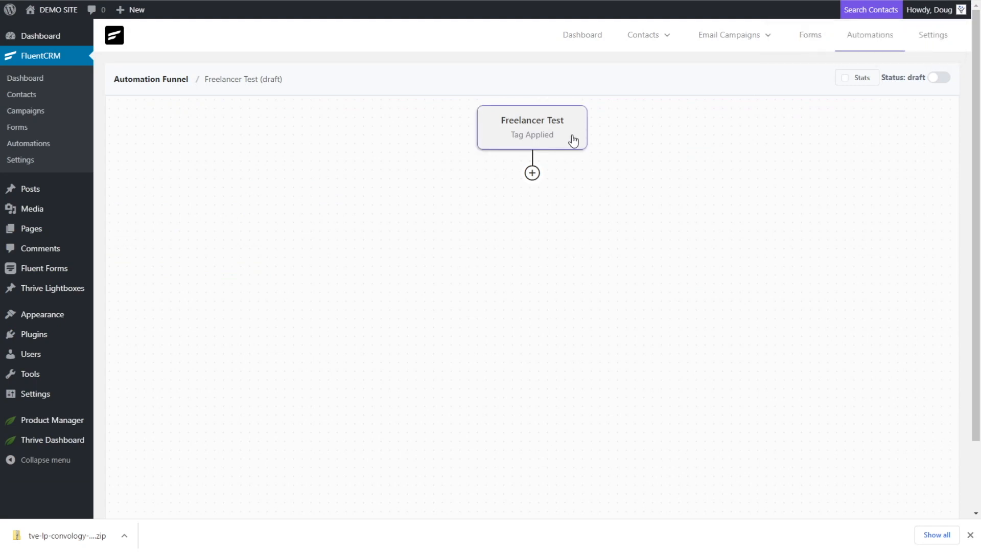
Open the step picker after the trigger, browse Benchmarks, then return to Action Blocks.
{"action": "left_click", "coordinate": [531, 172]}
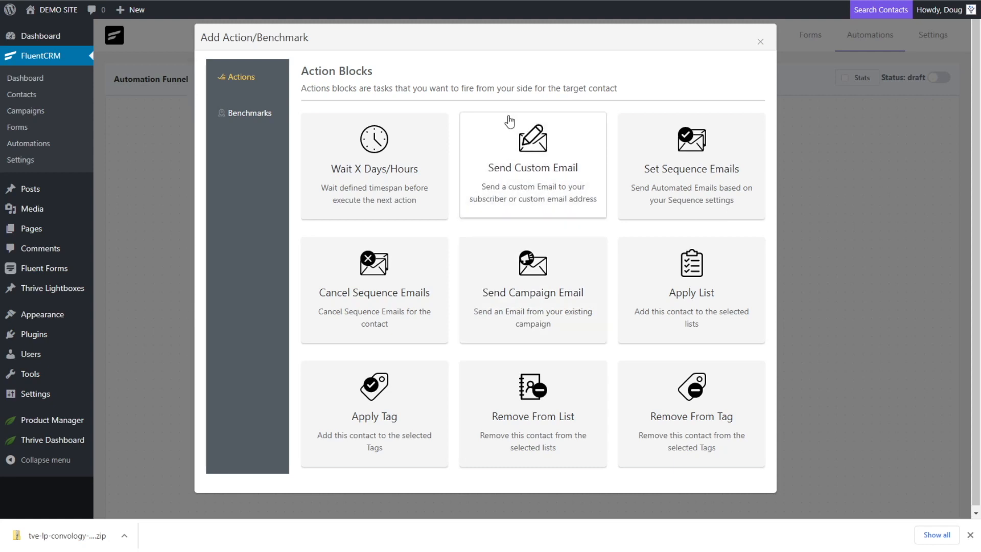
{"action": "mouse_move", "coordinate": [549, 181]}
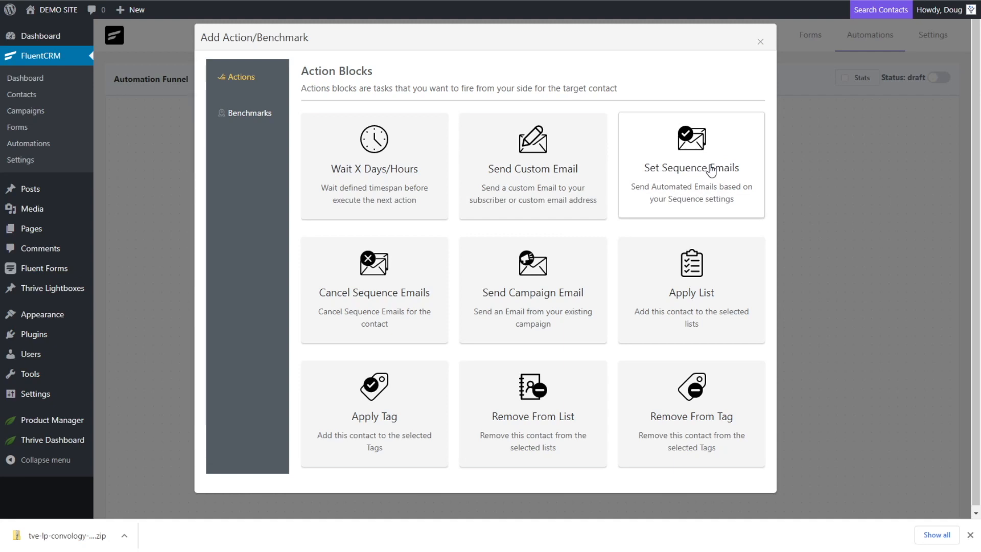
{"action": "mouse_move", "coordinate": [691, 262]}
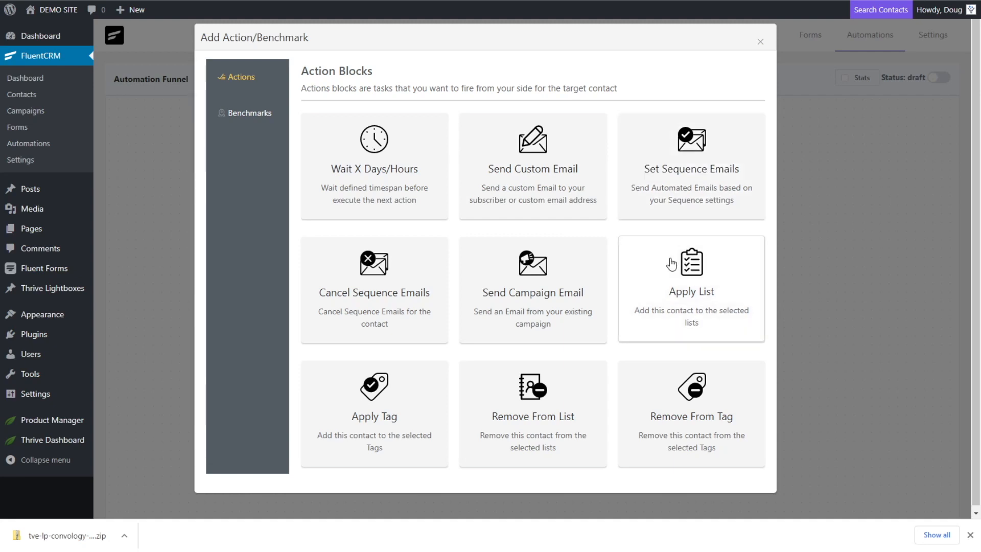
{"action": "mouse_move", "coordinate": [532, 290]}
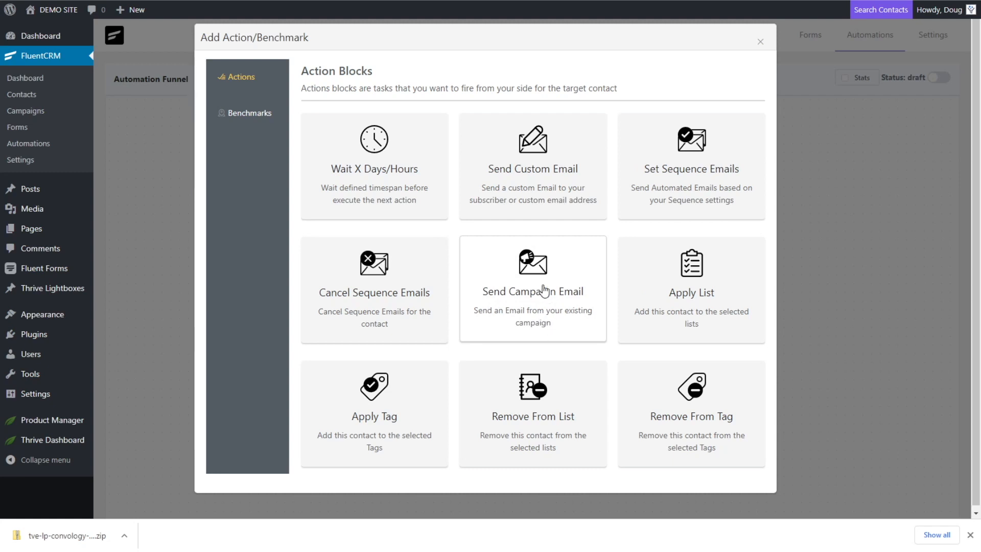
{"action": "mouse_move", "coordinate": [524, 273]}
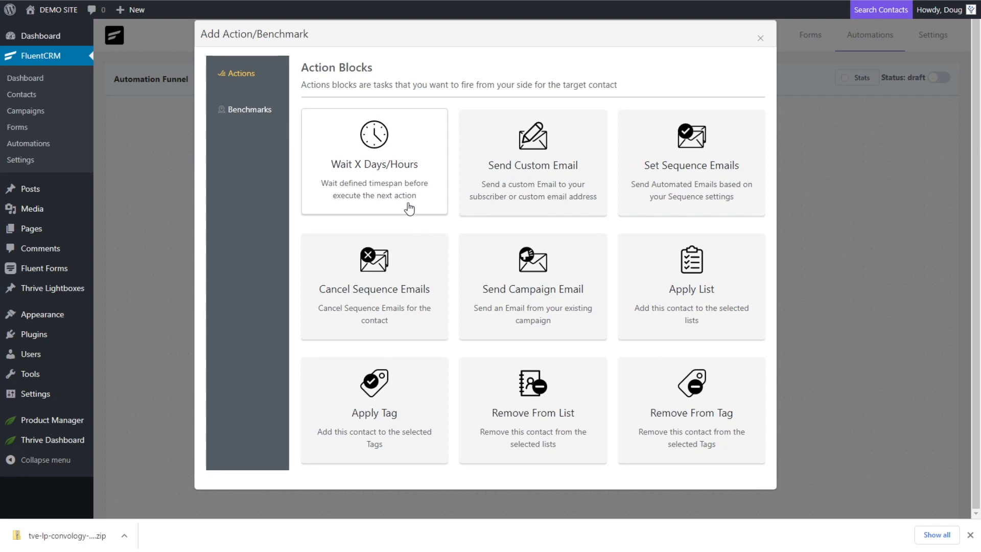
{"action": "left_click", "coordinate": [249, 109]}
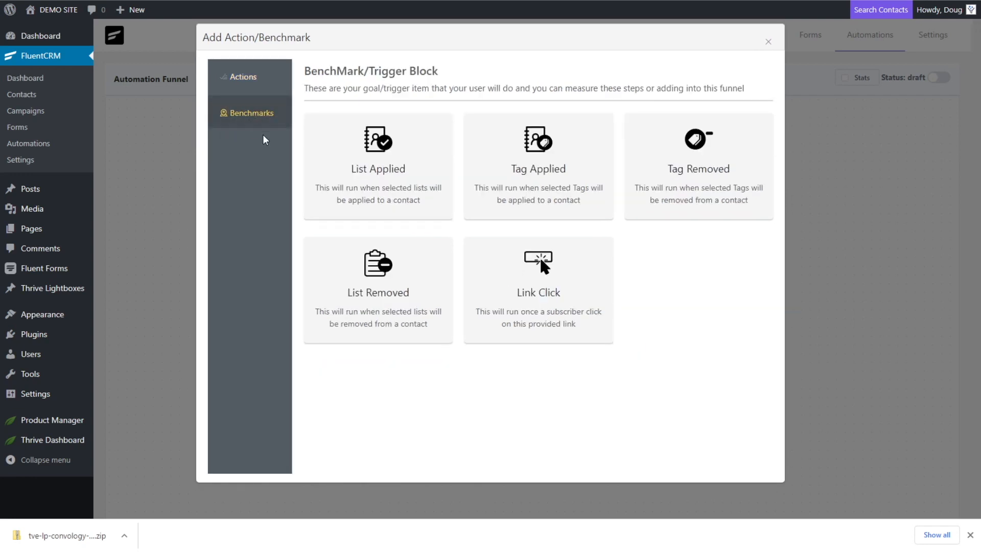
{"action": "mouse_move", "coordinate": [251, 133]}
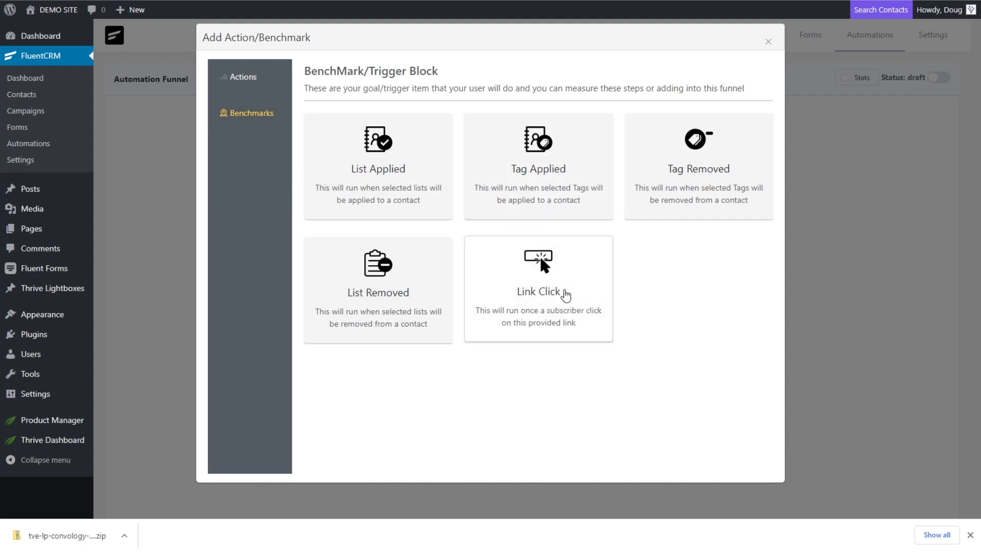
{"action": "mouse_move", "coordinate": [614, 208]}
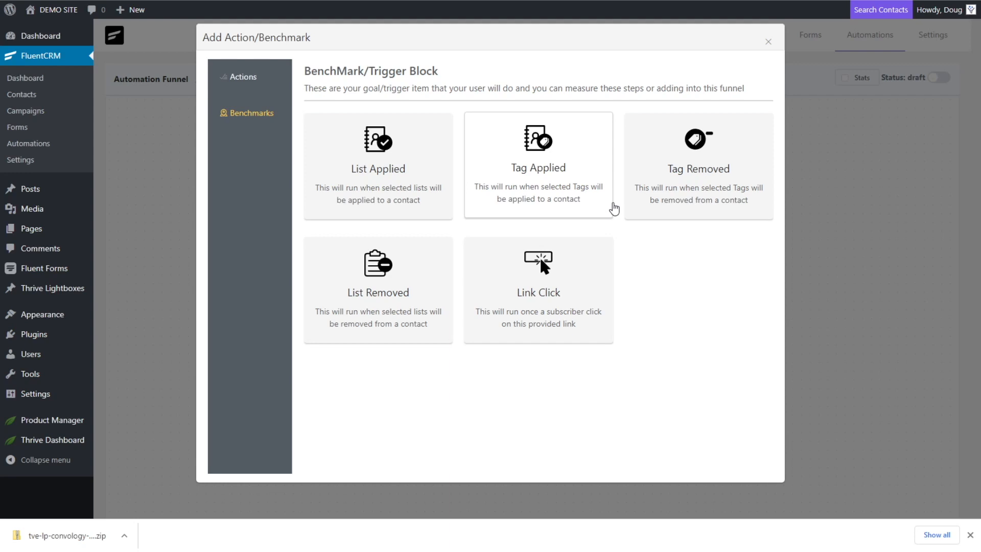
{"action": "mouse_move", "coordinate": [416, 61]}
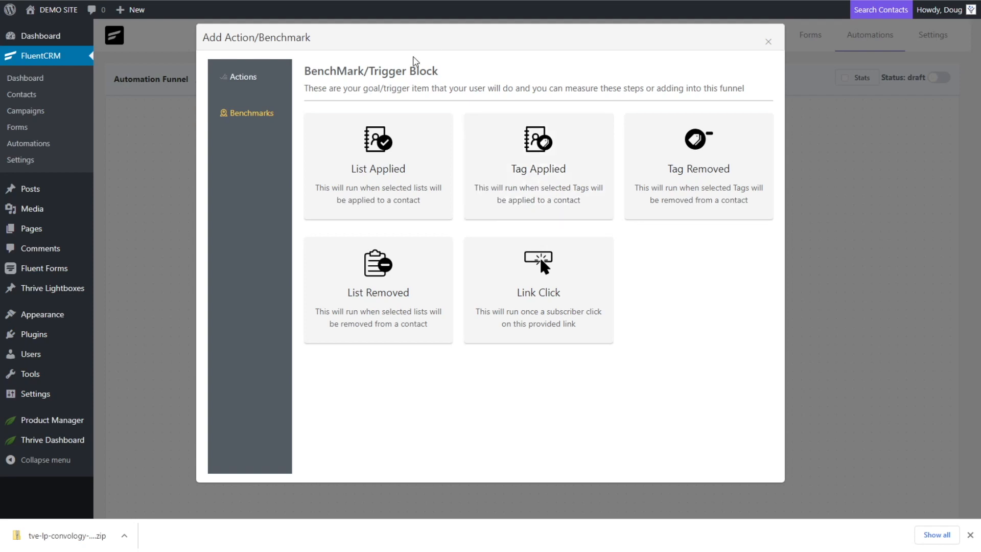
{"action": "left_click", "coordinate": [240, 76]}
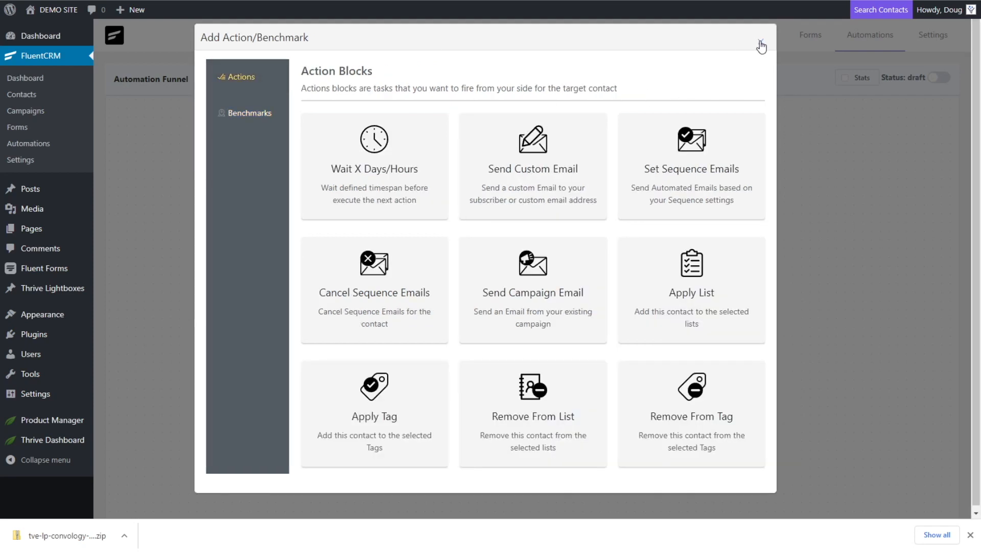